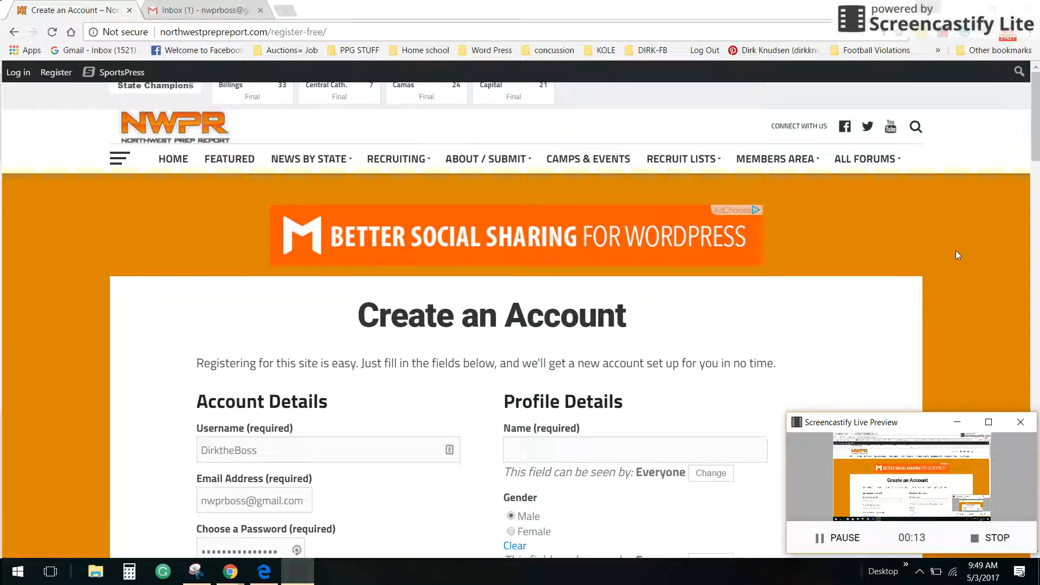
{"action": "mouse_move", "coordinate": [949, 258]}
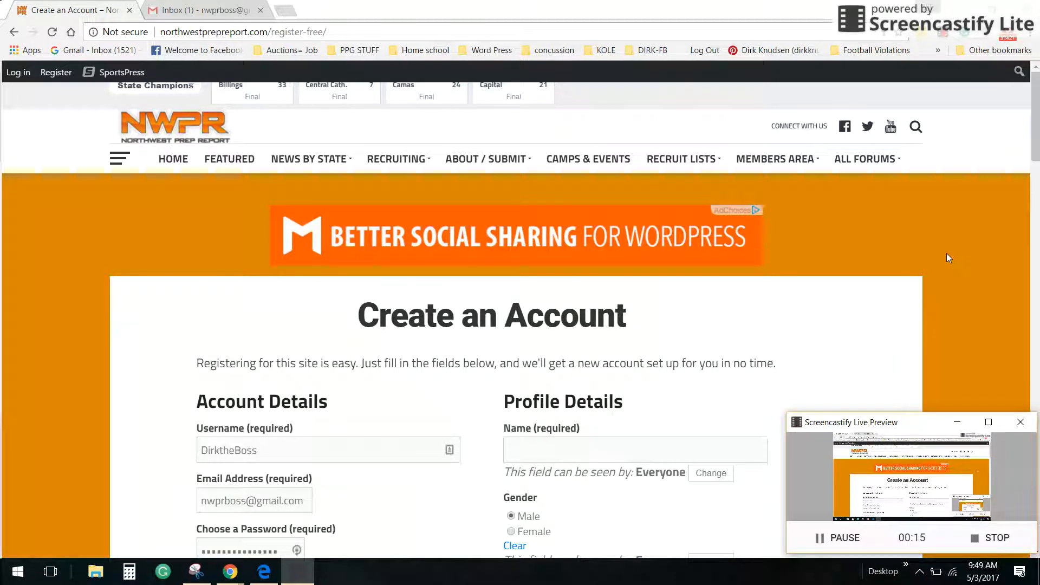
{"action": "mouse_move", "coordinate": [942, 253]}
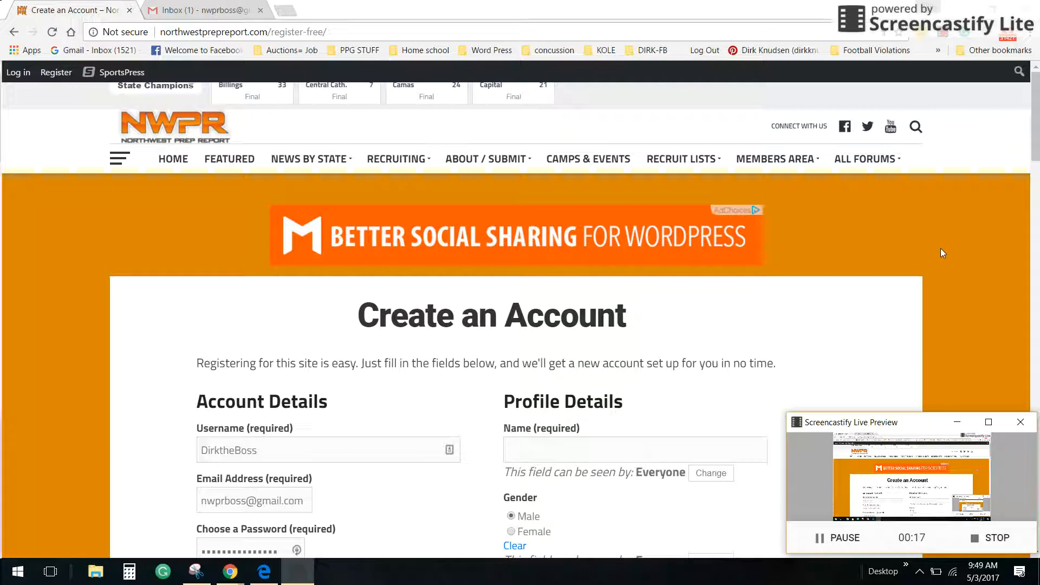
{"action": "mouse_move", "coordinate": [852, 215]}
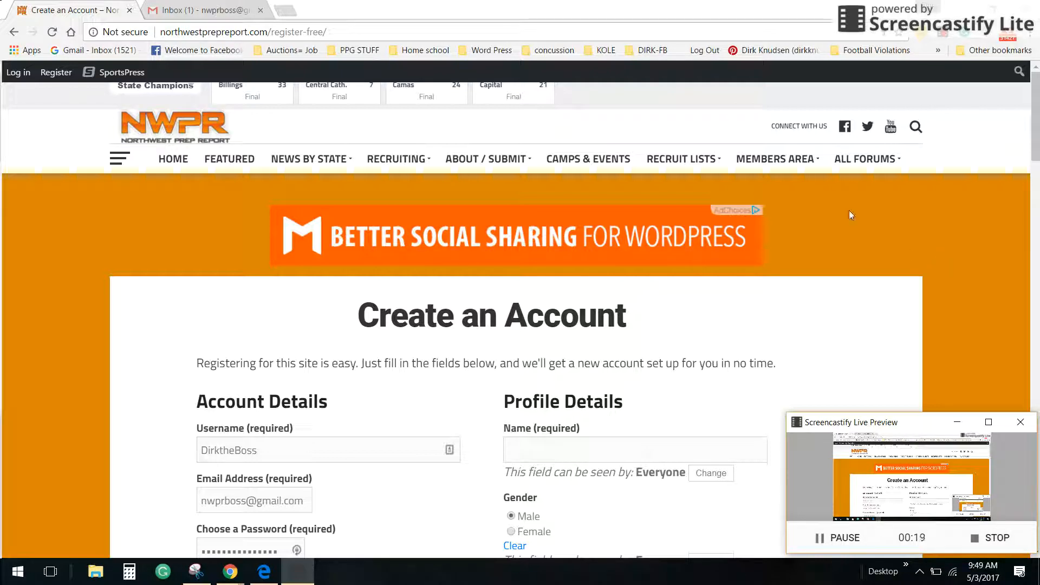
{"action": "left_click", "coordinate": [774, 159]}
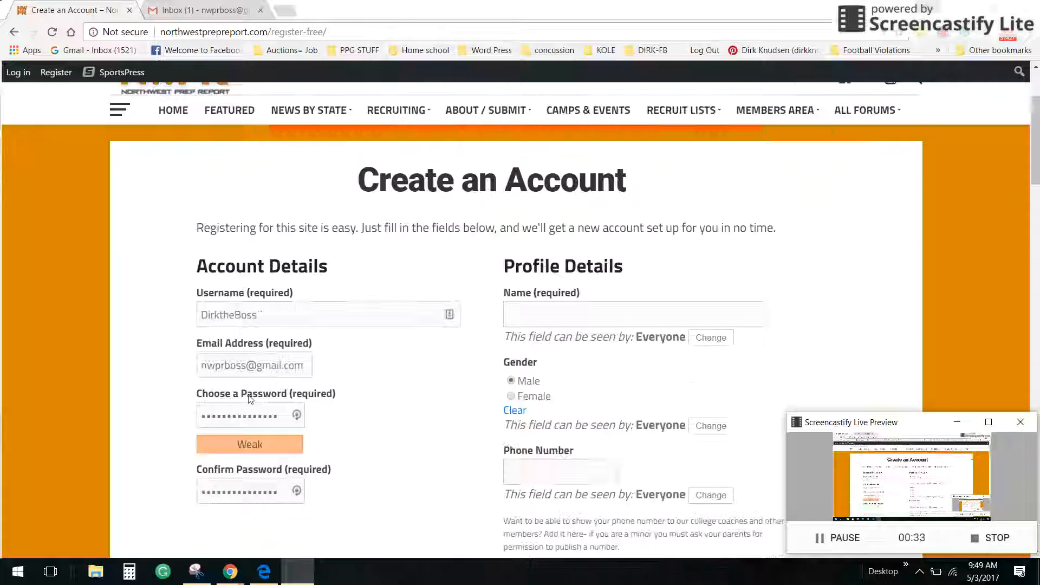
{"action": "scroll", "scroll_direction": "down", "scroll_amount": 3}
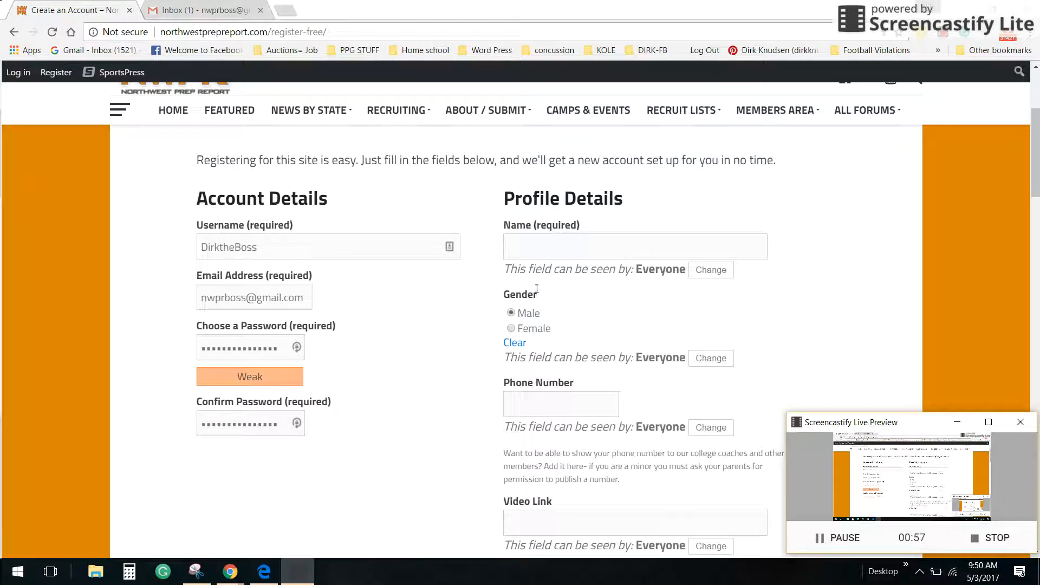
{"action": "left_click", "coordinate": [634, 246]}
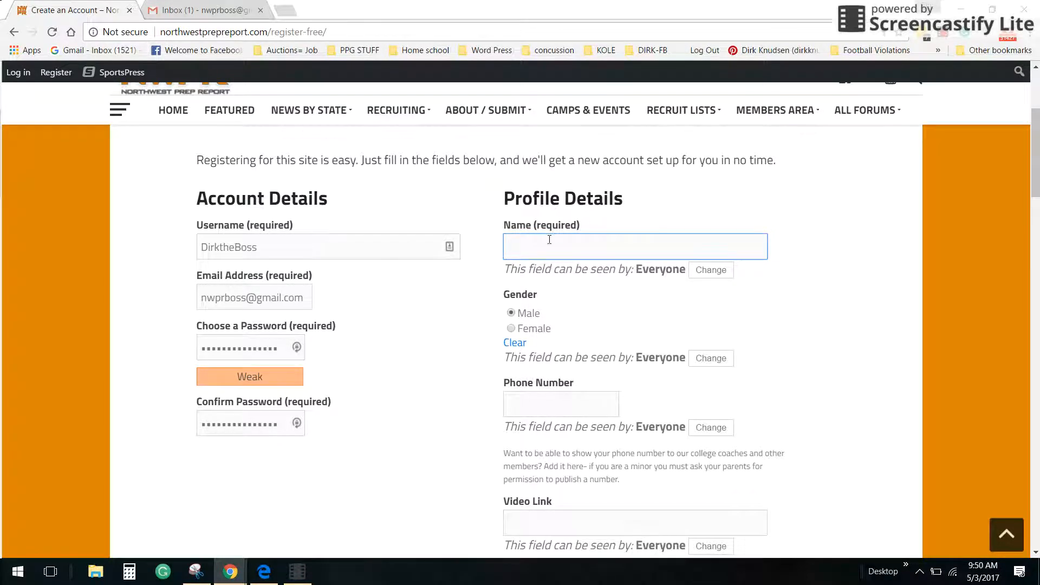
{"action": "left_click", "coordinate": [635, 246]}
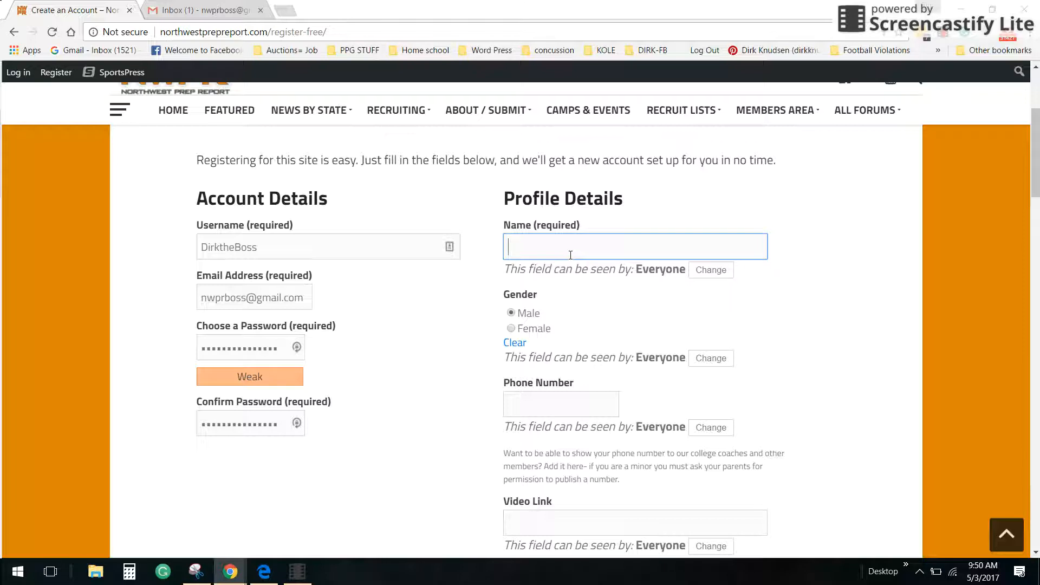
{"action": "type", "text": "Dirk"}
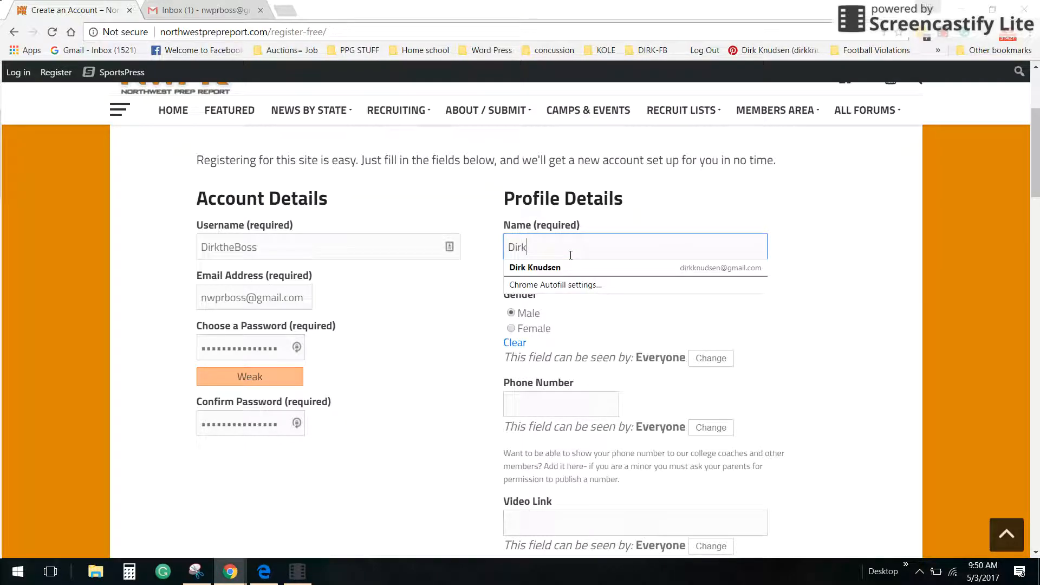
{"action": "type", "text": "K"}
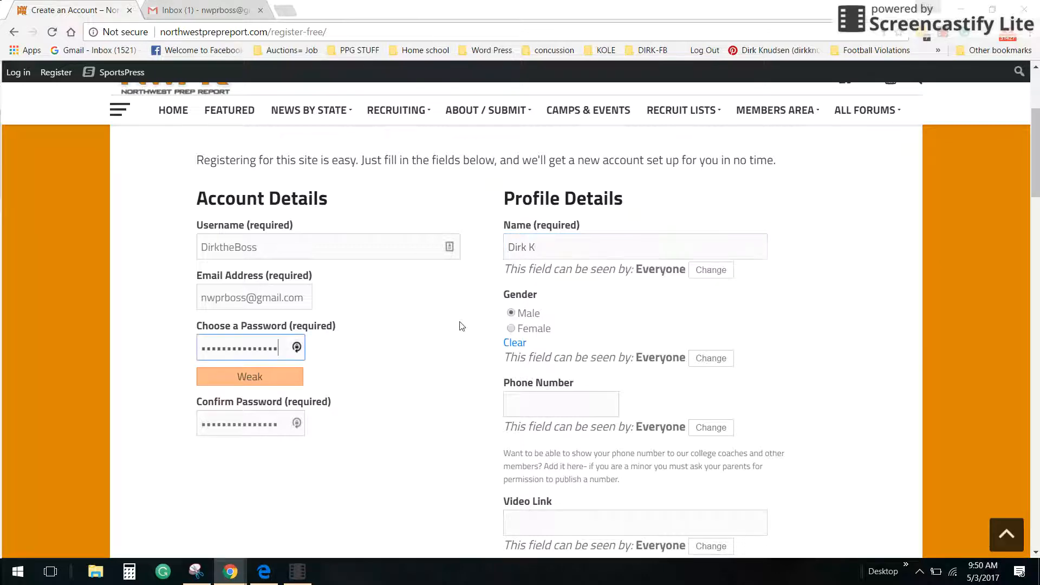
Keep gender as Male and fill the phone number from the 50379 autofill suggestion.
{"action": "scroll", "scroll_direction": "down", "scroll_amount": 3}
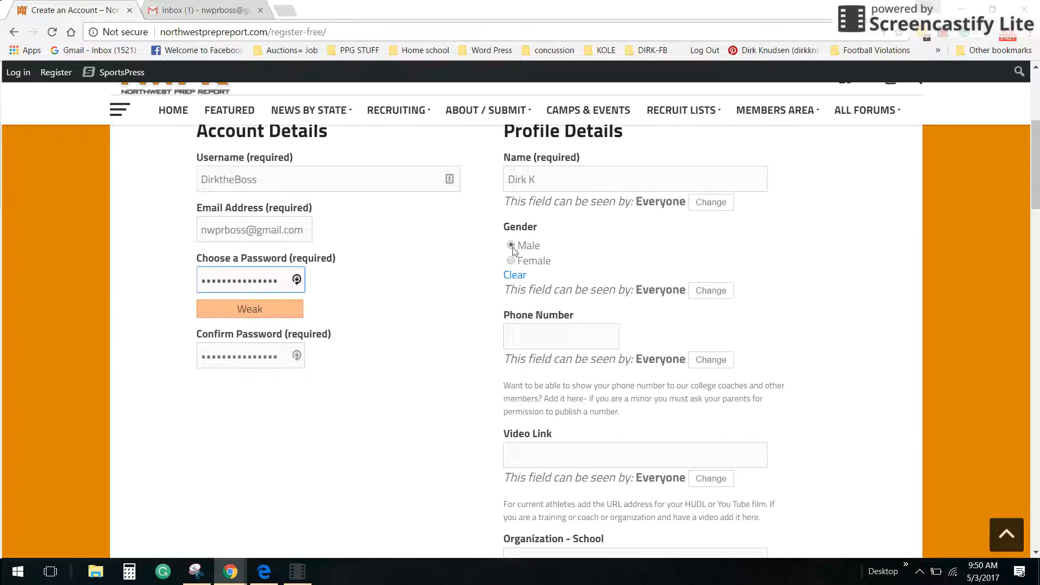
{"action": "left_click", "coordinate": [510, 245]}
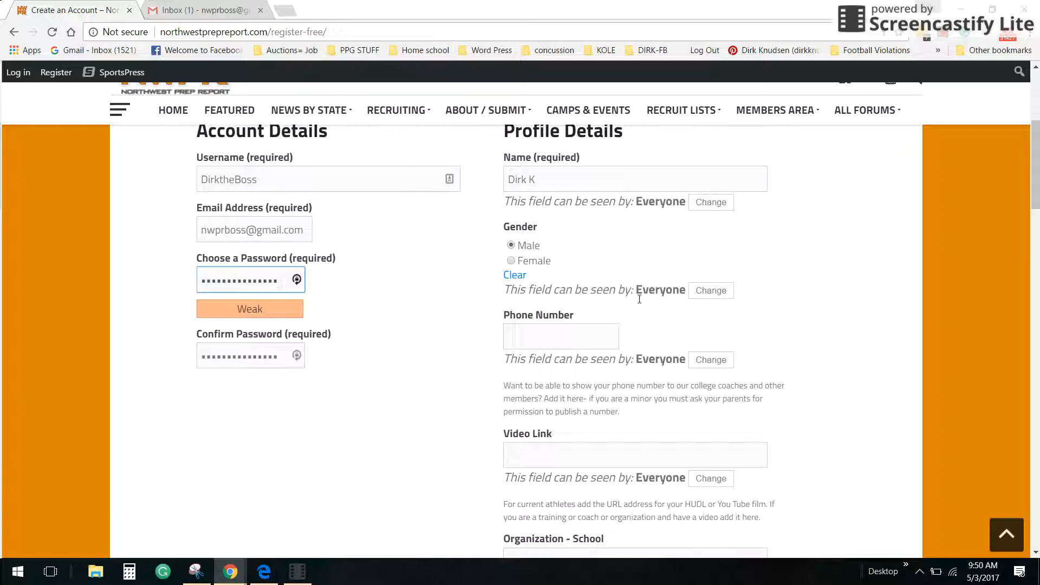
{"action": "left_click", "coordinate": [560, 336]}
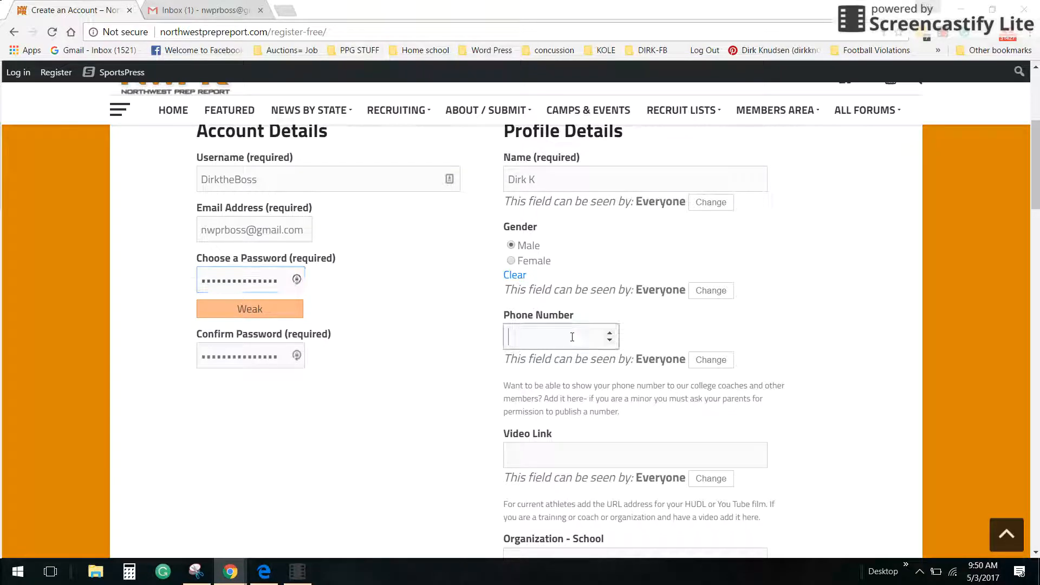
{"action": "type", "text": "50379"}
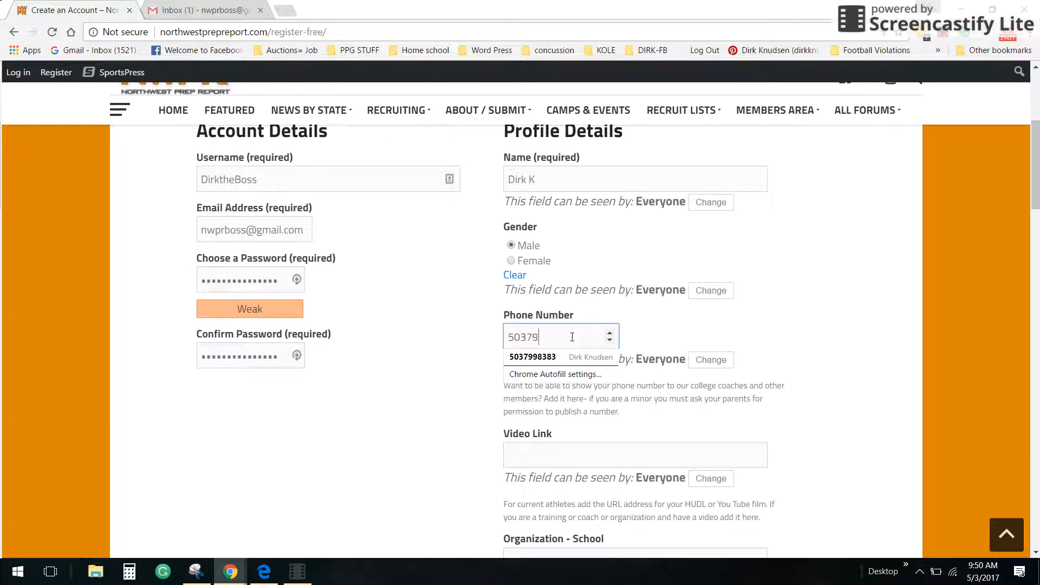
{"action": "left_click", "coordinate": [533, 356]}
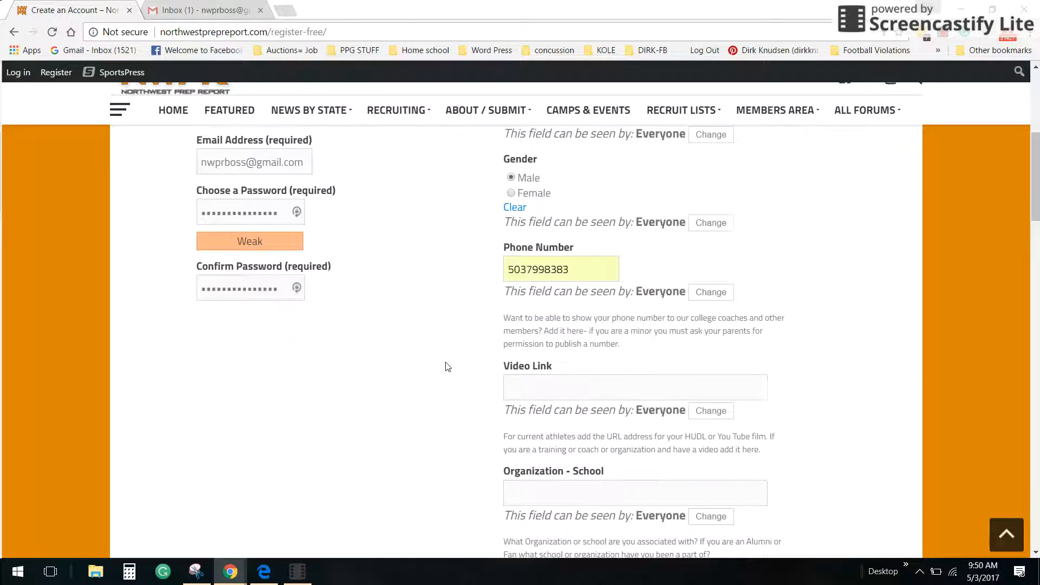
Limit the phone number's visibility to All Members.
{"action": "scroll", "scroll_direction": "down", "scroll_amount": 3}
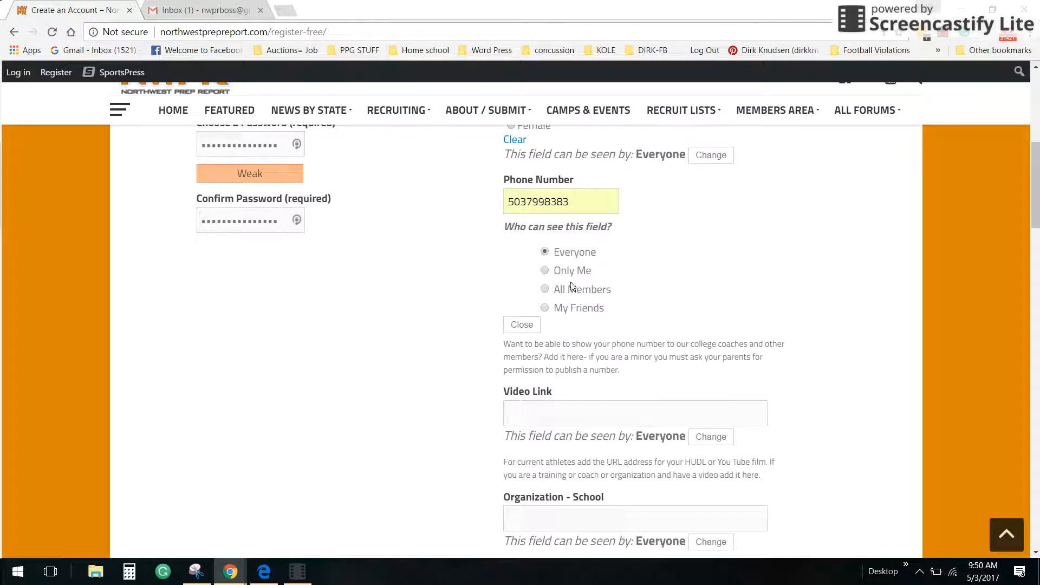
{"action": "left_click", "coordinate": [545, 288]}
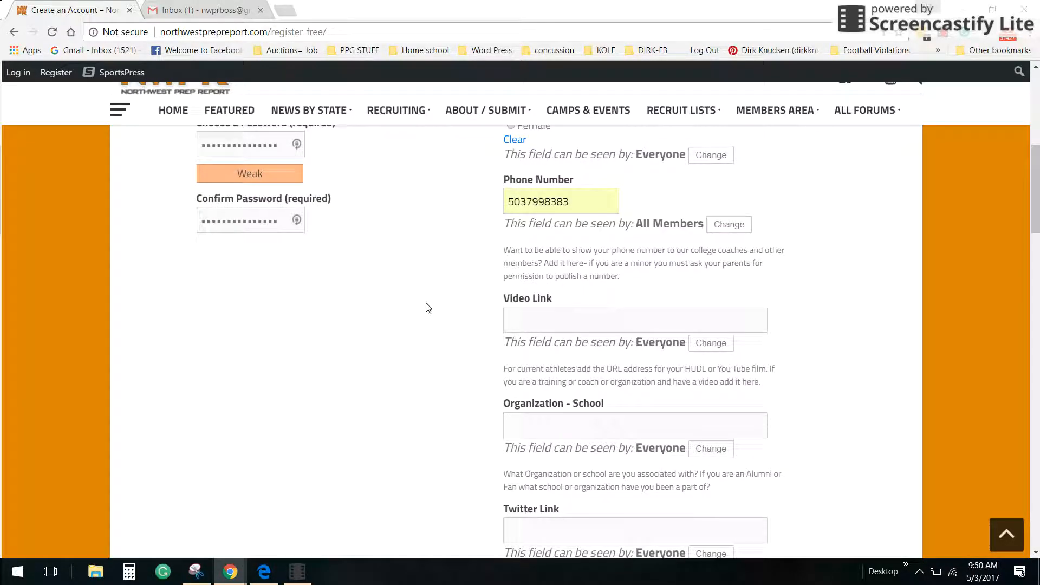
{"action": "left_click", "coordinate": [563, 319]}
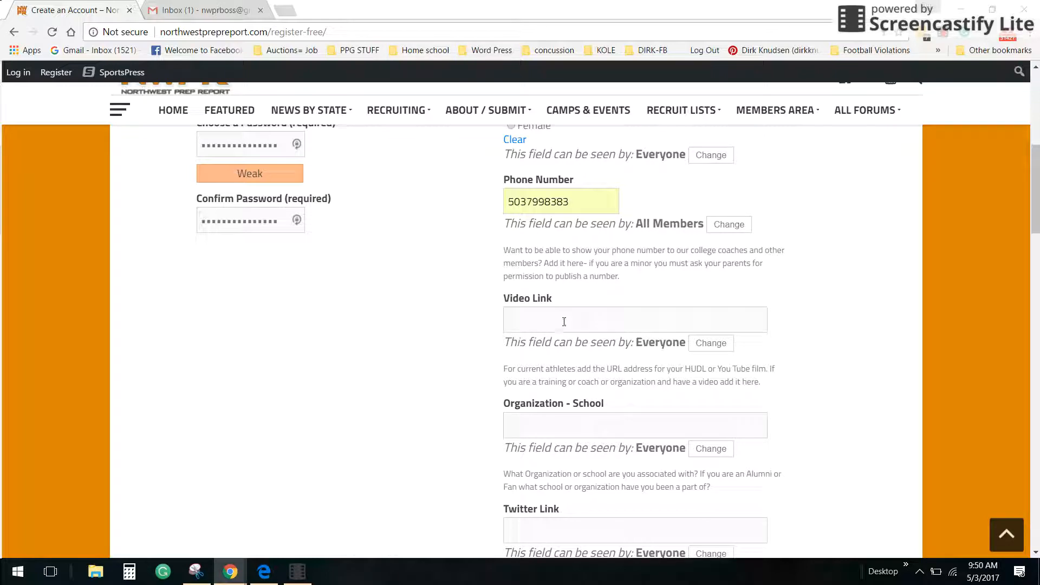
{"action": "left_click", "coordinate": [634, 319]}
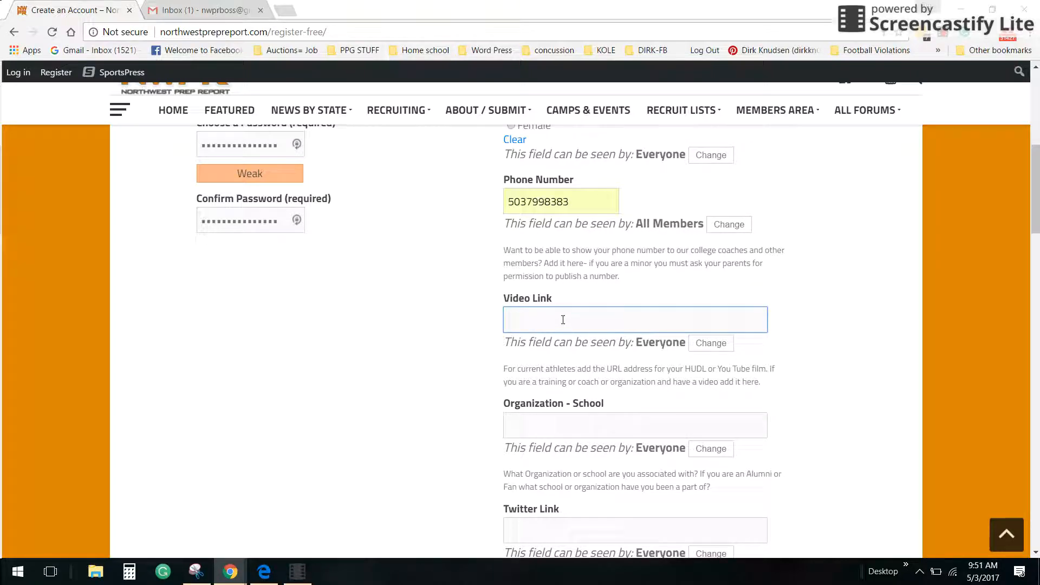
Find The Best of Quincy Jones on youtube.com and copy its URL for the Video Link.
{"action": "type", "text": "youtube.com"}
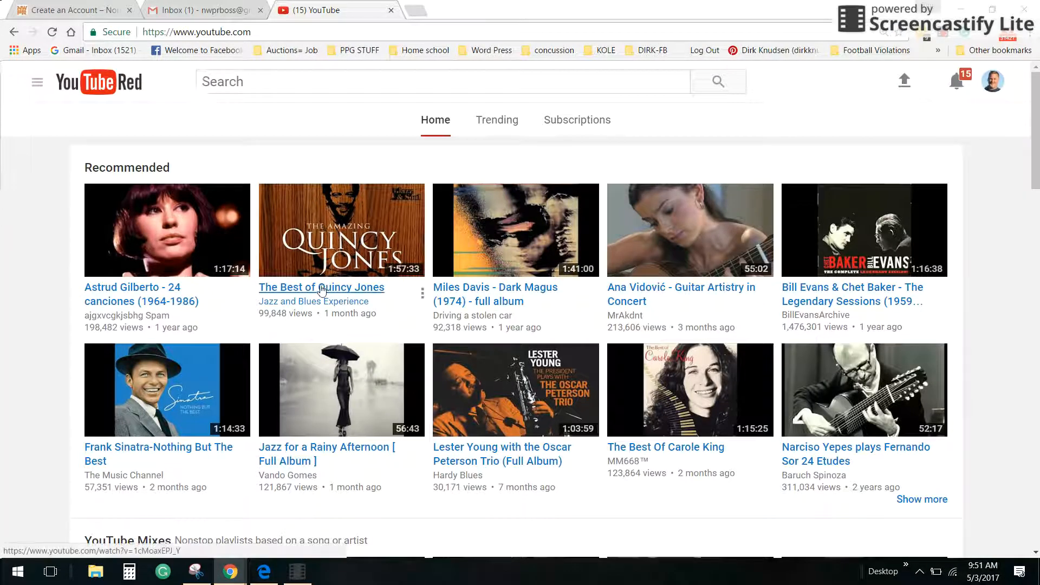
{"action": "left_click", "coordinate": [320, 286]}
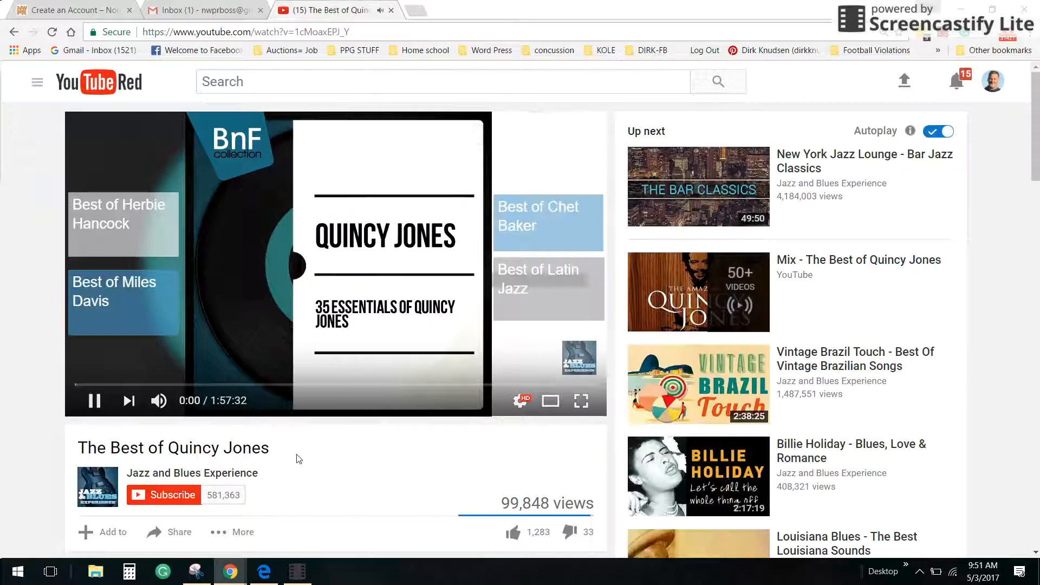
{"action": "left_click", "coordinate": [246, 31]}
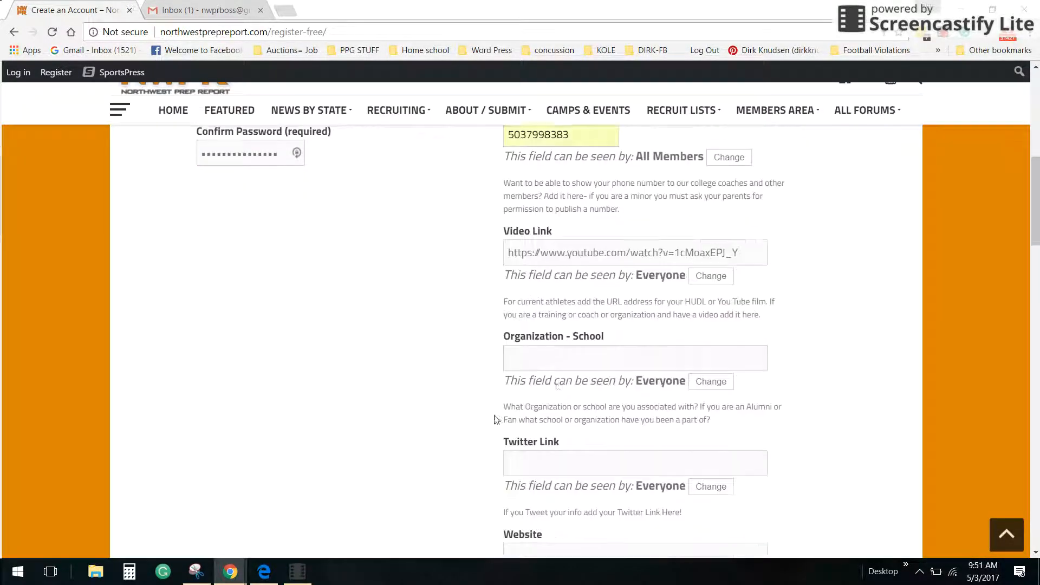
Enter NWPR as the organization or school.
{"action": "left_click", "coordinate": [635, 357]}
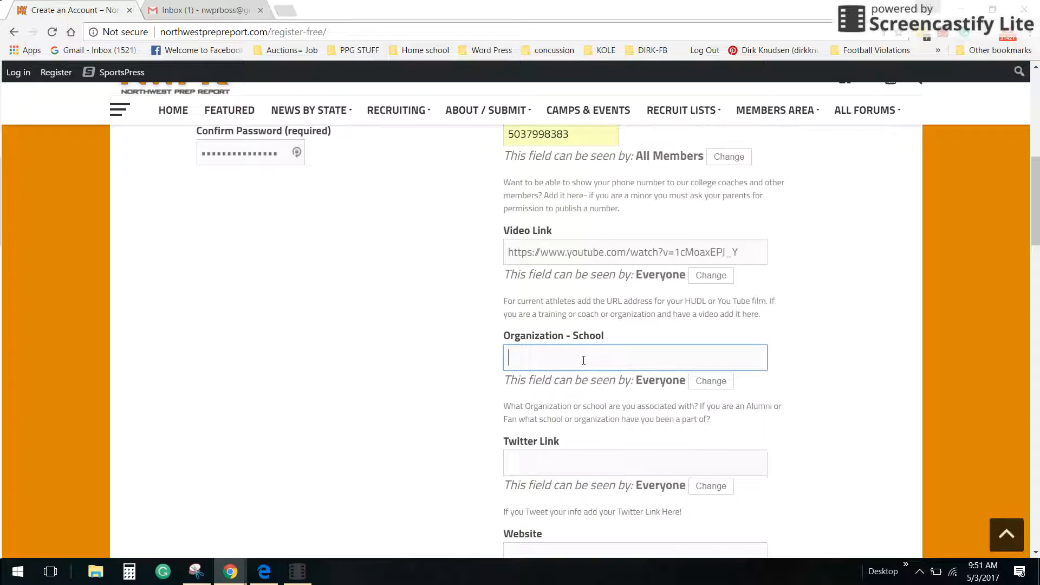
{"action": "type", "text": "NWPR"}
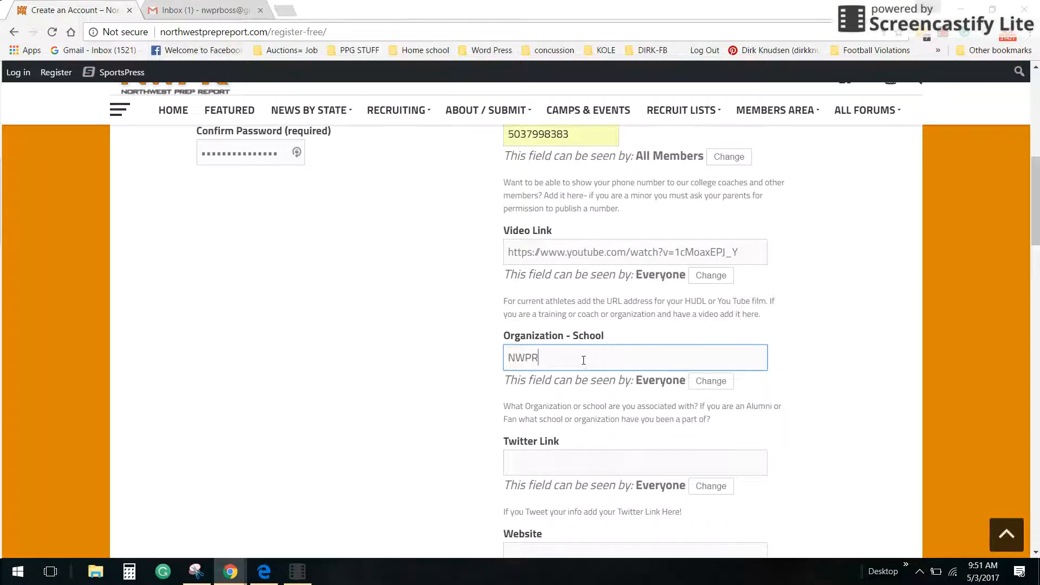
{"action": "scroll", "scroll_direction": "down", "scroll_amount": 3}
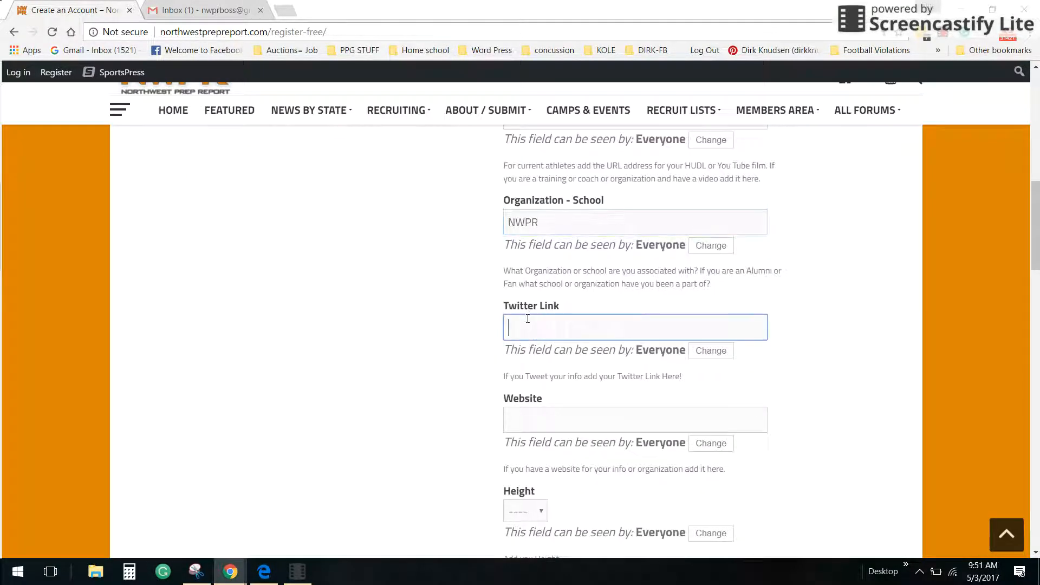
{"action": "type", "text": "@"}
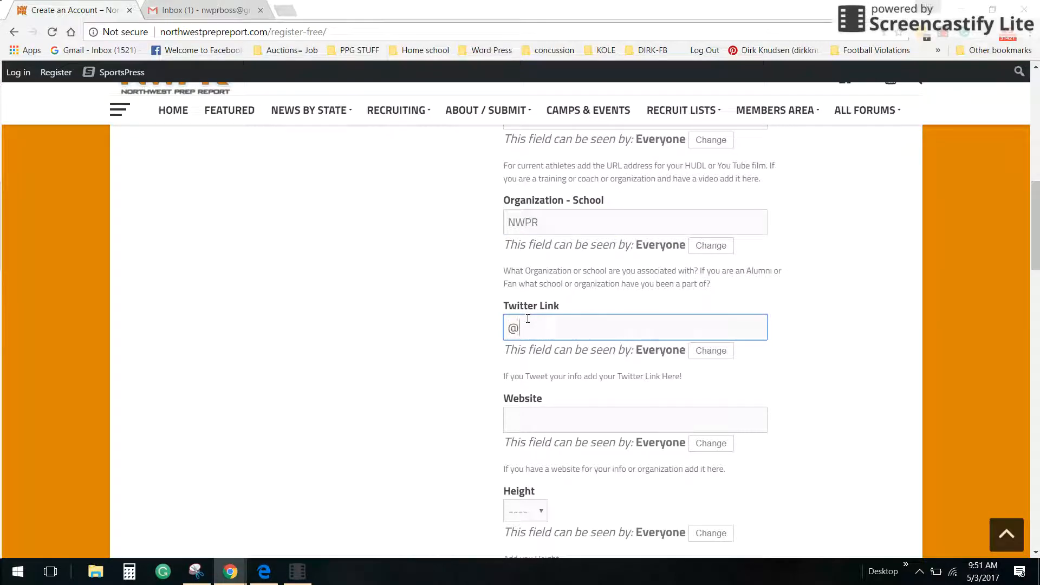
{"action": "type", "text": "Nw"}
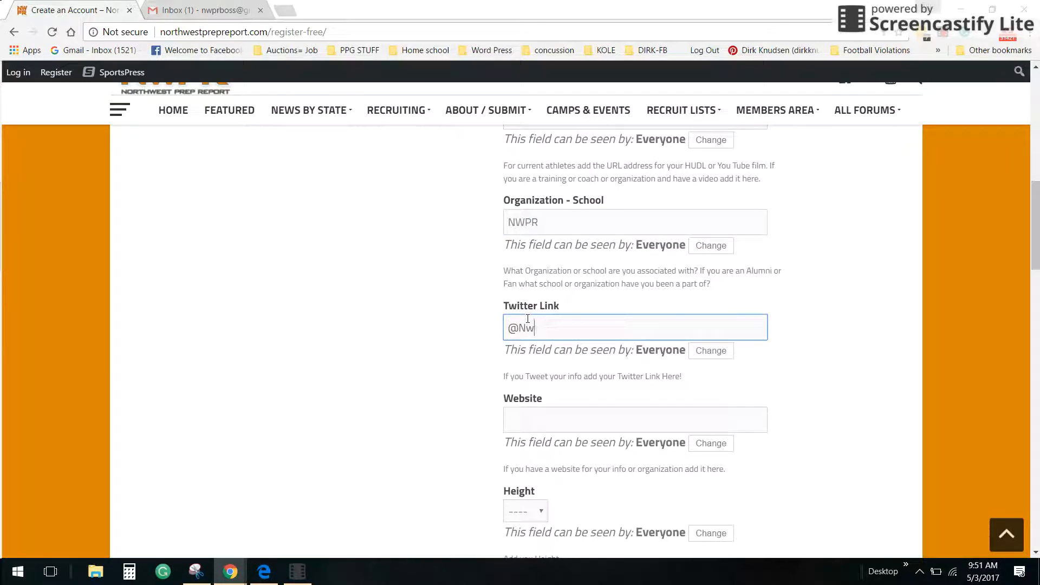
{"action": "type", "text": "WPR"}
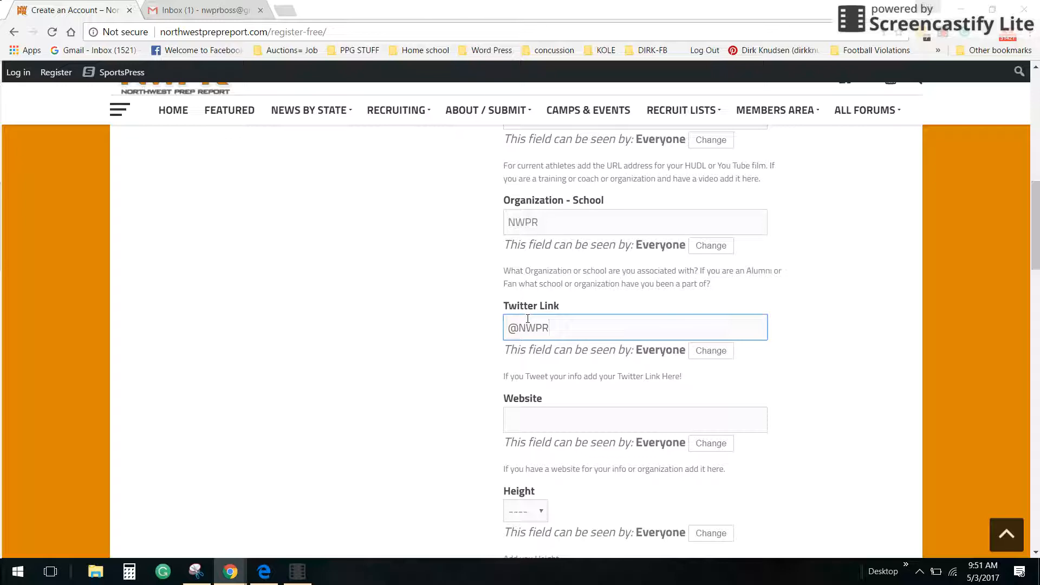
{"action": "key", "text": "Backspace"}
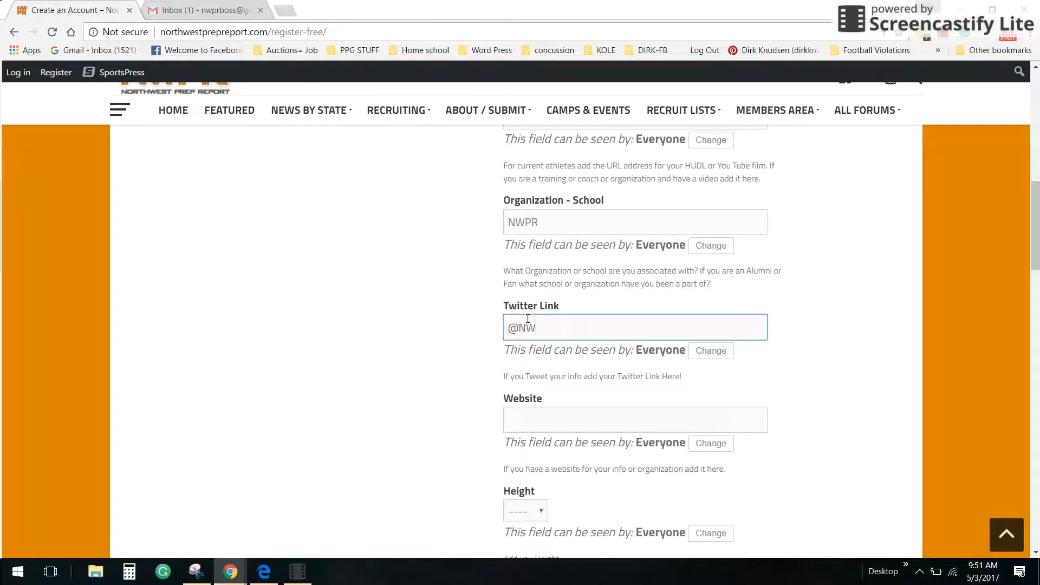
{"action": "key", "text": "Backspace"}
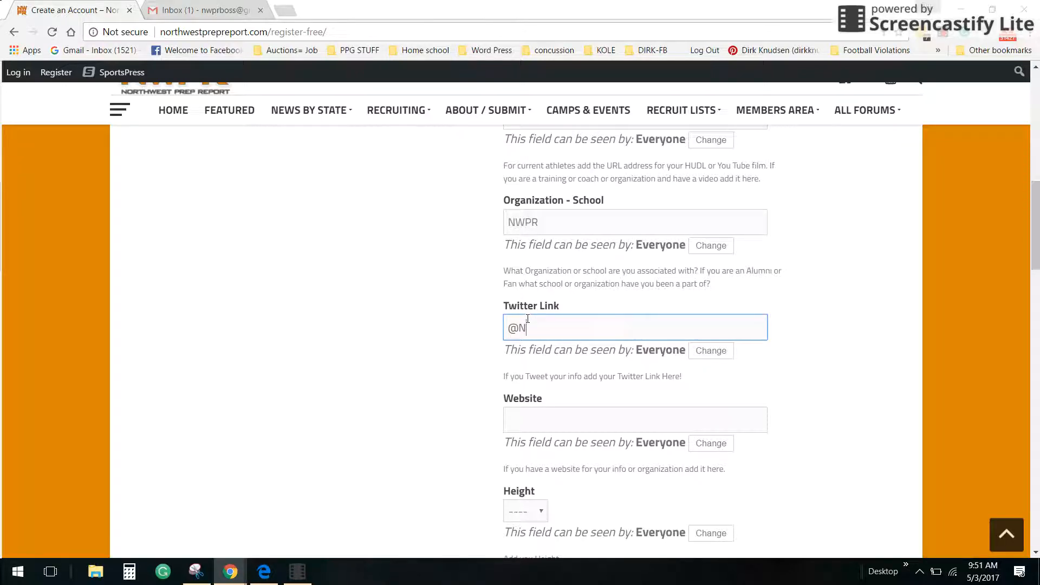
{"action": "type", "text": "W"}
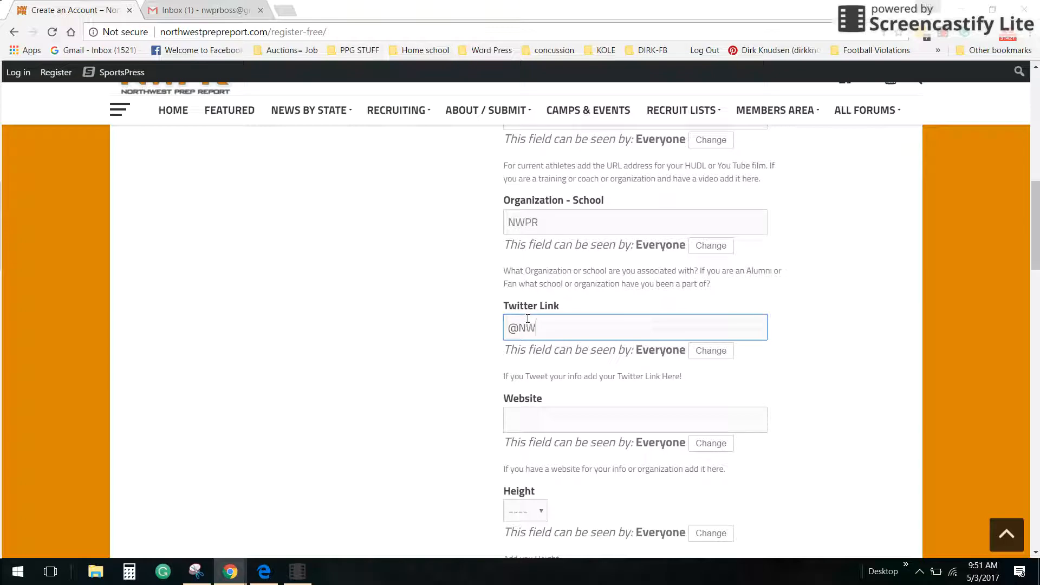
{"action": "type", "text": "PrepReport"}
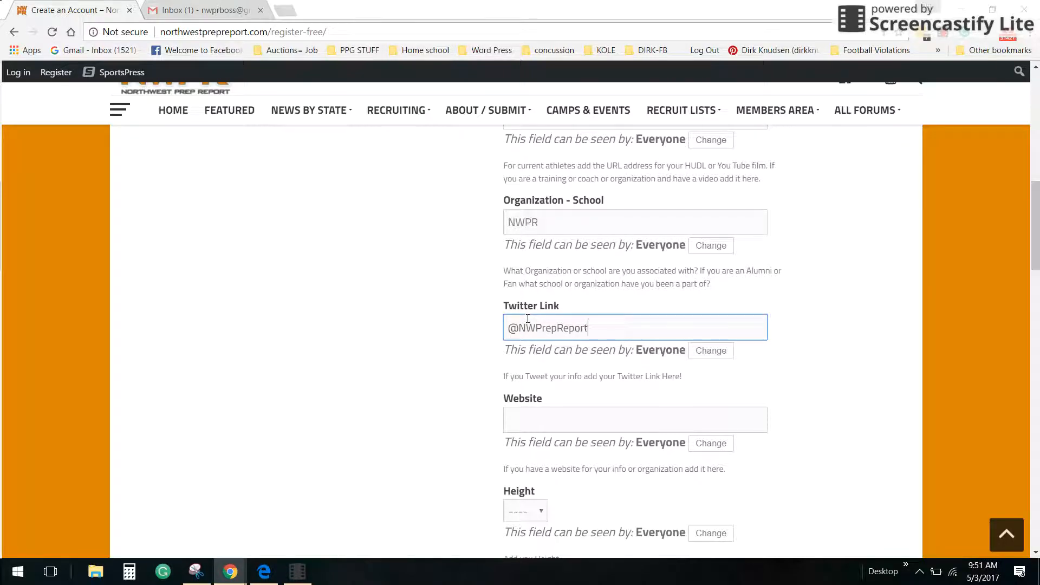
{"action": "left_click", "coordinate": [634, 418]}
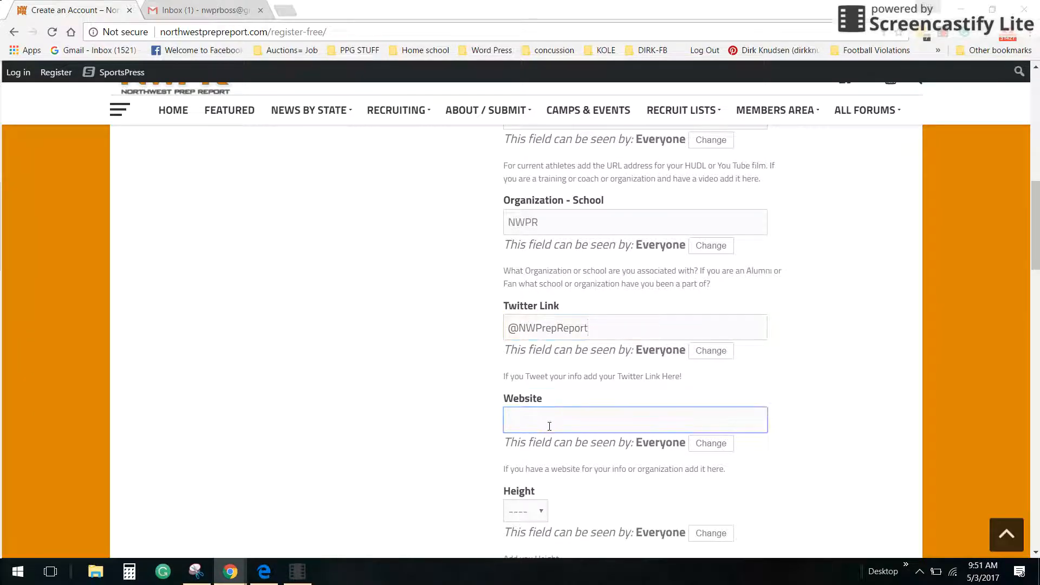
{"action": "type", "text": "htt"}
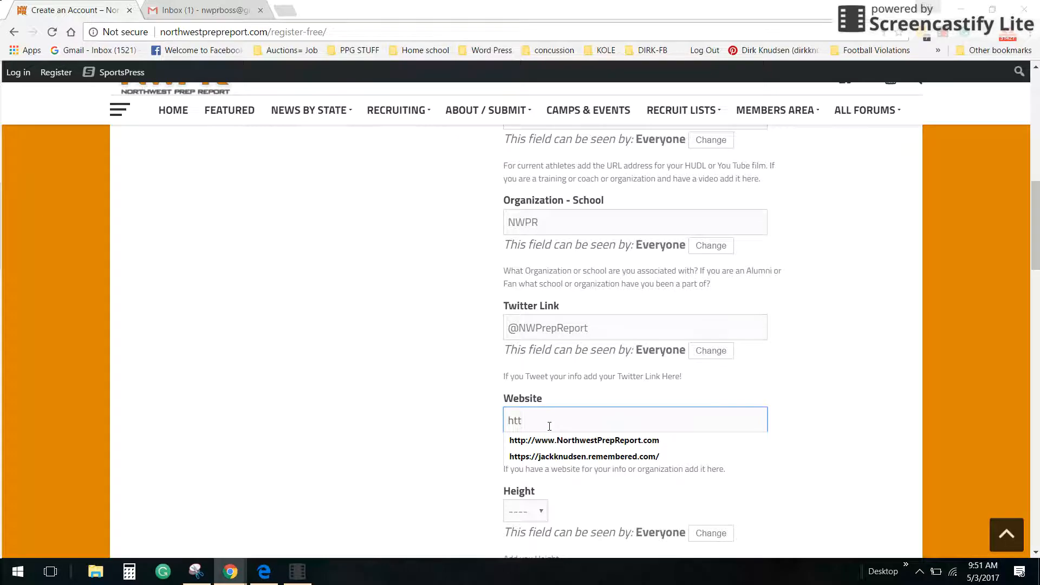
{"action": "left_click", "coordinate": [583, 440]}
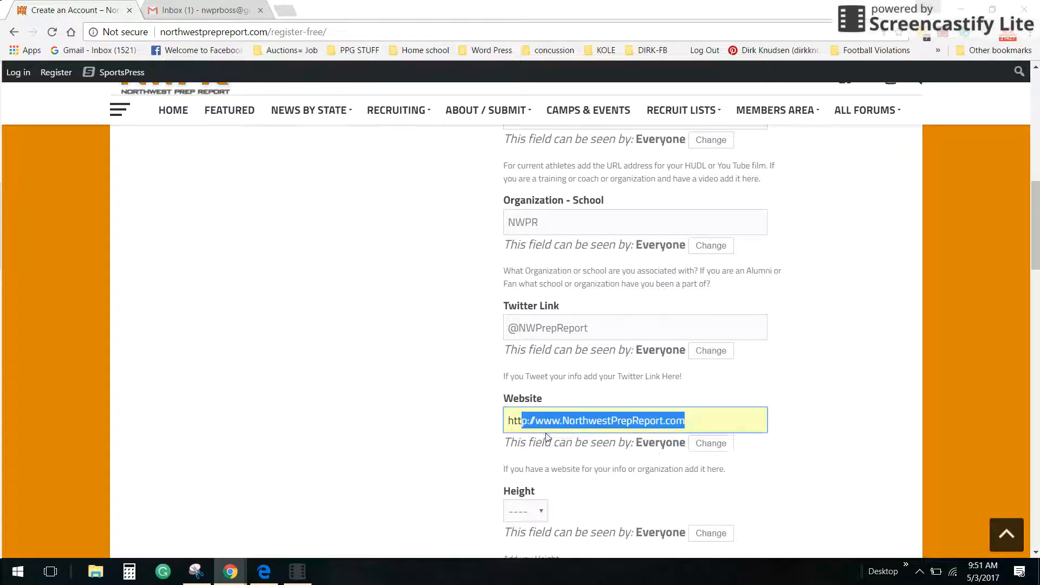
Choose 6'2" as the height and enter 299 as the weight.
{"action": "scroll", "scroll_direction": "down", "scroll_amount": 3}
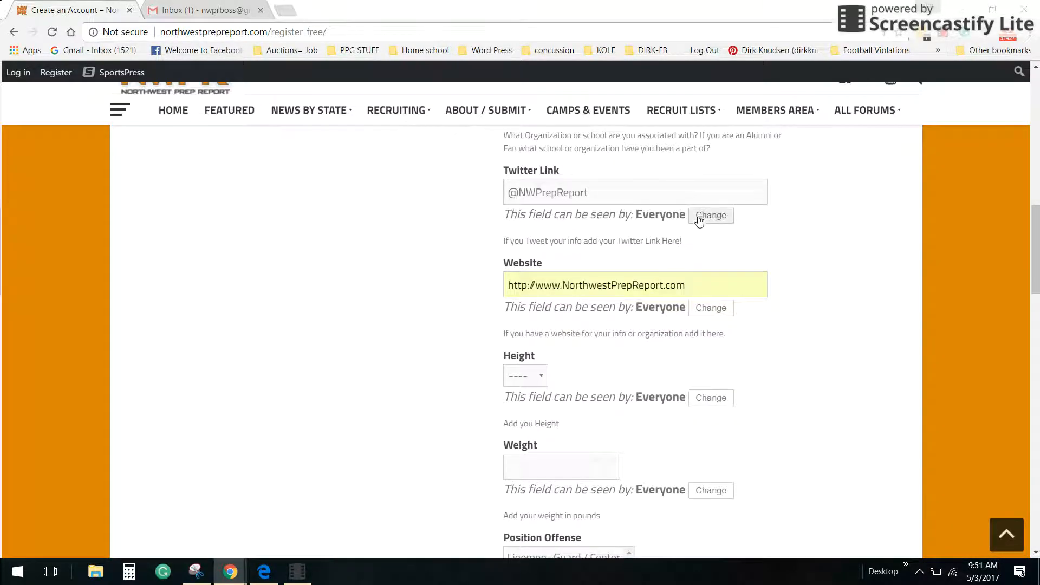
{"action": "left_click", "coordinate": [525, 375]}
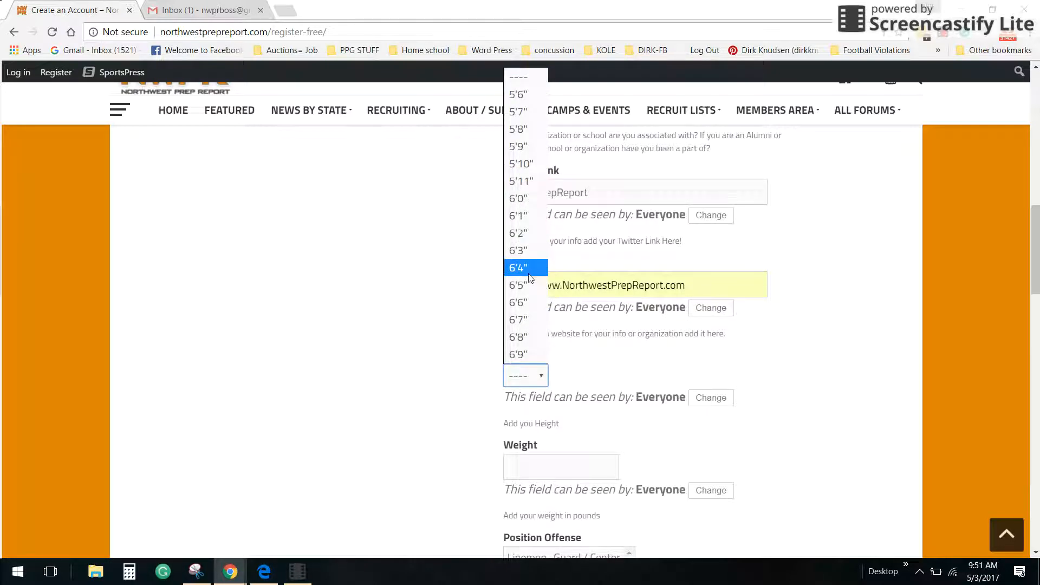
{"action": "left_click", "coordinate": [517, 233]}
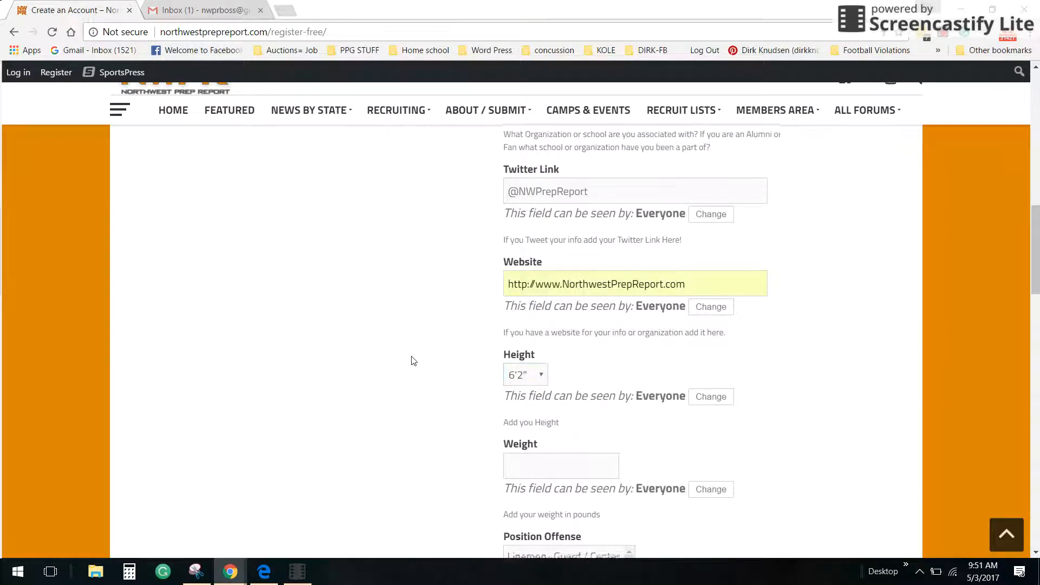
{"action": "type", "text": "2"}
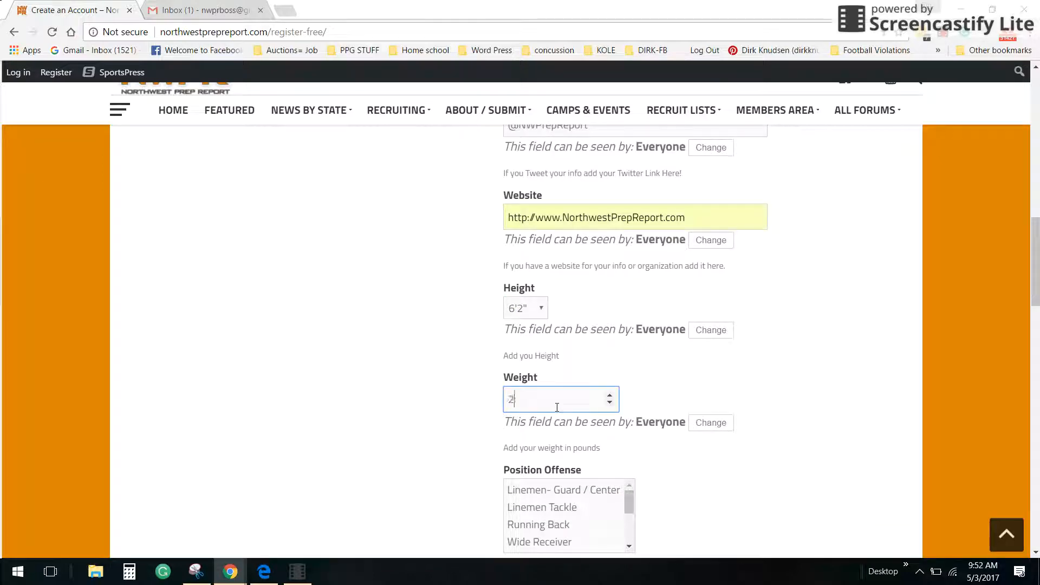
{"action": "type", "text": "99"}
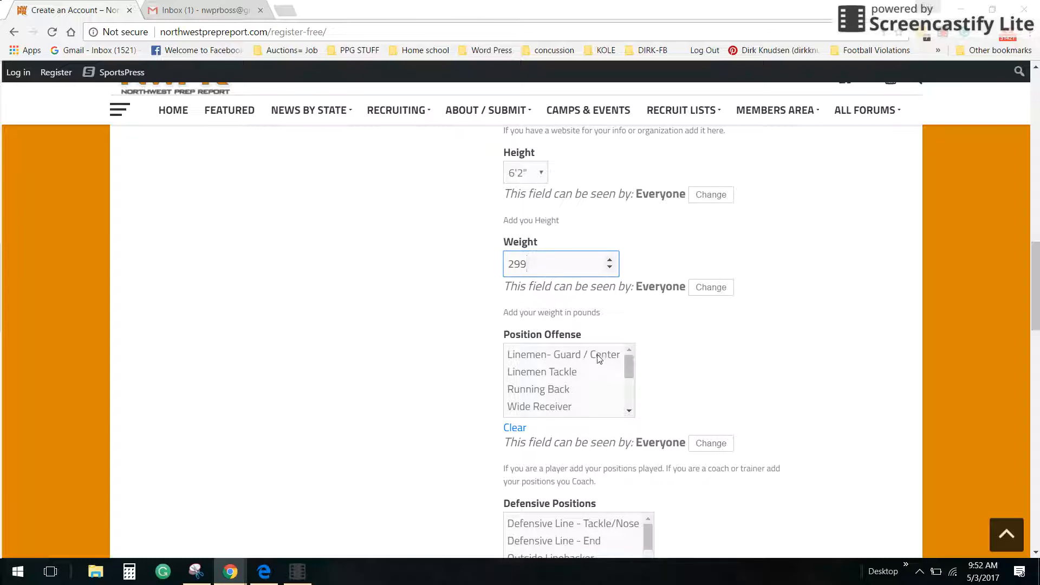
Select Linemen- Guard / Center as the offensive position.
{"action": "left_click", "coordinate": [563, 354]}
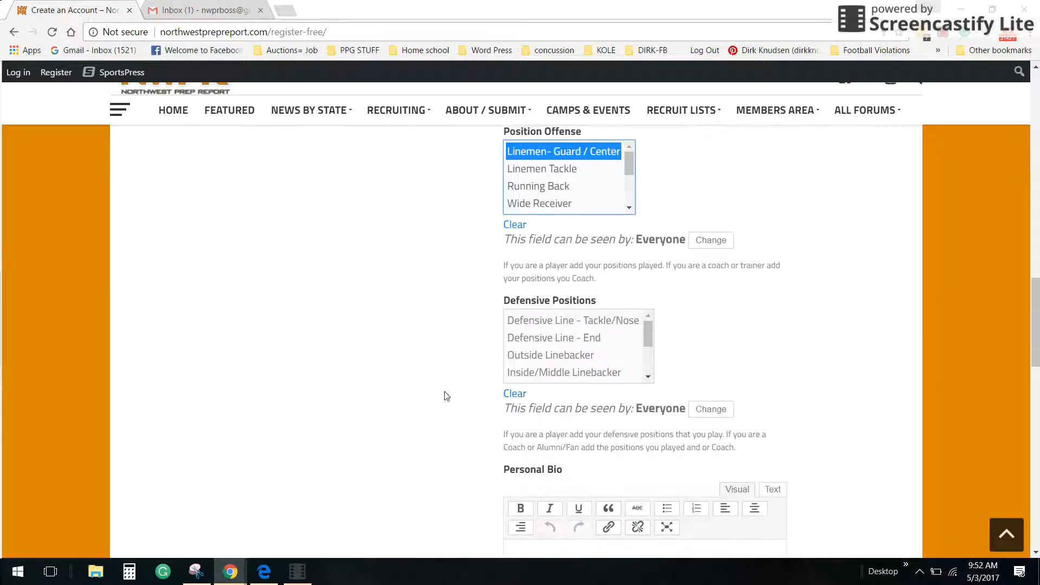
{"action": "scroll", "scroll_direction": "down", "scroll_amount": 3}
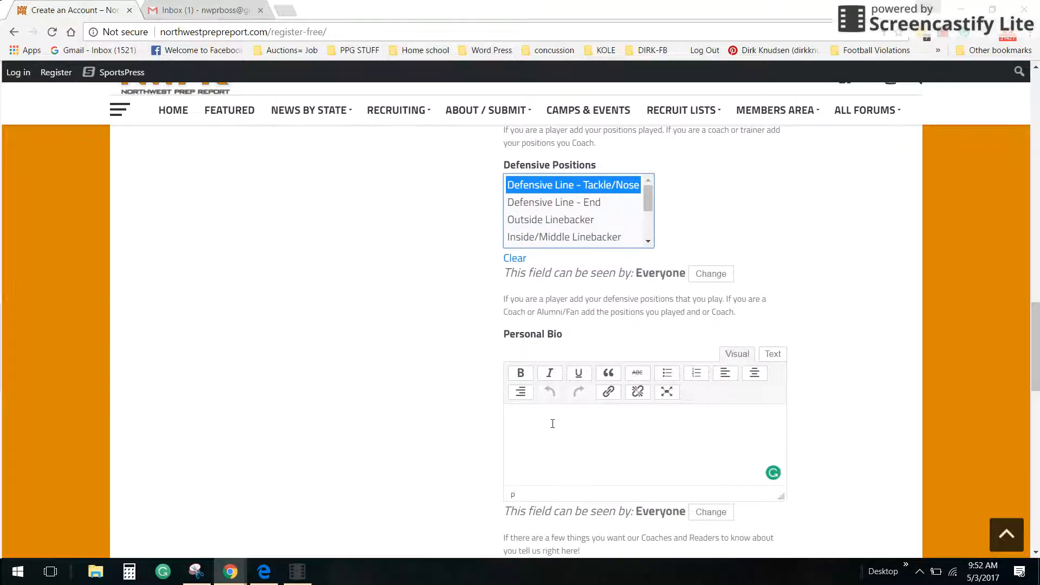
Write the bio 'I am the founder of NWPR and the Boss of this Website!'.
{"action": "type", "text": "I am"}
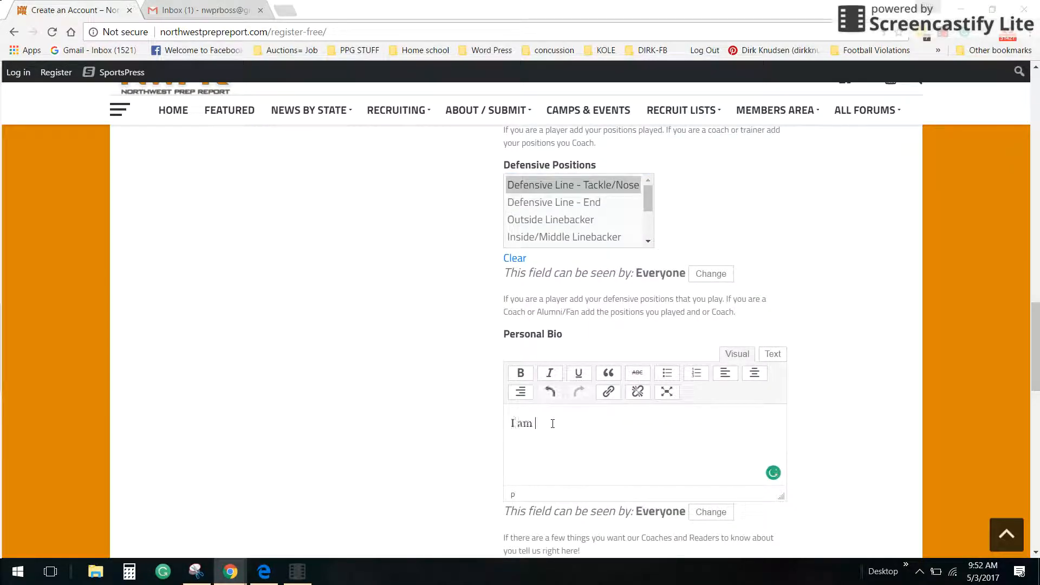
{"action": "type", "text": "the founder of"}
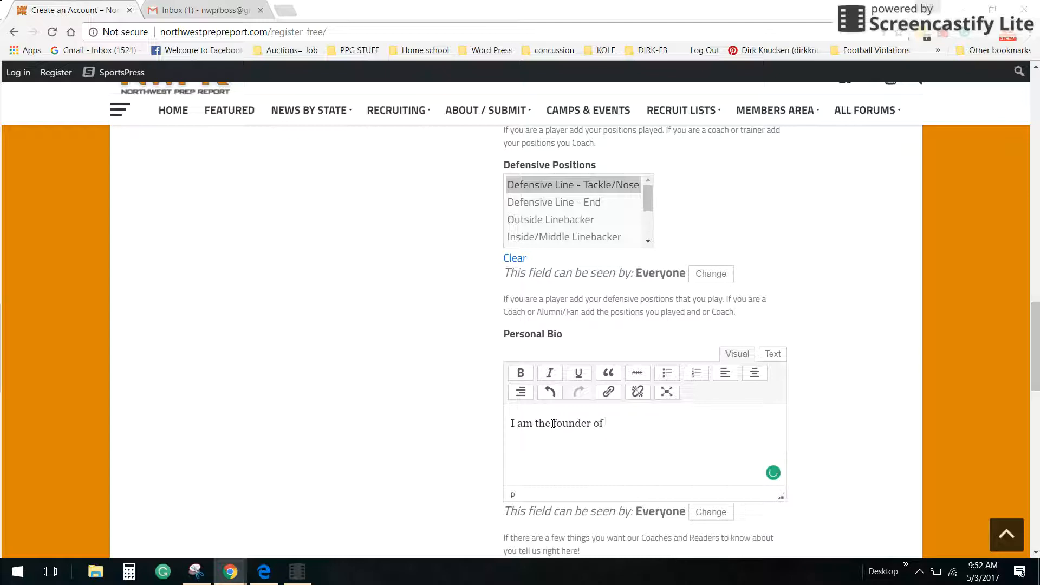
{"action": "type", "text": "NWPR"}
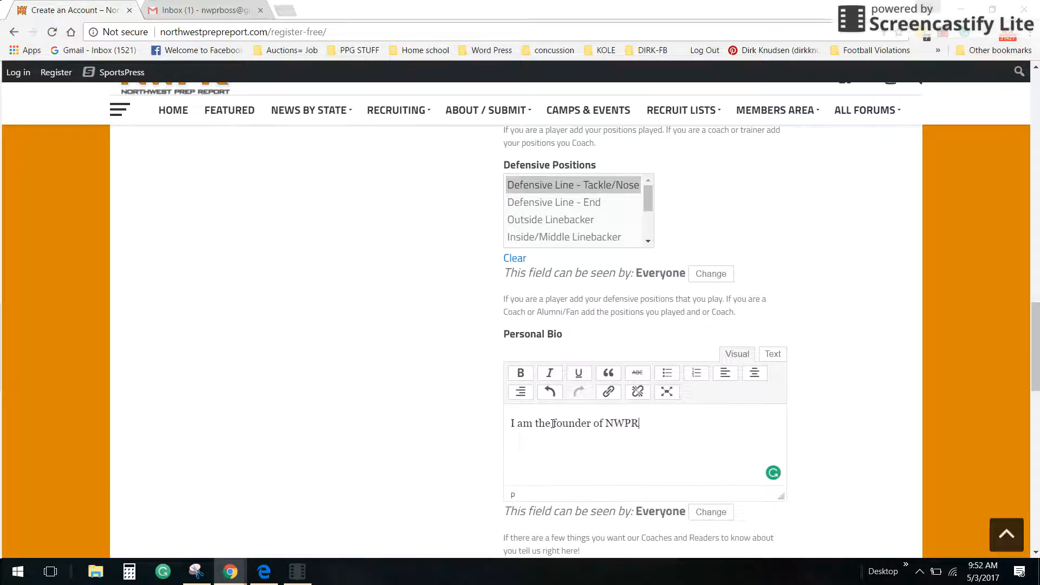
{"action": "type", "text": "and the Boss"}
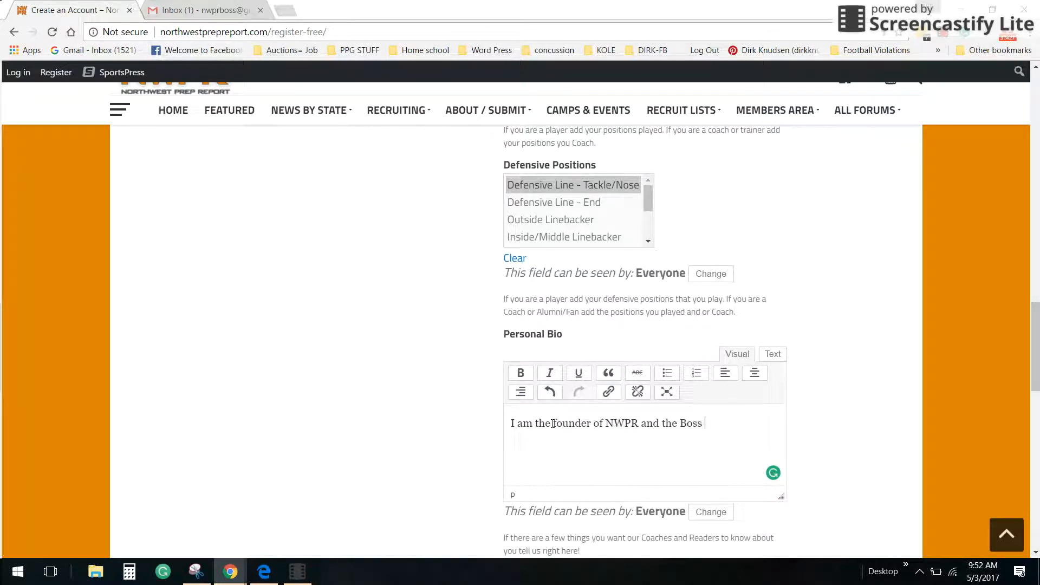
{"action": "type", "text": "of this Websi"}
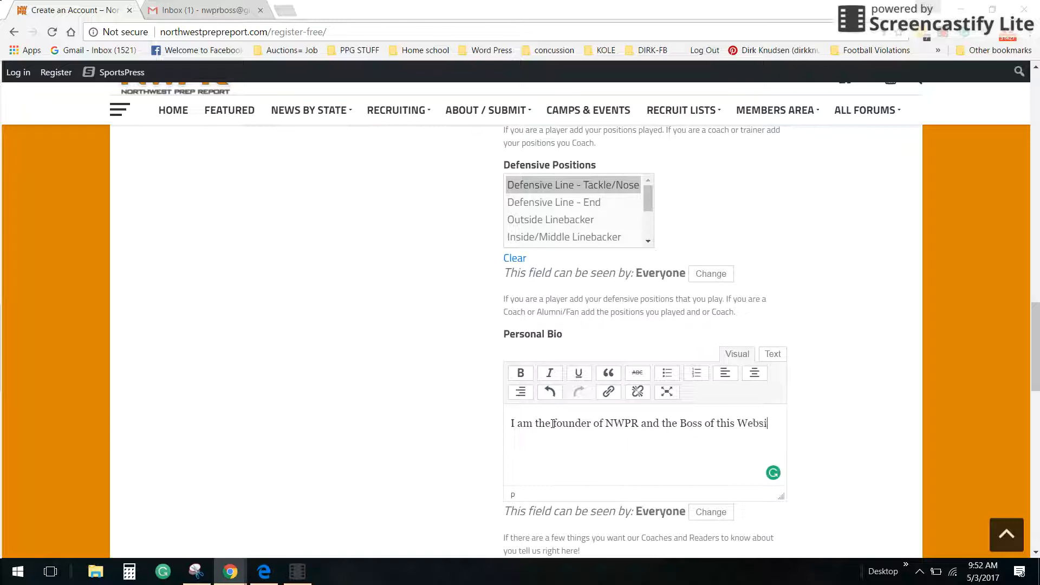
{"action": "type", "text": "te!"}
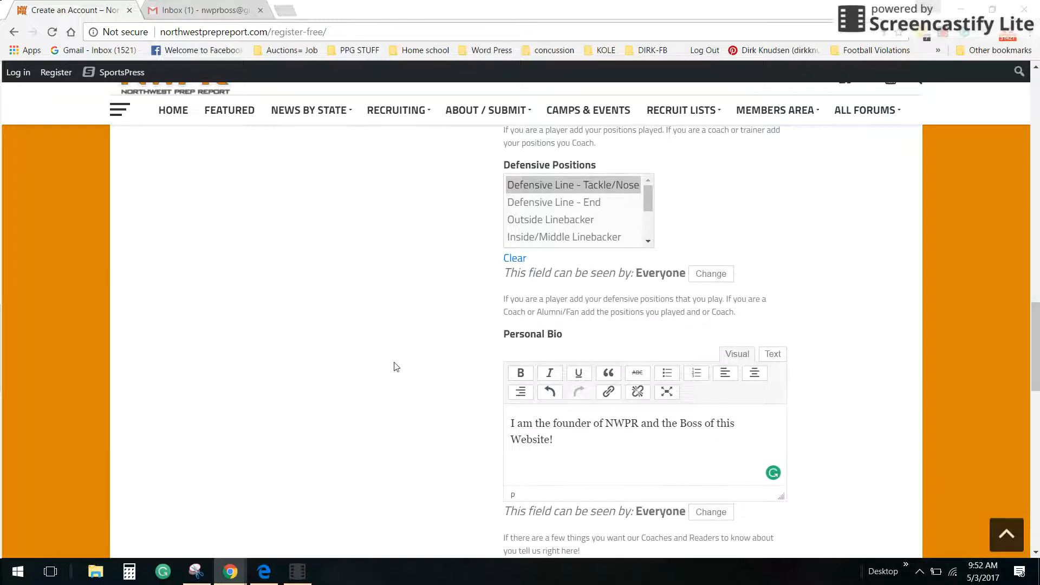
{"action": "scroll", "scroll_direction": "down", "scroll_amount": 3}
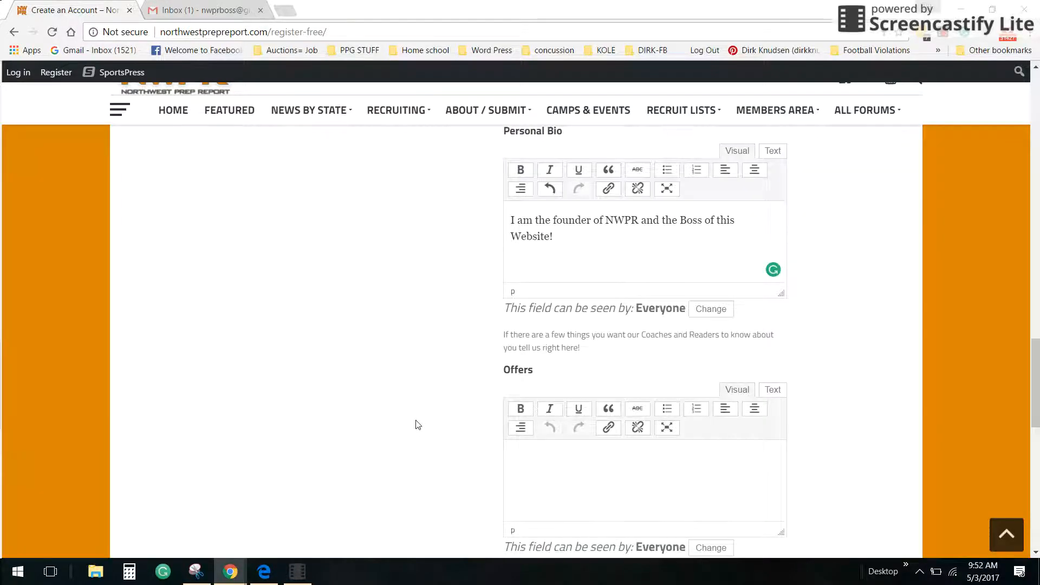
Write 'None Yet - Closing in on a deal with the Mudhens!' under Offers.
{"action": "type", "text": "None Yet -"}
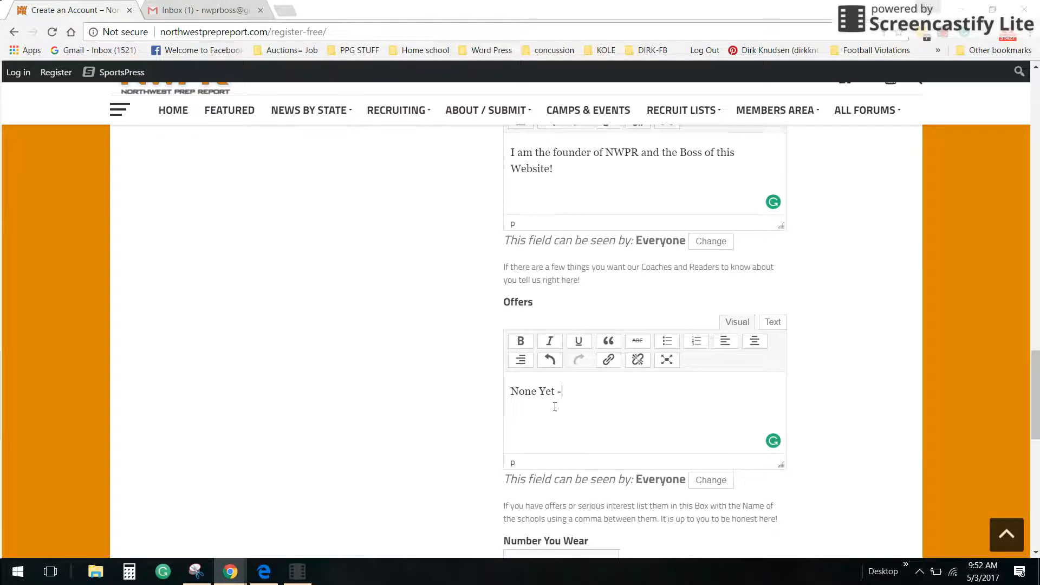
{"action": "type", "text": "Closing"}
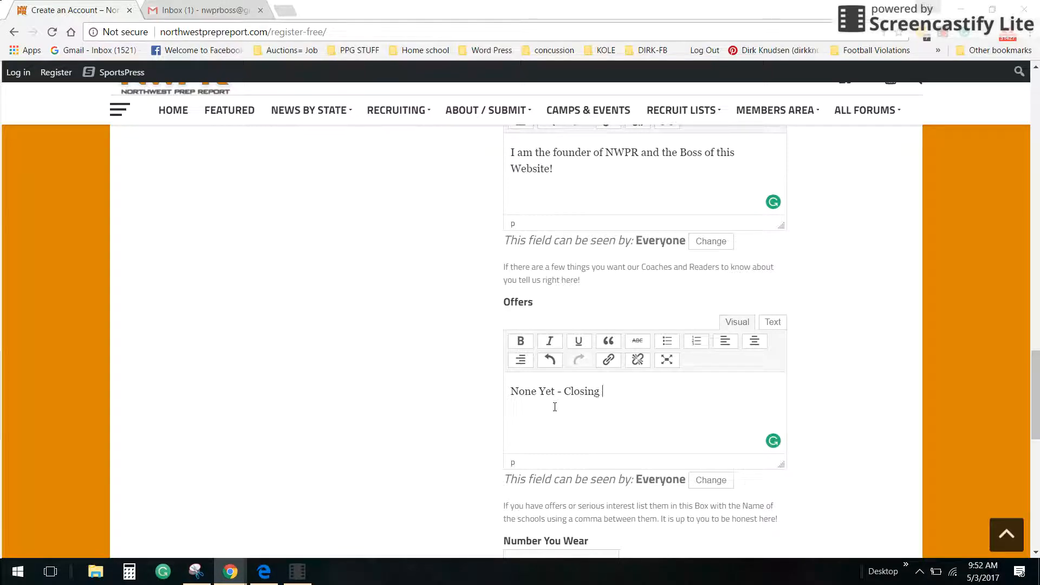
{"action": "type", "text": "in on a"}
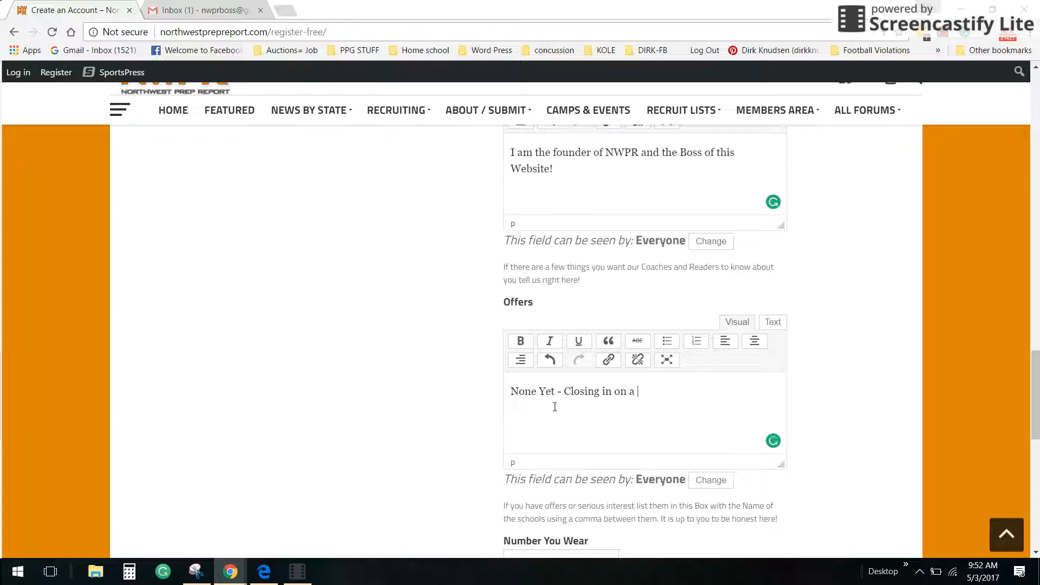
{"action": "type", "text": "deal with the"}
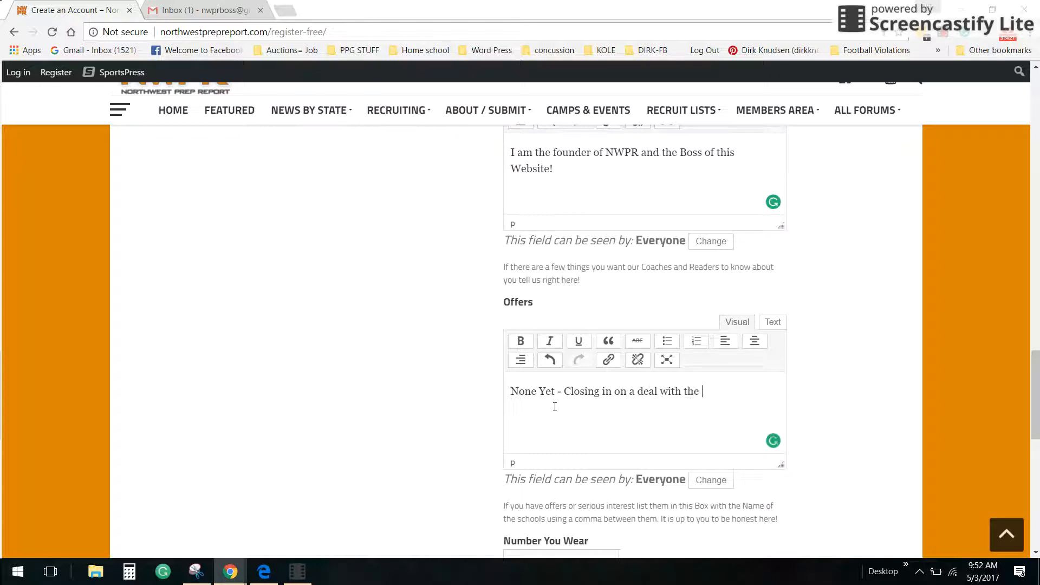
{"action": "type", "text": "Mudh"}
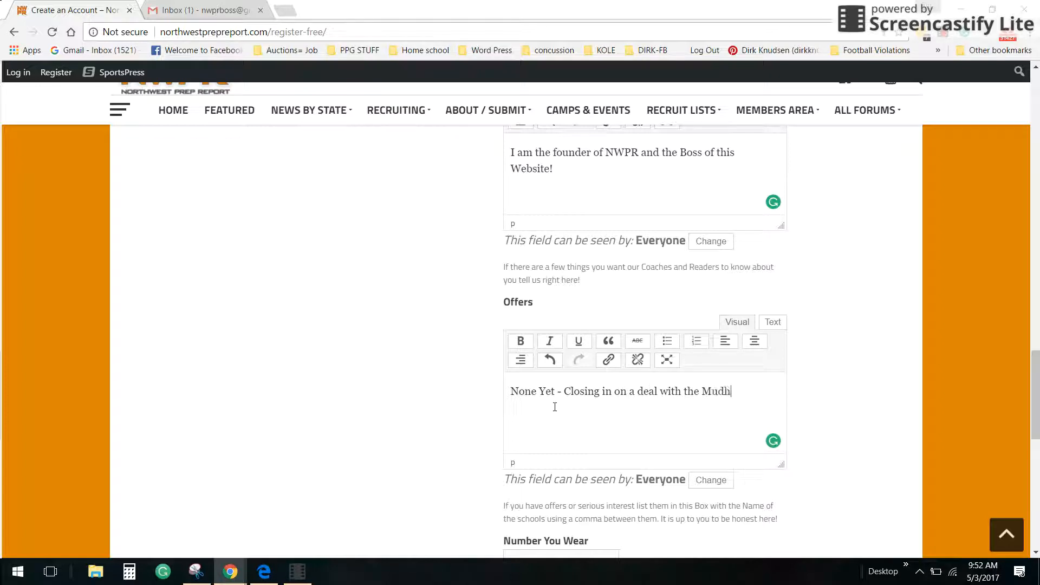
{"action": "type", "text": "ens!"}
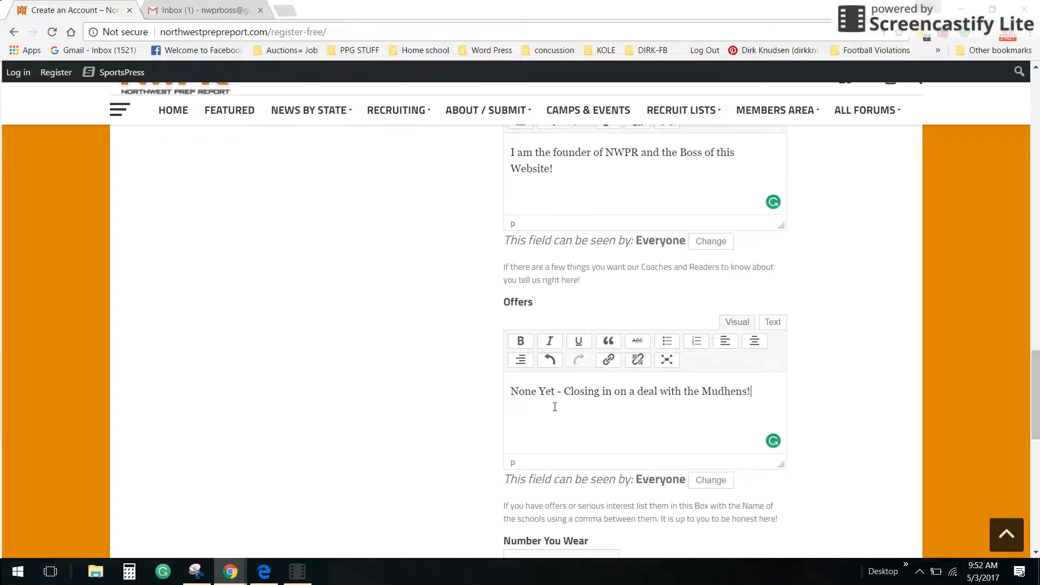
{"action": "scroll", "scroll_direction": "down", "scroll_amount": 3}
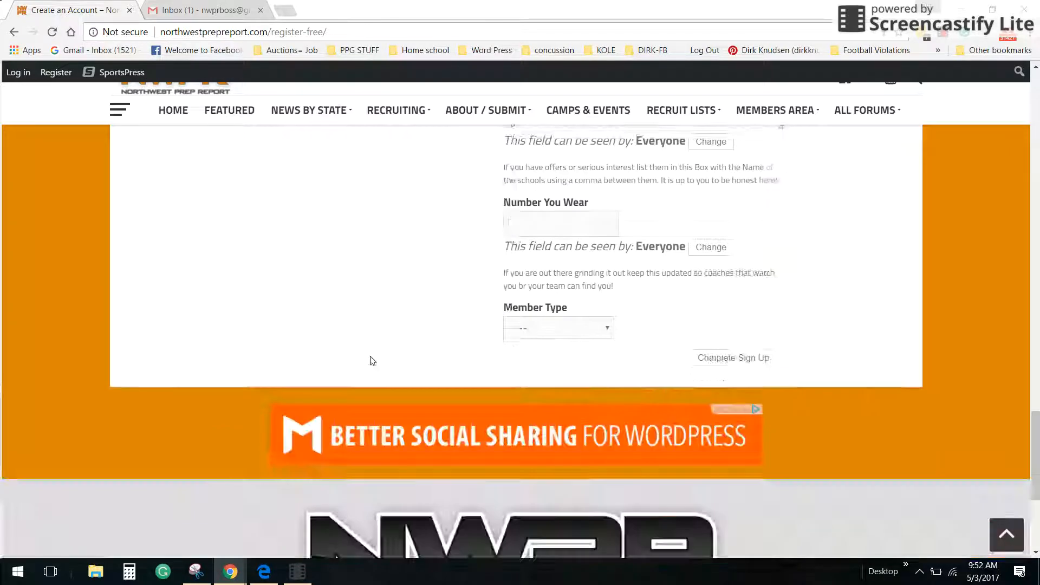
Enter jersey number 55, choose NWPR Staff as member type and complete the sign-up.
{"action": "type", "text": "55"}
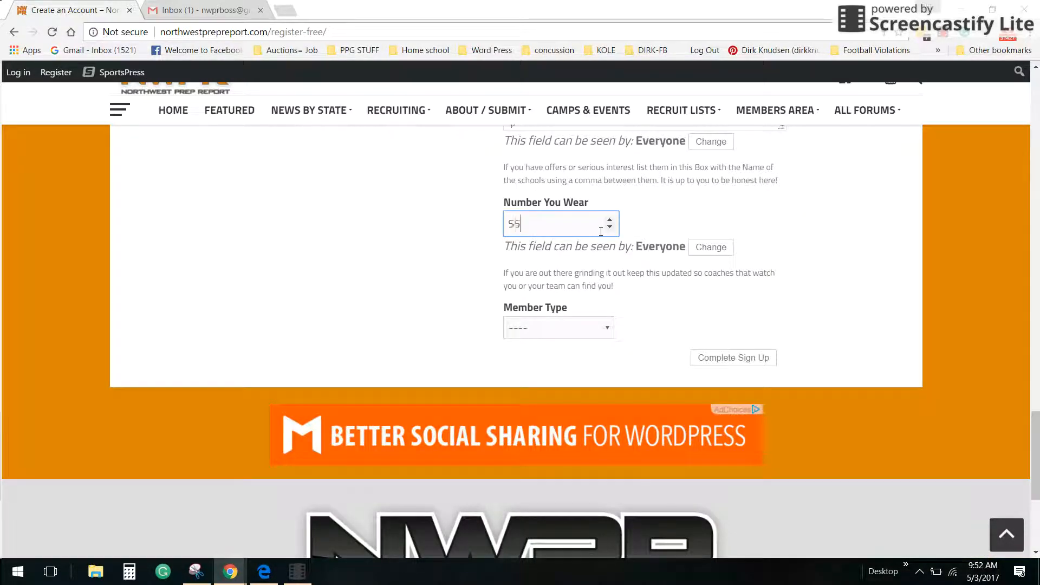
{"action": "left_click", "coordinate": [600, 338]}
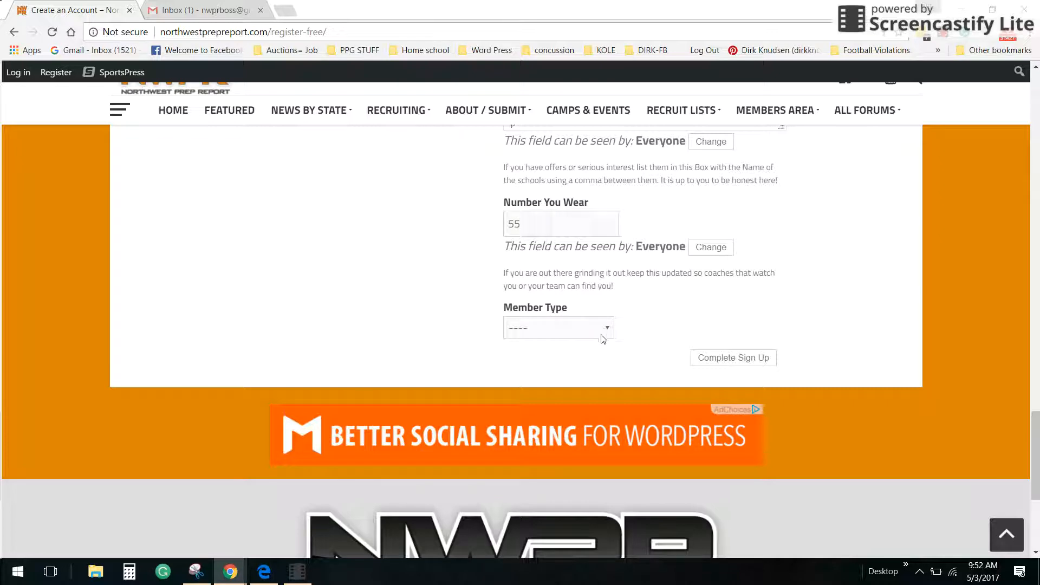
{"action": "left_click", "coordinate": [557, 327]}
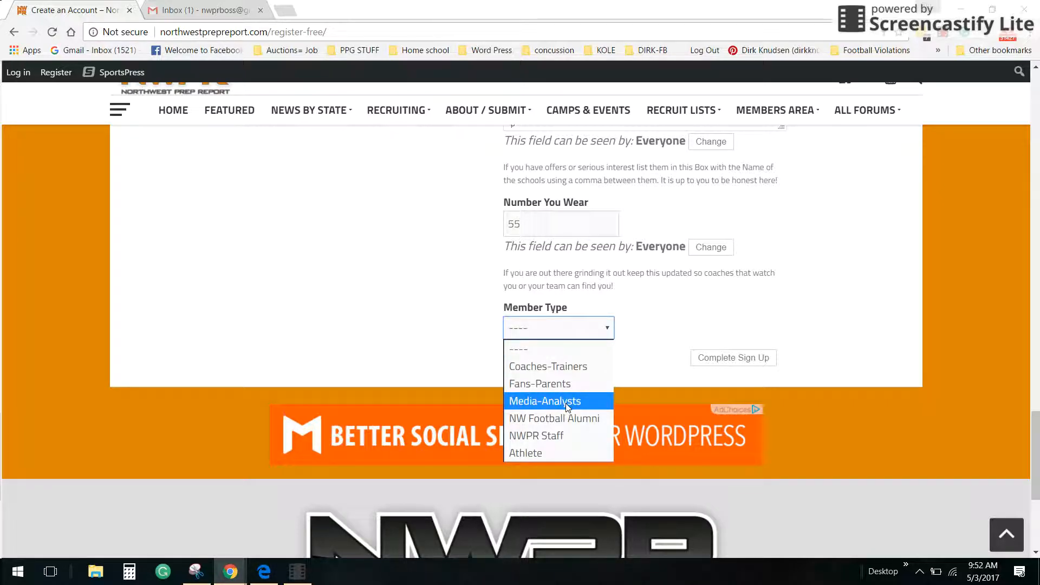
{"action": "mouse_move", "coordinate": [537, 436]}
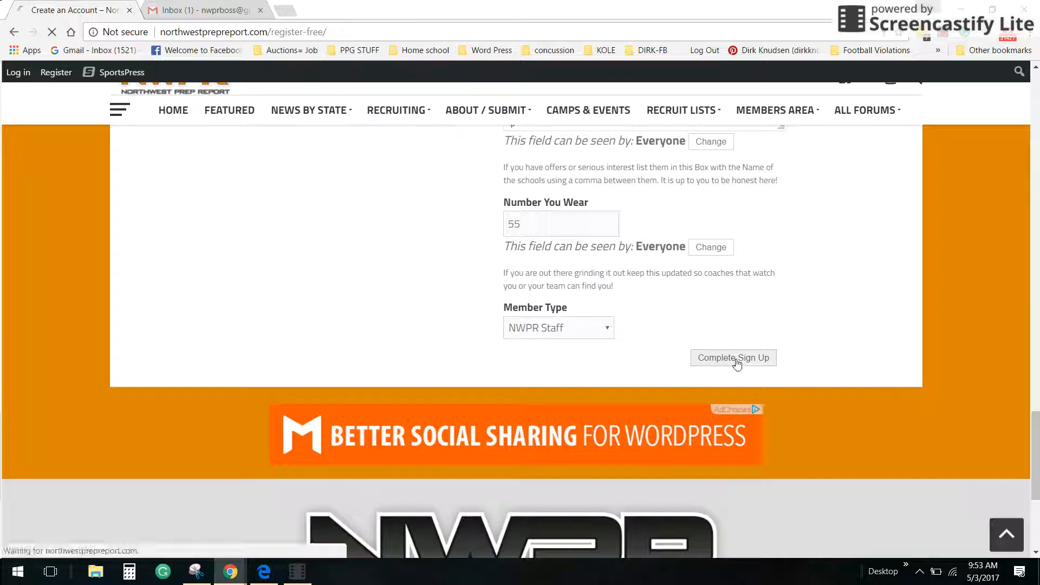
{"action": "left_click", "coordinate": [734, 357]}
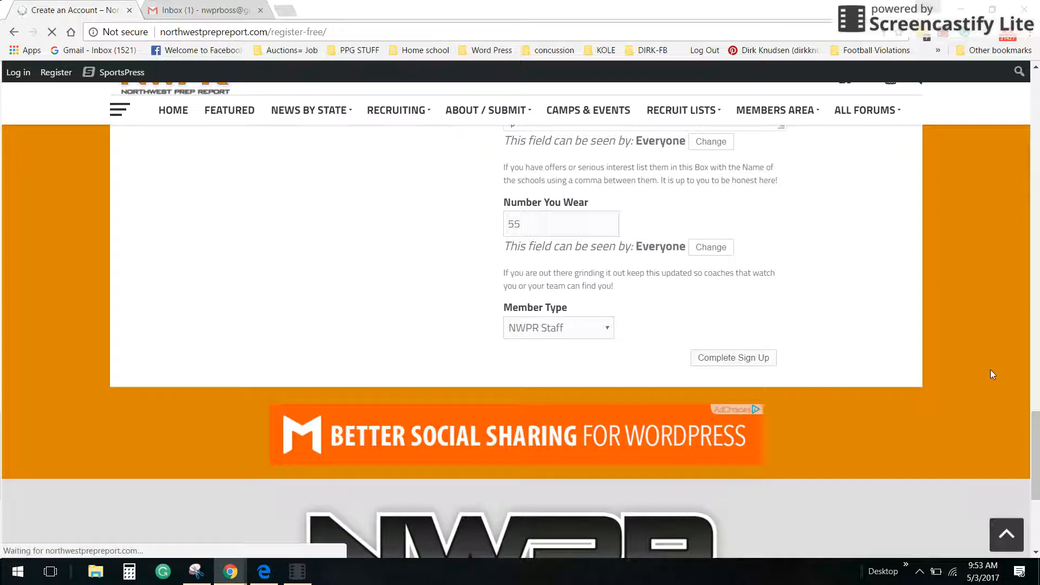
{"action": "left_click", "coordinate": [733, 358]}
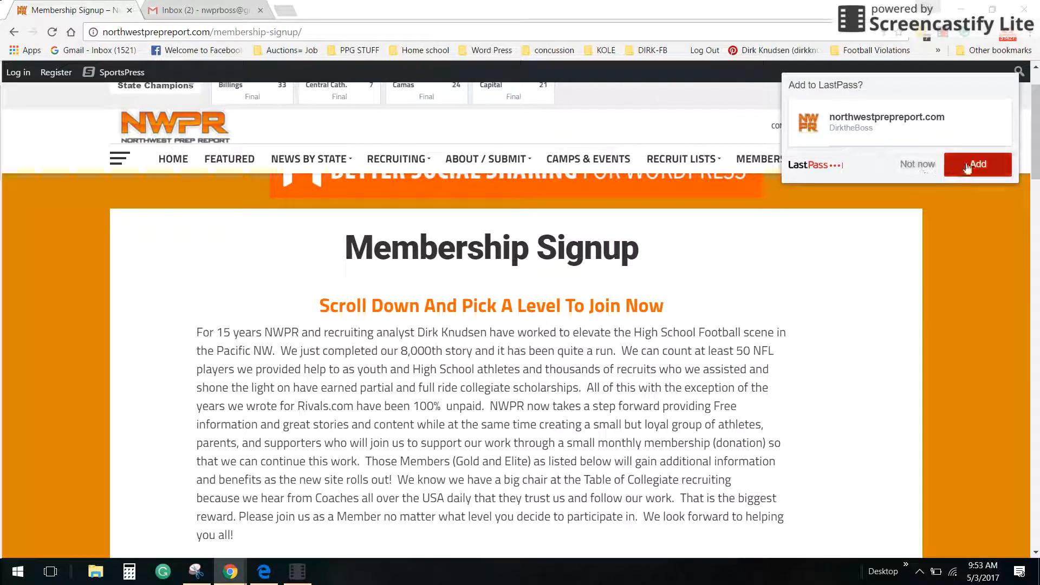
{"action": "left_click", "coordinate": [977, 164]}
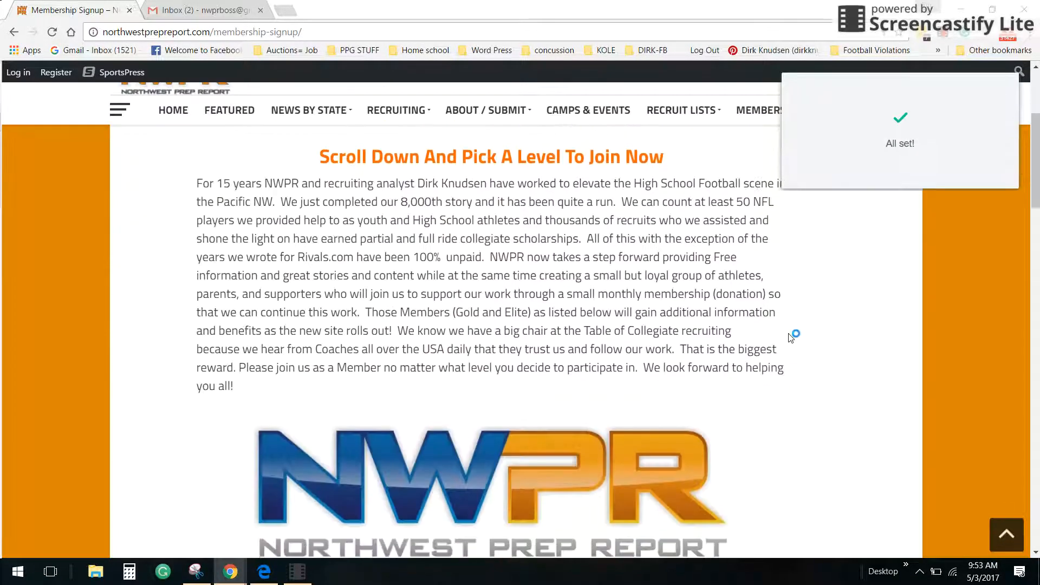
{"action": "scroll", "scroll_direction": "down", "scroll_amount": 3}
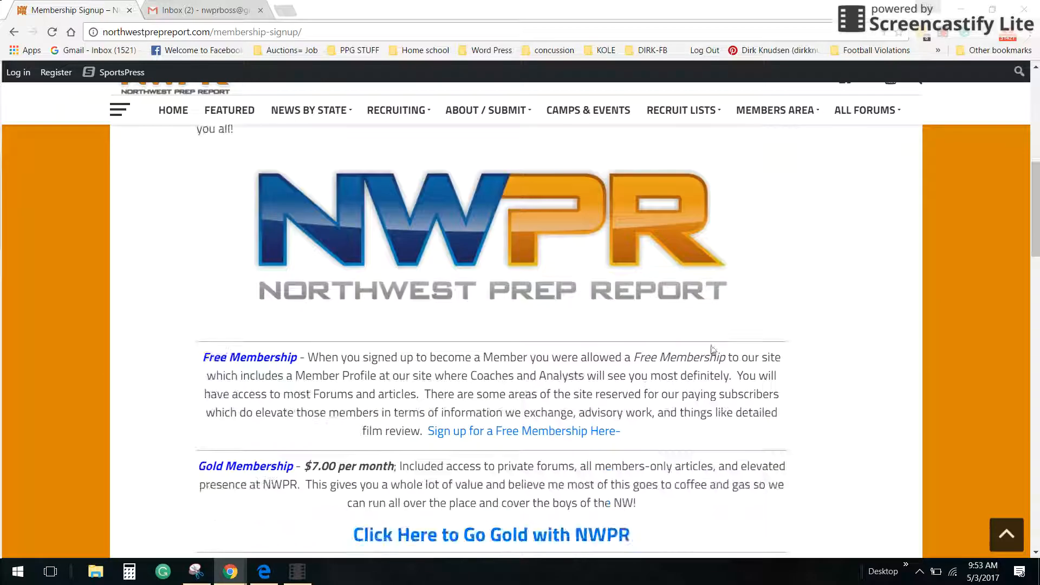
{"action": "scroll", "scroll_direction": "down", "scroll_amount": 3}
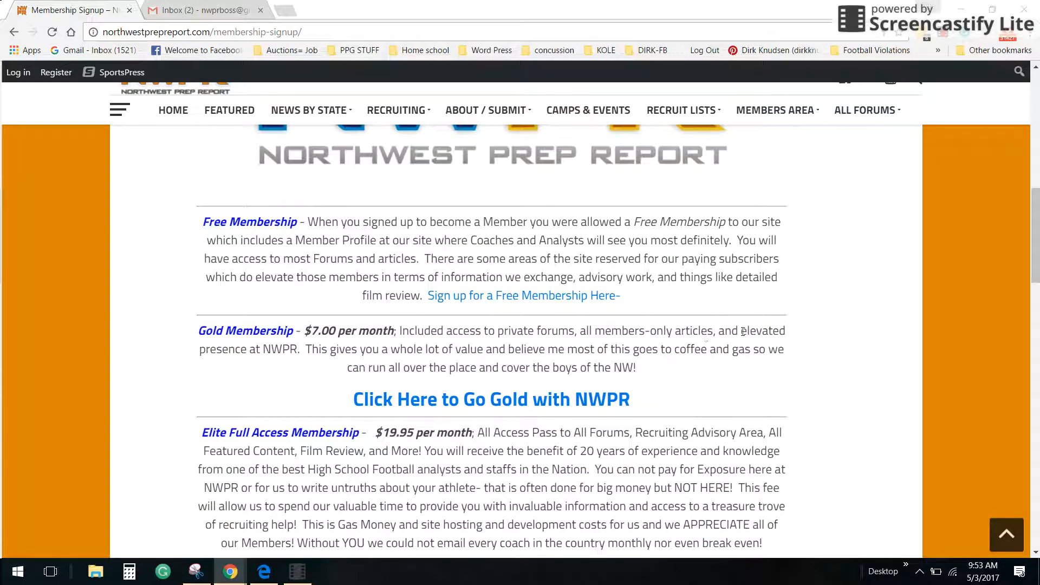
{"action": "scroll", "scroll_direction": "down", "scroll_amount": 3}
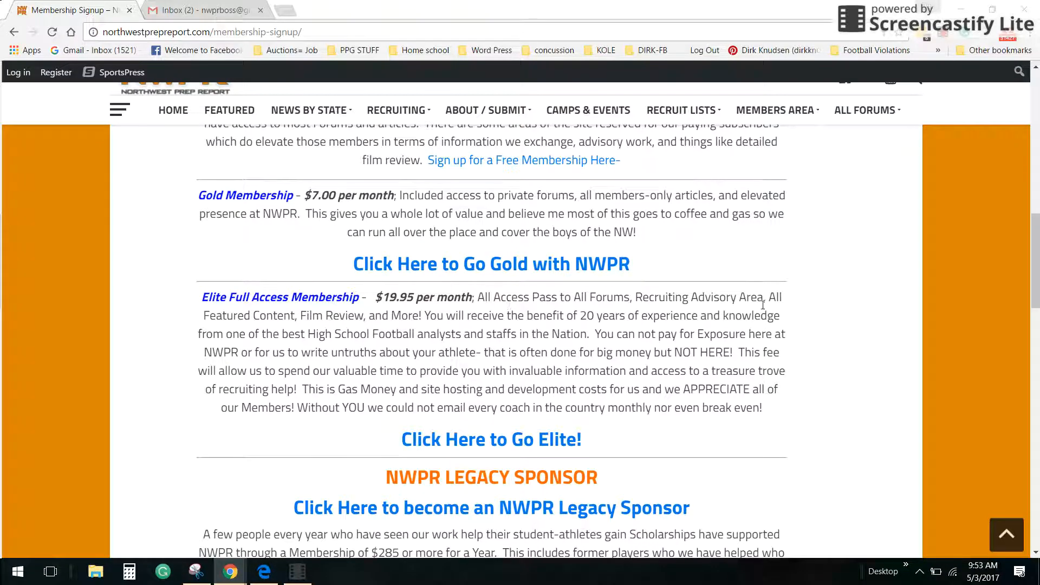
{"action": "scroll", "scroll_direction": "down", "scroll_amount": 3}
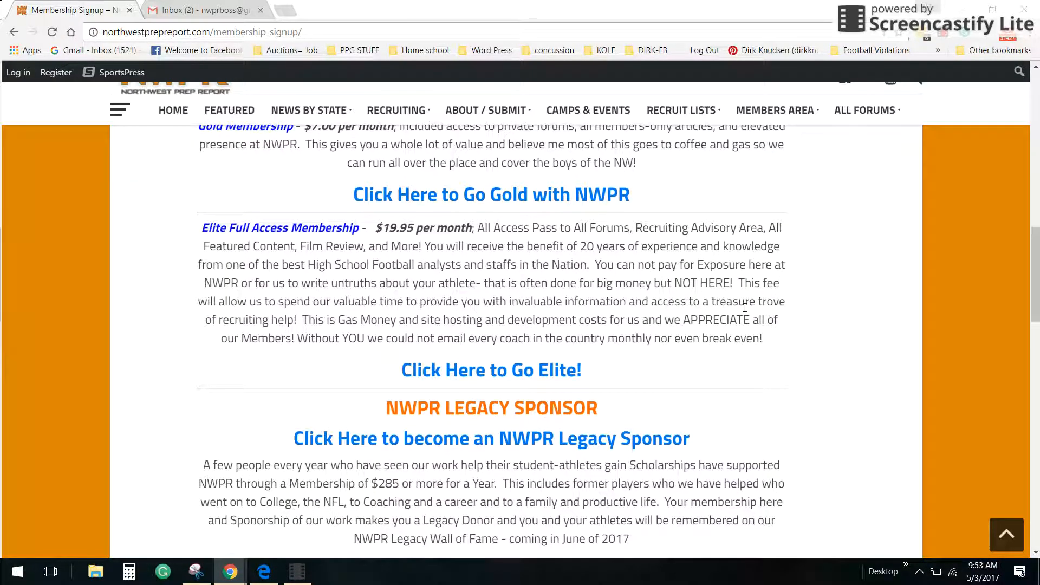
{"action": "scroll", "scroll_direction": "down", "scroll_amount": 3}
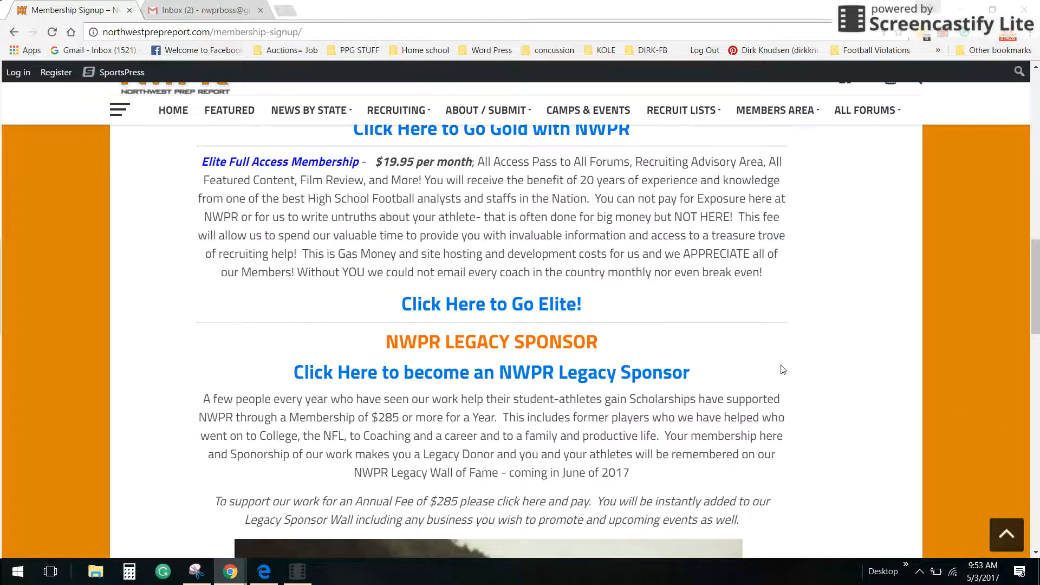
{"action": "scroll", "scroll_direction": "down", "scroll_amount": 3}
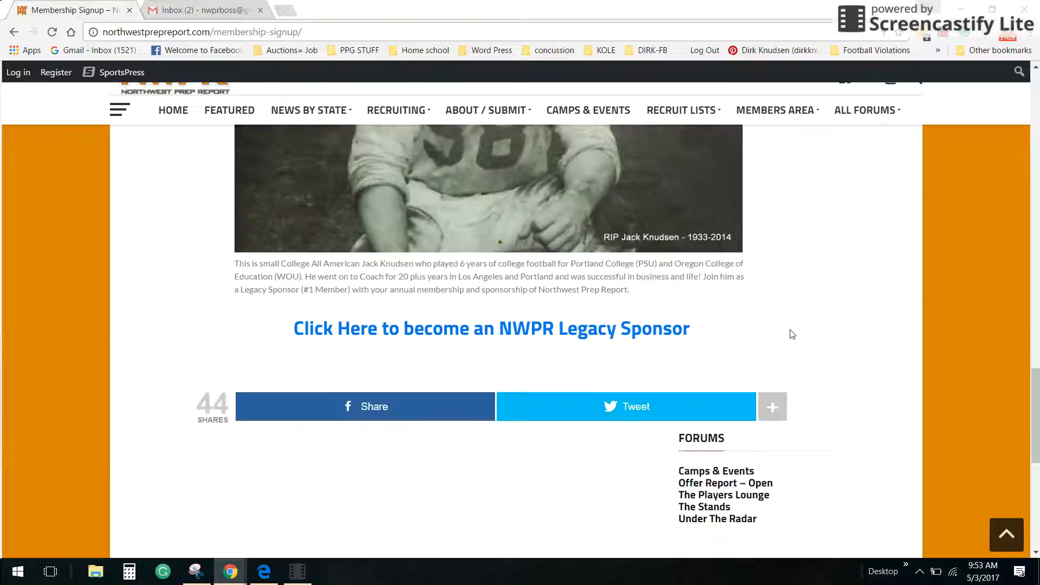
{"action": "scroll", "scroll_direction": "down", "scroll_amount": 3}
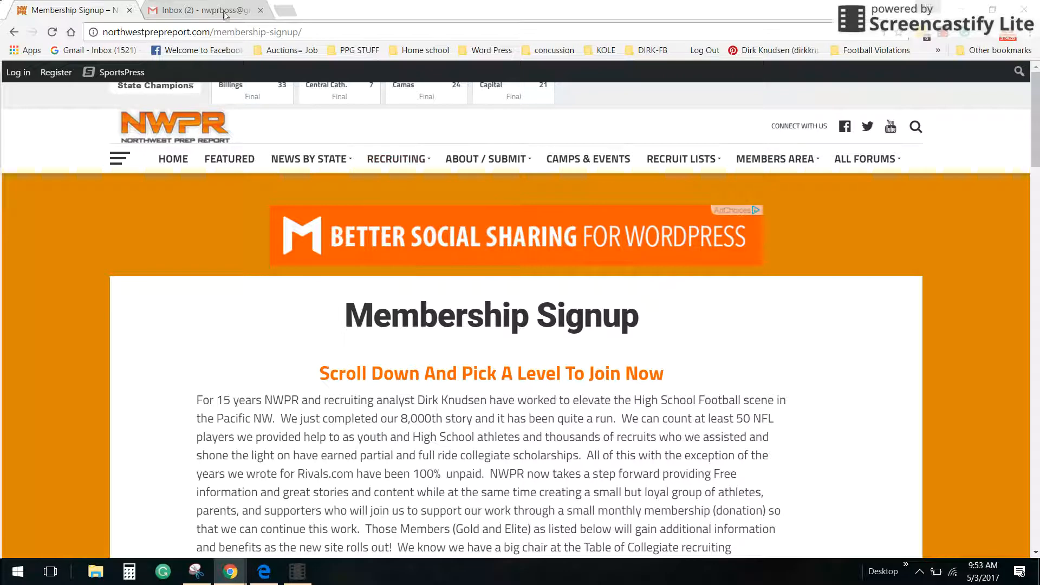
Follow the activation link in the 'Activate your account' Gmail message.
{"action": "left_click", "coordinate": [200, 10]}
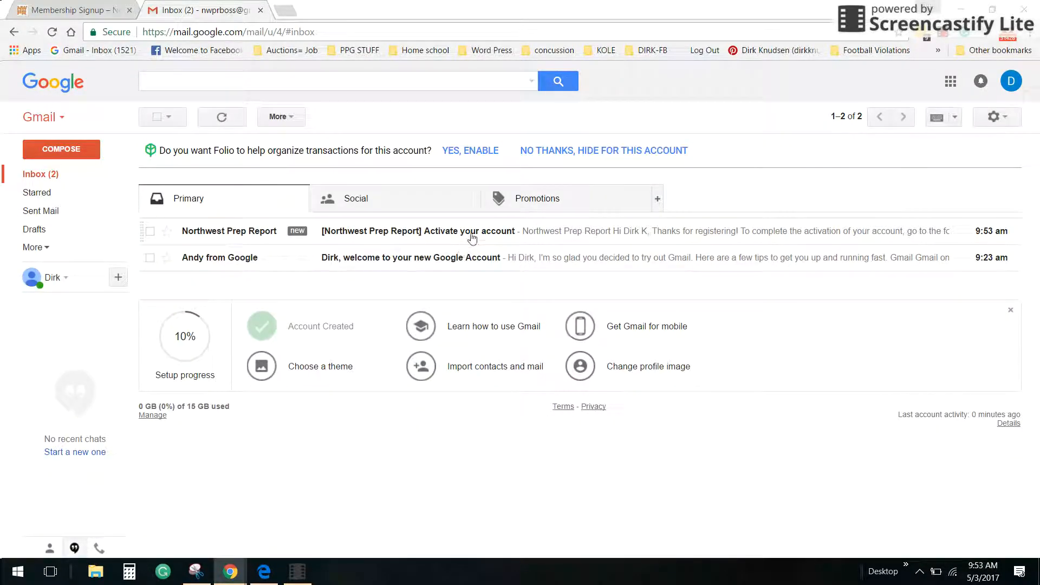
{"action": "left_click", "coordinate": [419, 231]}
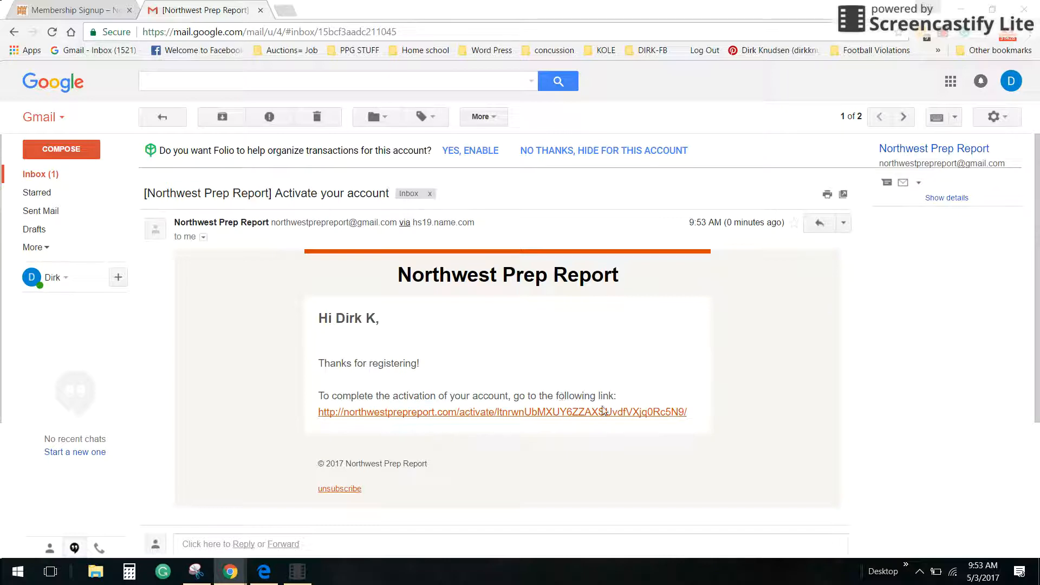
{"action": "left_click", "coordinate": [501, 412]}
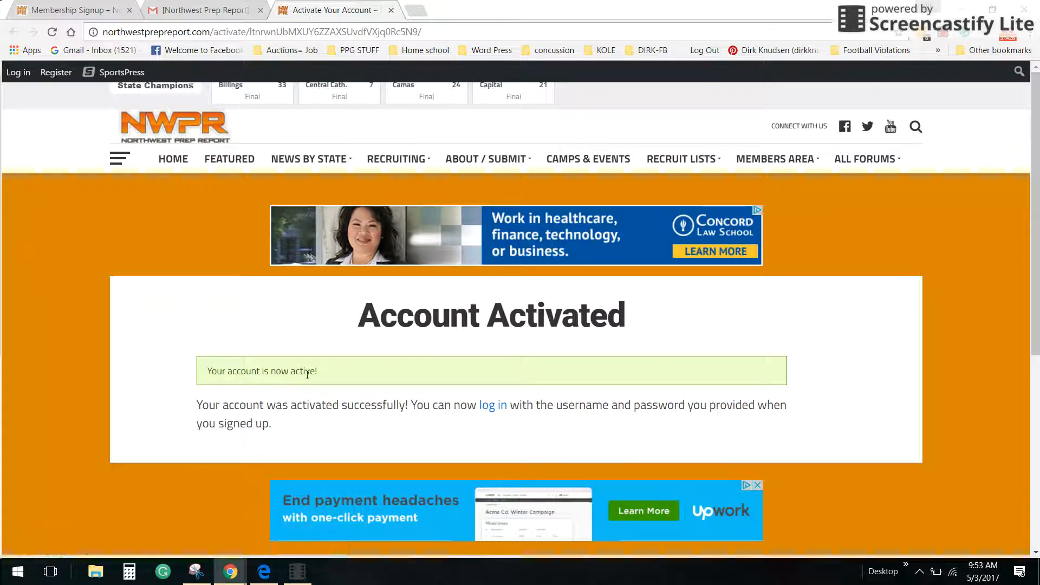
{"action": "mouse_move", "coordinate": [491, 404]}
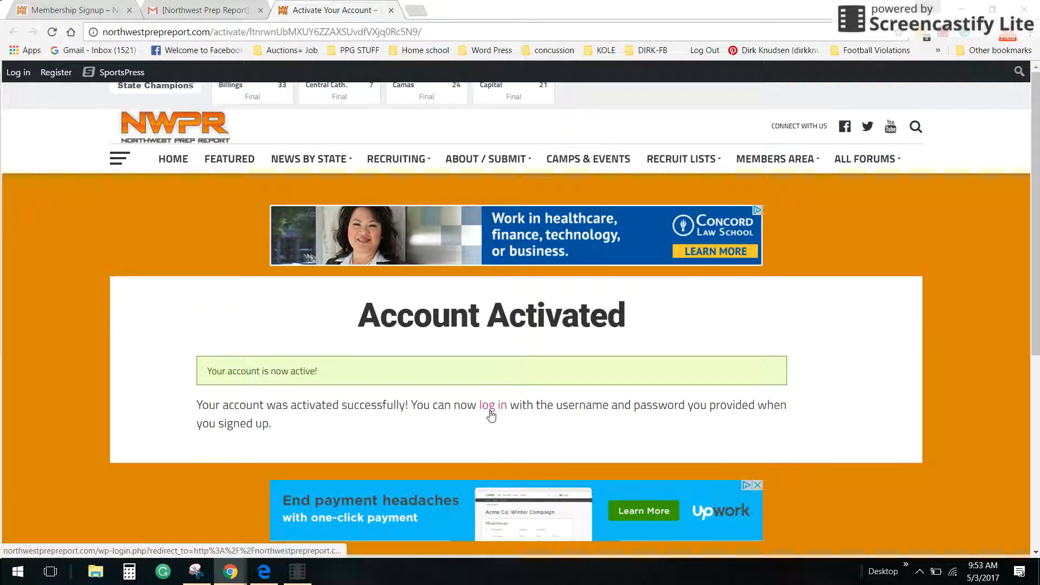
Complete the username with 'thebo' and submit the login.
{"action": "left_click", "coordinate": [492, 405]}
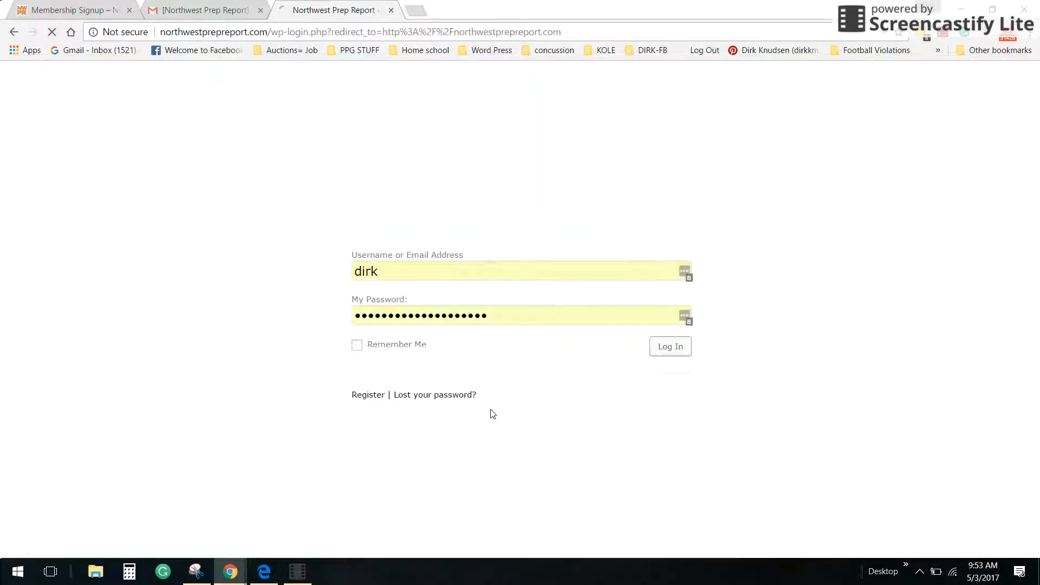
{"action": "left_click", "coordinate": [670, 345]}
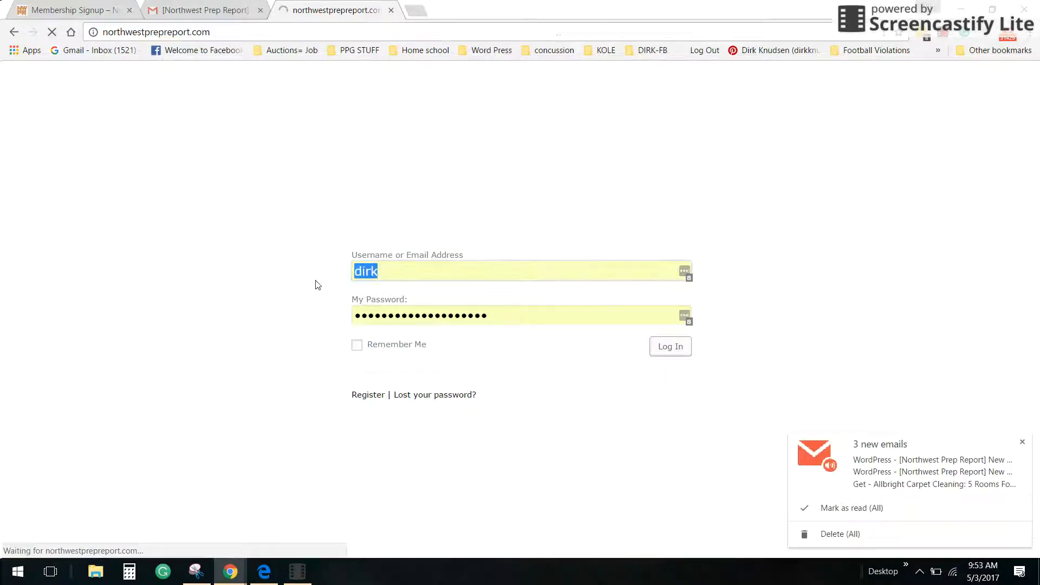
{"action": "left_click", "coordinate": [670, 347]}
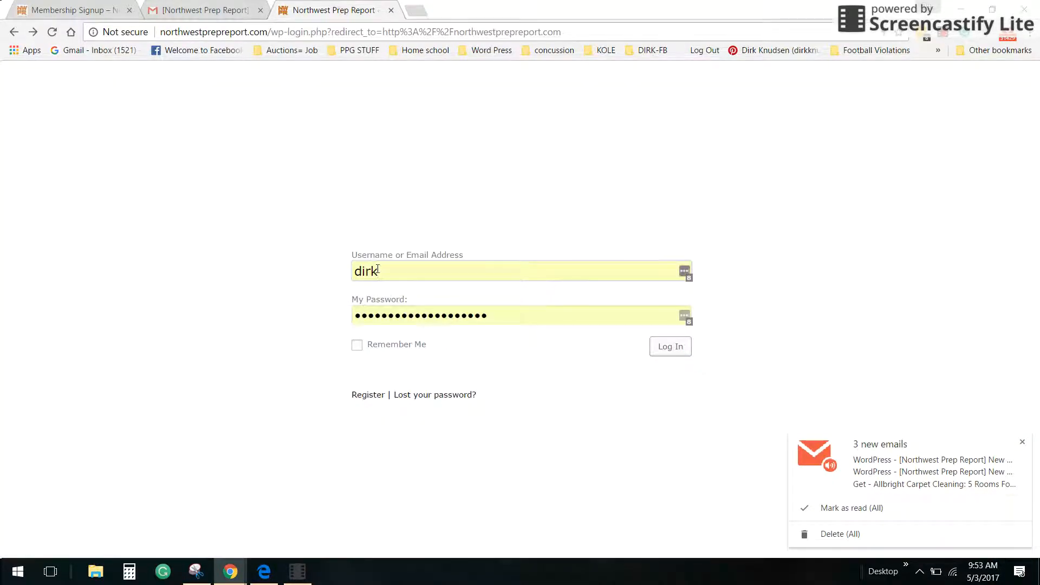
{"action": "type", "text": "thebo"}
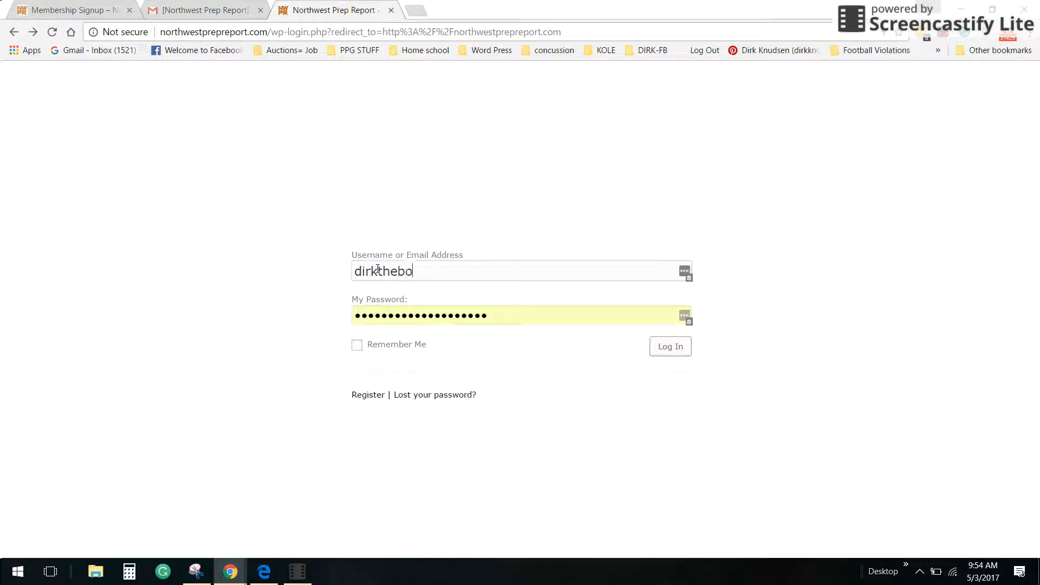
{"action": "left_click", "coordinate": [670, 347]}
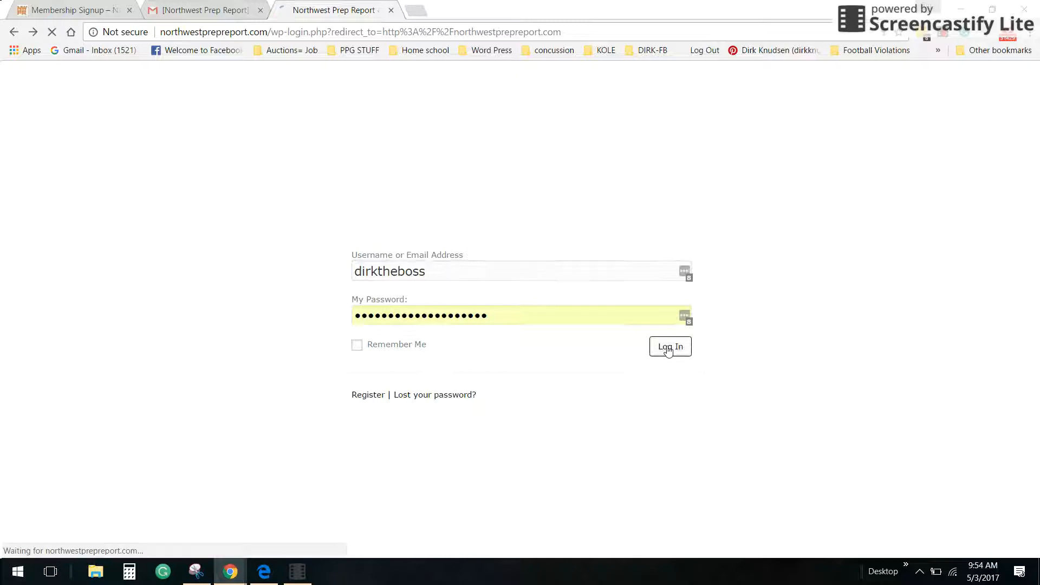
Re-enter the rejected password and submit the login again.
{"action": "left_click", "coordinate": [670, 347]}
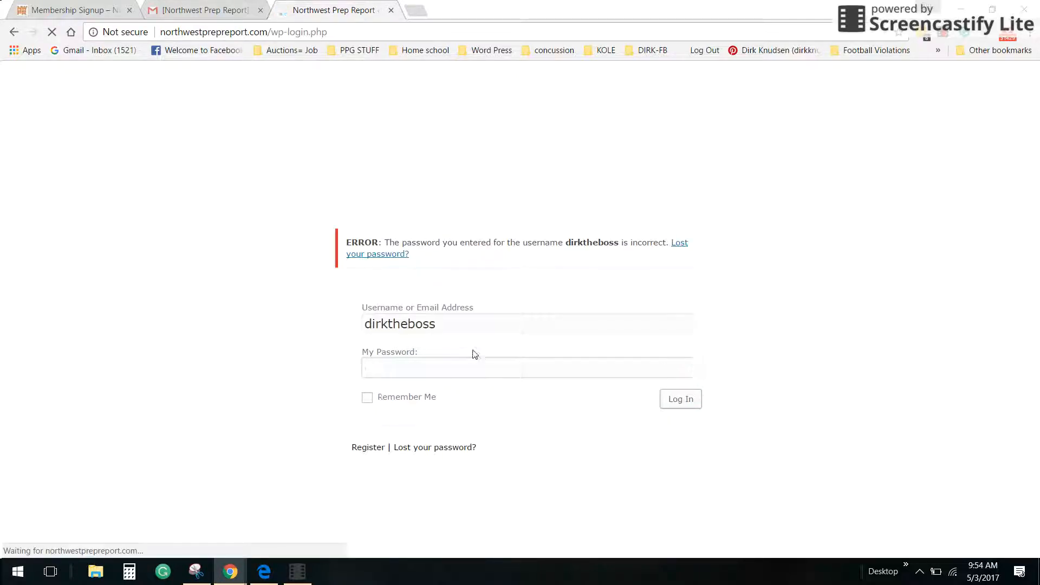
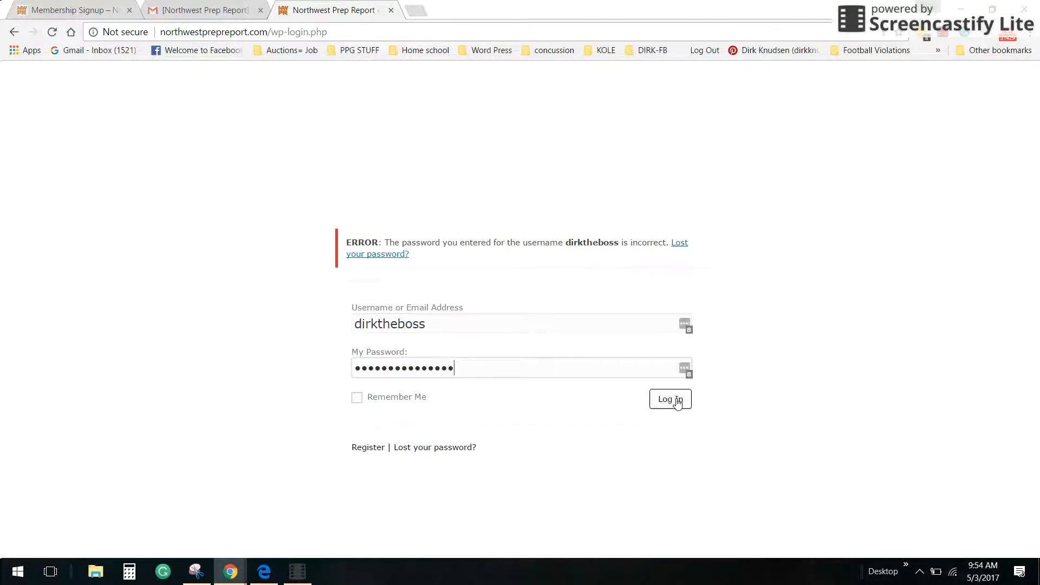
{"action": "left_click", "coordinate": [670, 400]}
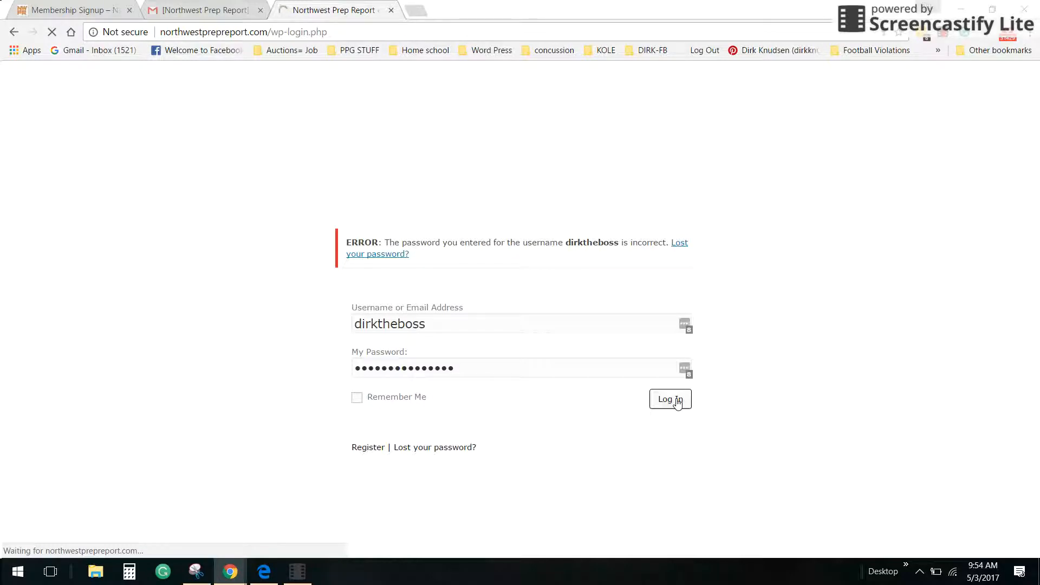
{"action": "left_click", "coordinate": [669, 398]}
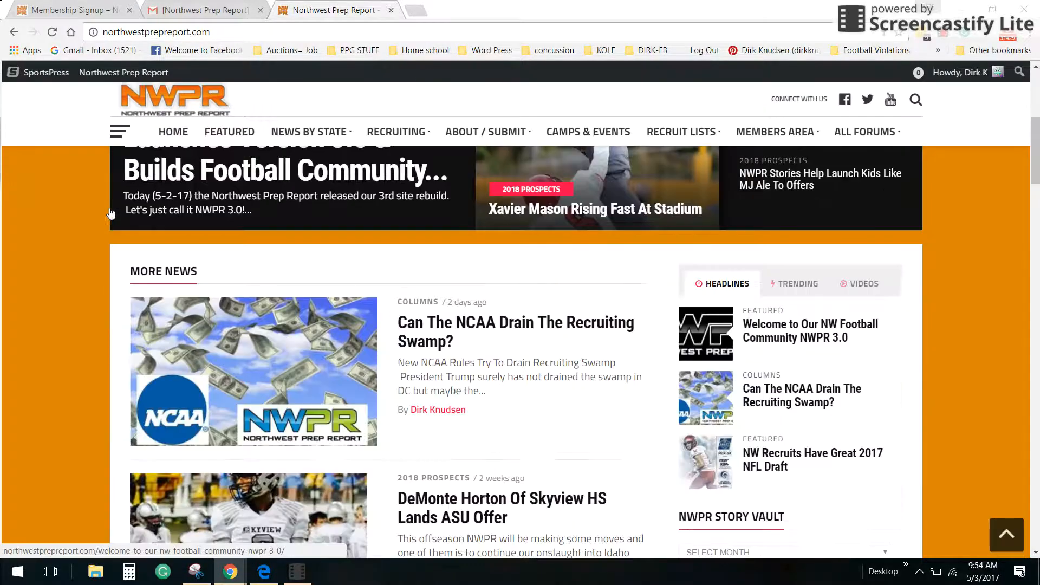
Go to Dirk K's own member profile via the Howdy menu's Build Your Profile entry.
{"action": "scroll", "scroll_direction": "up", "scroll_amount": 3}
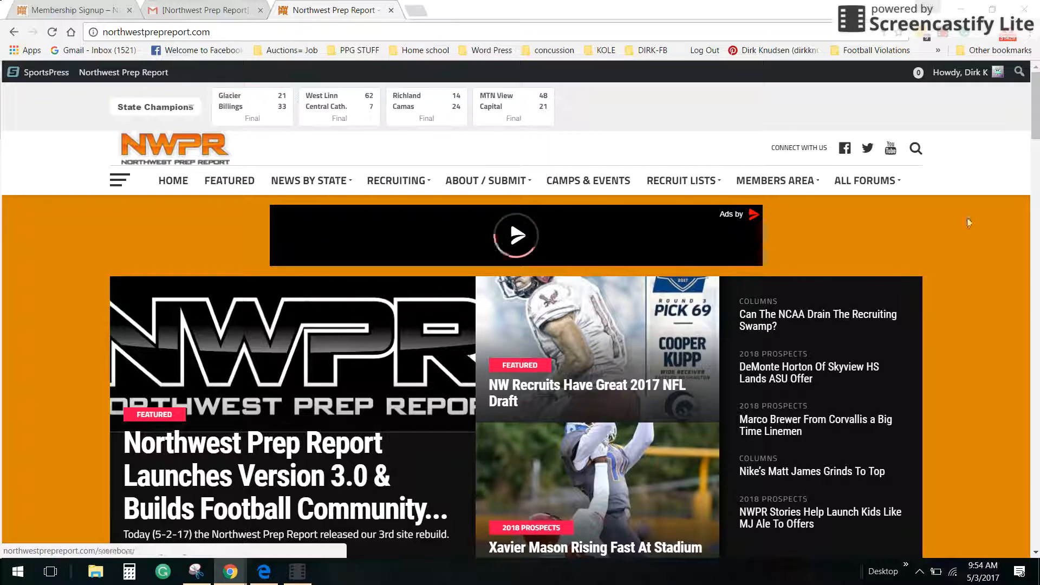
{"action": "left_click", "coordinate": [962, 73]}
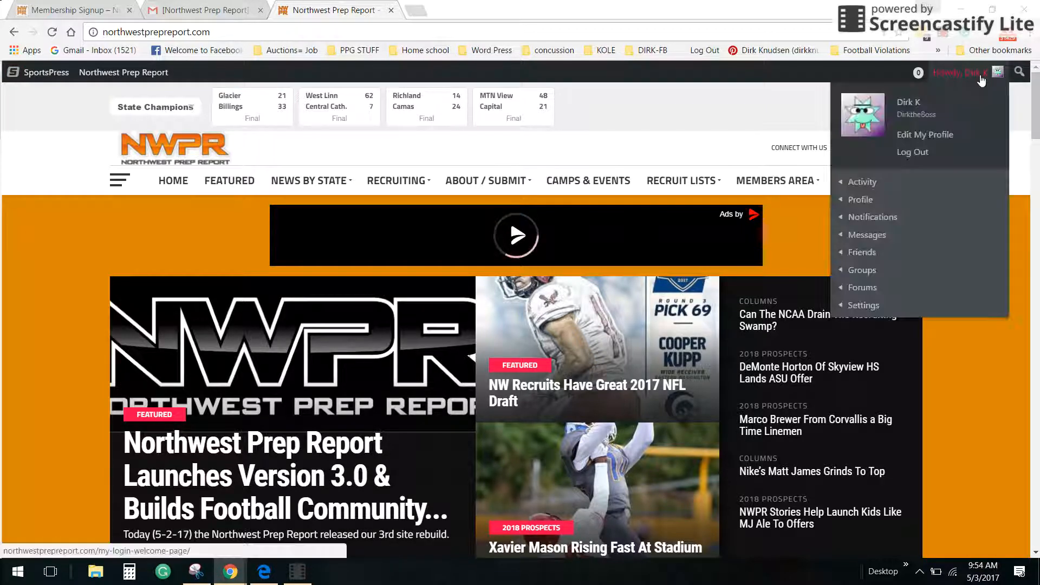
{"action": "mouse_move", "coordinate": [861, 200]}
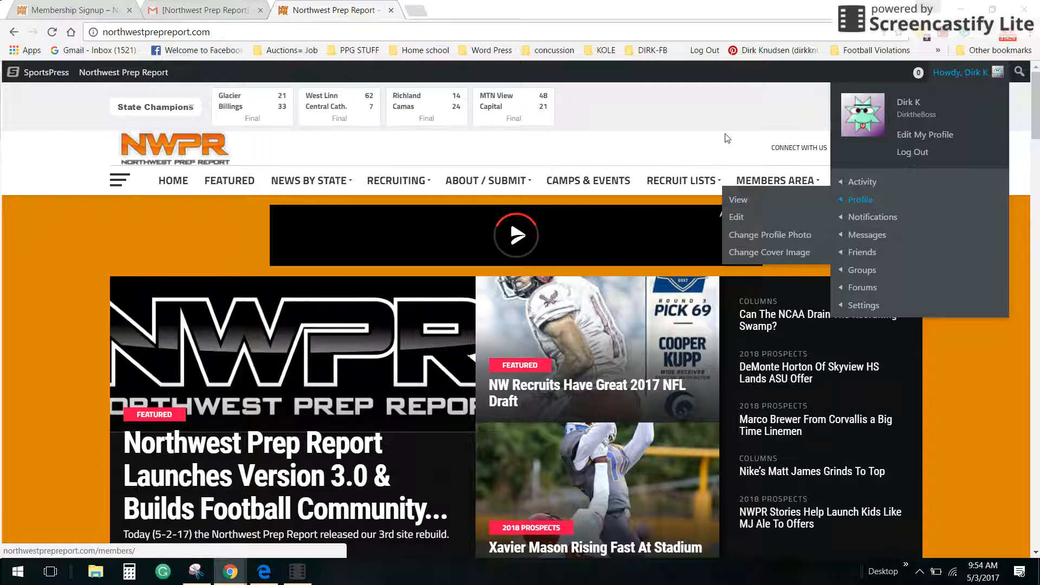
{"action": "mouse_move", "coordinate": [773, 180]}
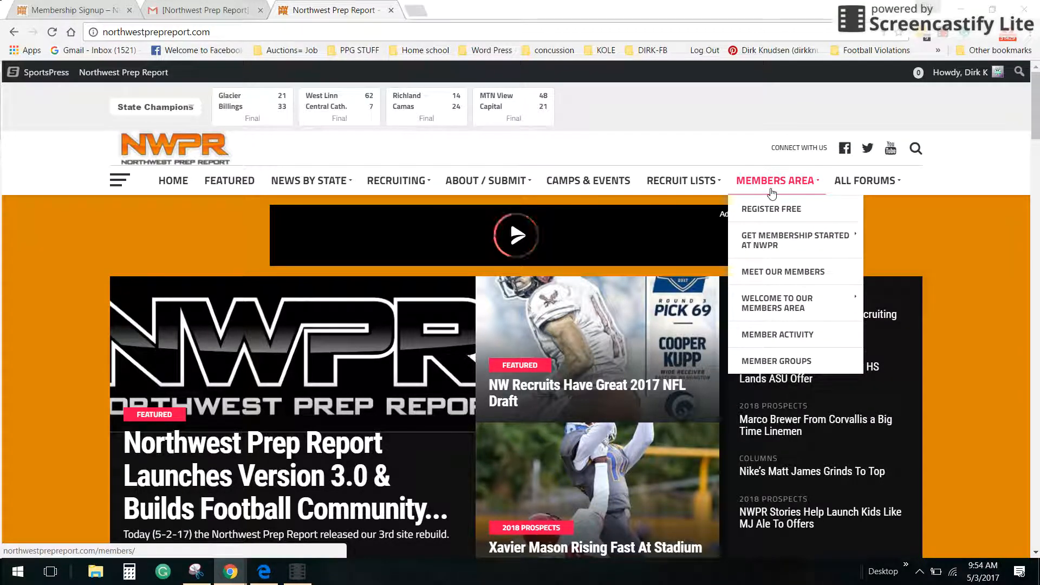
{"action": "mouse_move", "coordinate": [777, 303]}
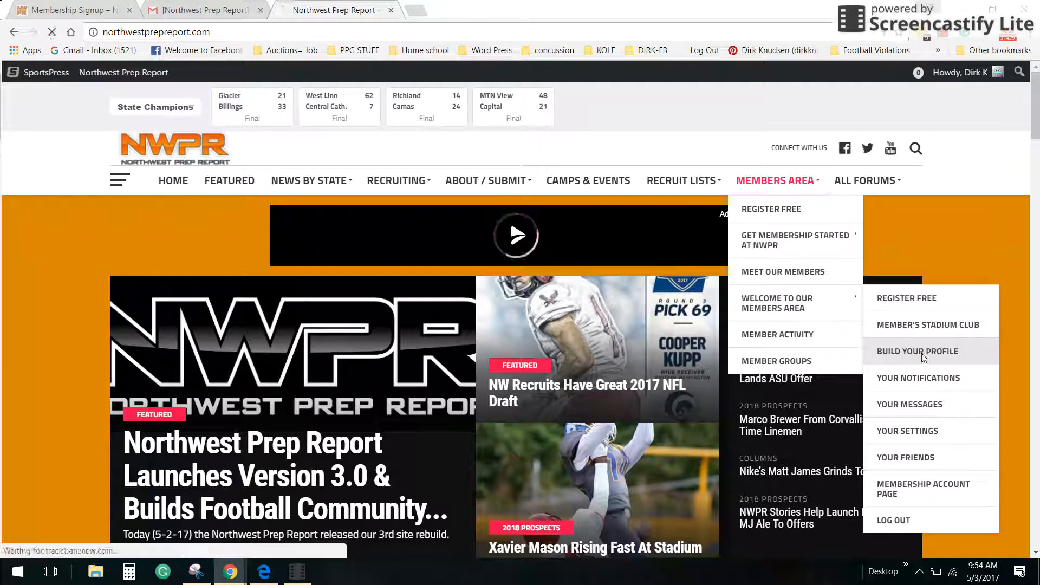
{"action": "left_click", "coordinate": [918, 351]}
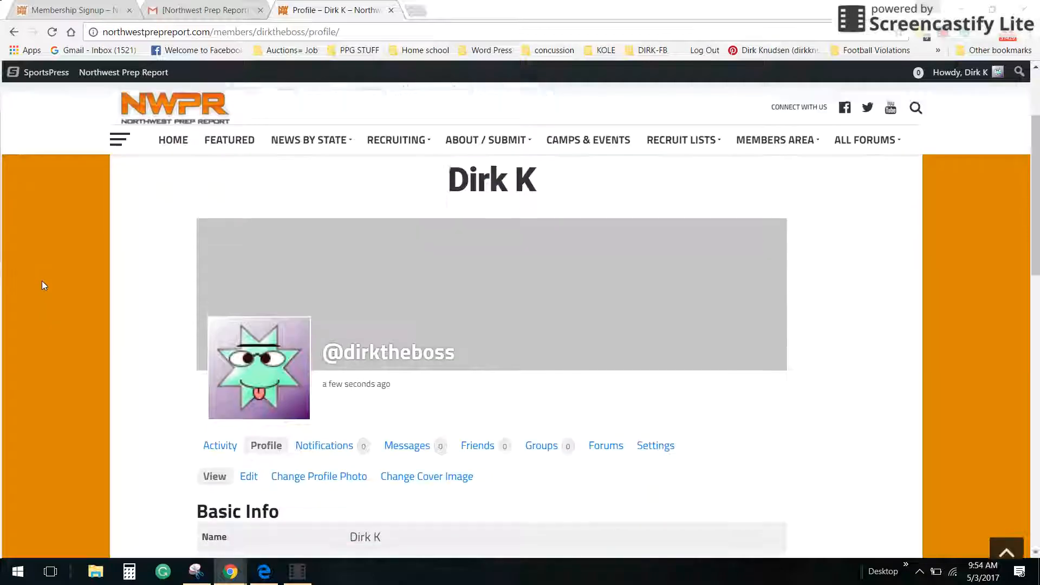
Go to the Change Profile Photo page from the profile.
{"action": "scroll", "scroll_direction": "down", "scroll_amount": 3}
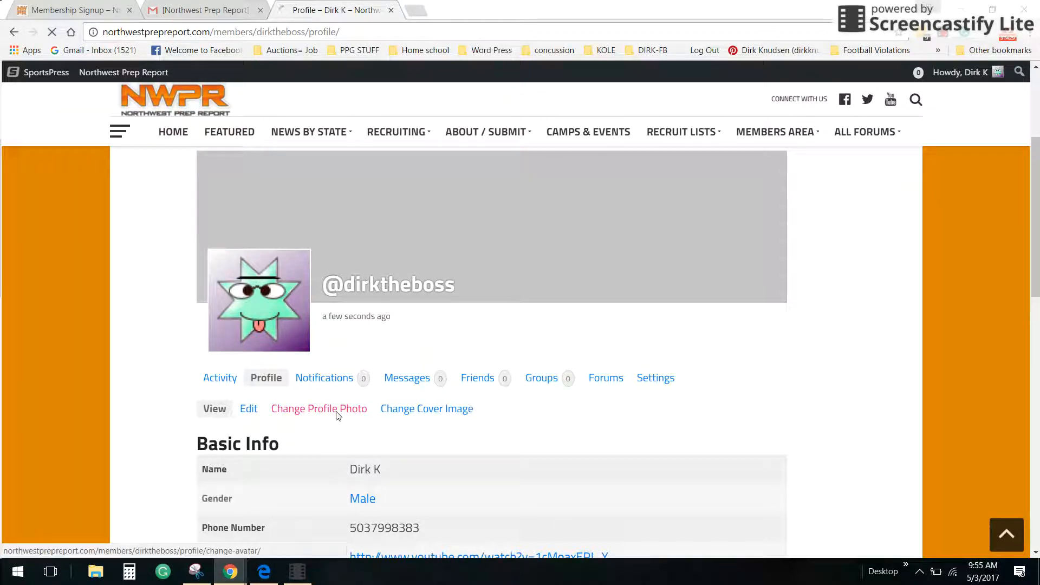
{"action": "left_click", "coordinate": [319, 409]}
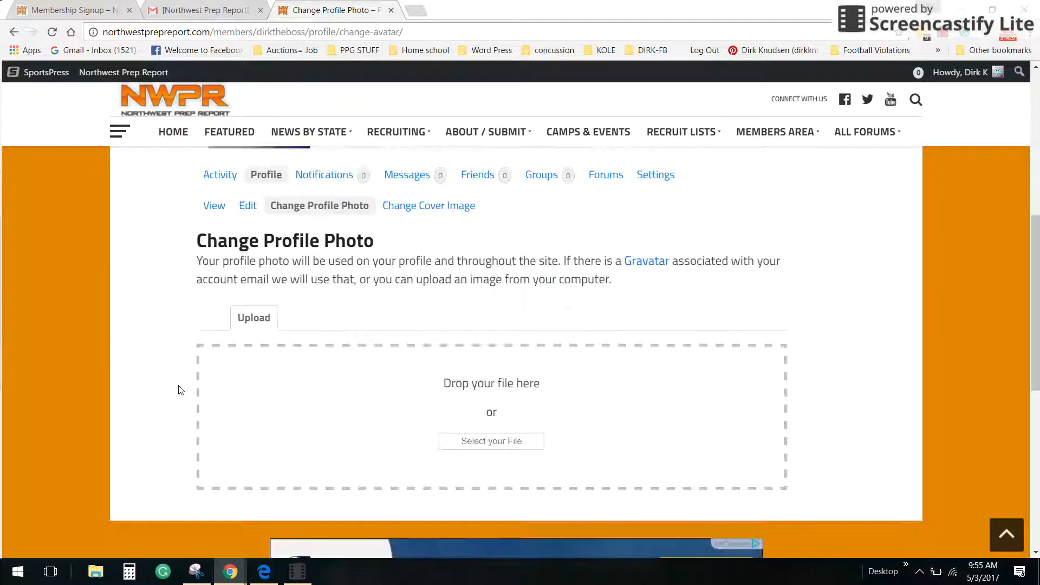
Choose the yellow-shirt photo from Documents > ME as the new profile image.
{"action": "left_click", "coordinate": [491, 441]}
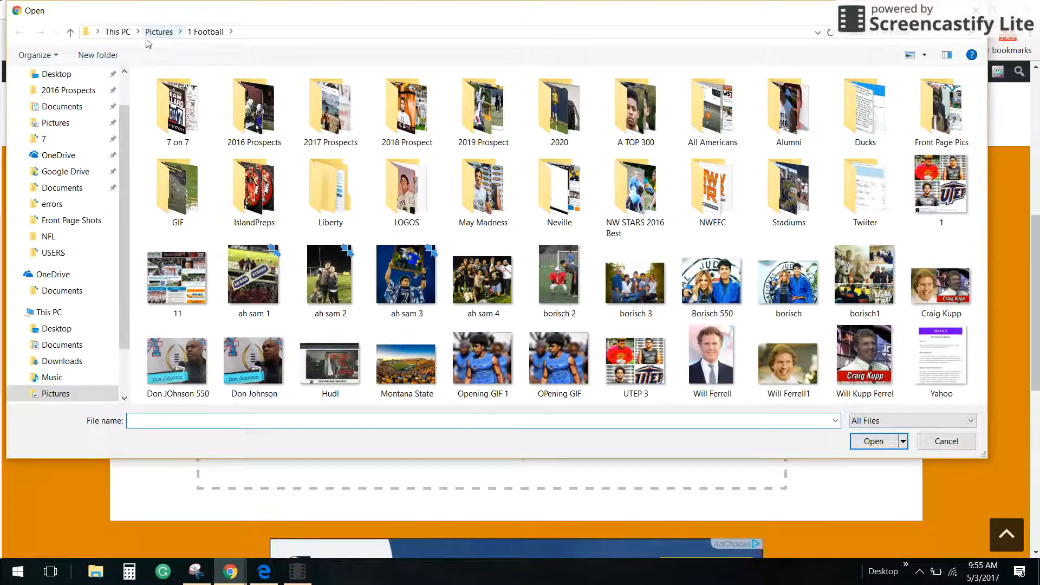
{"action": "left_click", "coordinate": [158, 31]}
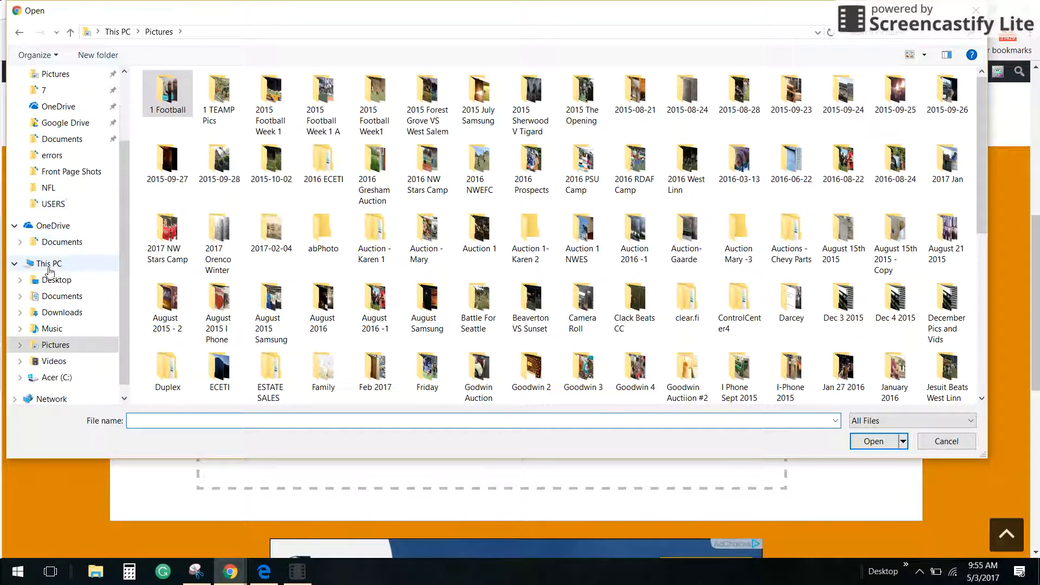
{"action": "left_click", "coordinate": [62, 296]}
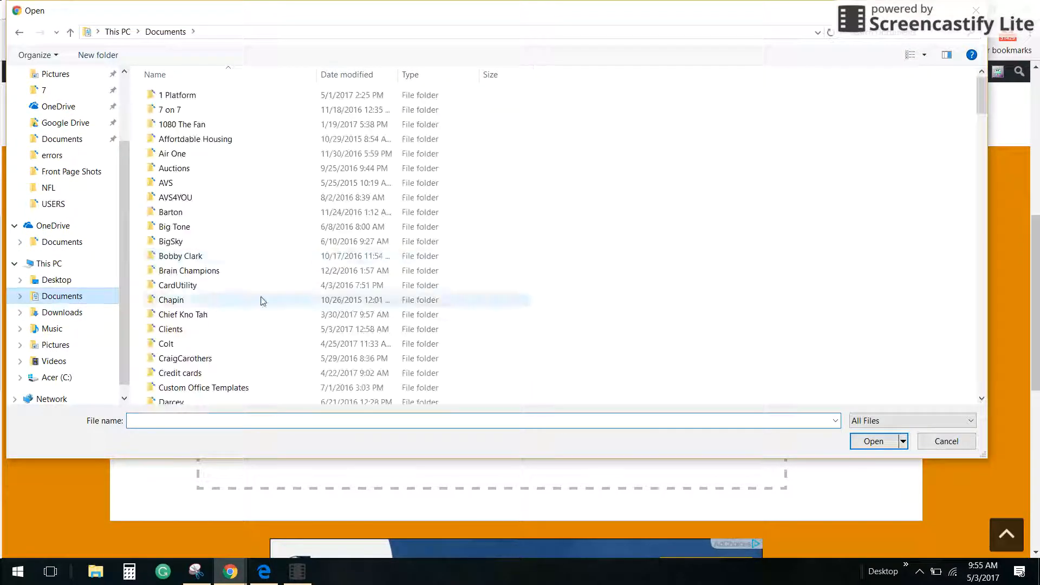
{"action": "scroll", "scroll_direction": "down", "scroll_amount": 3}
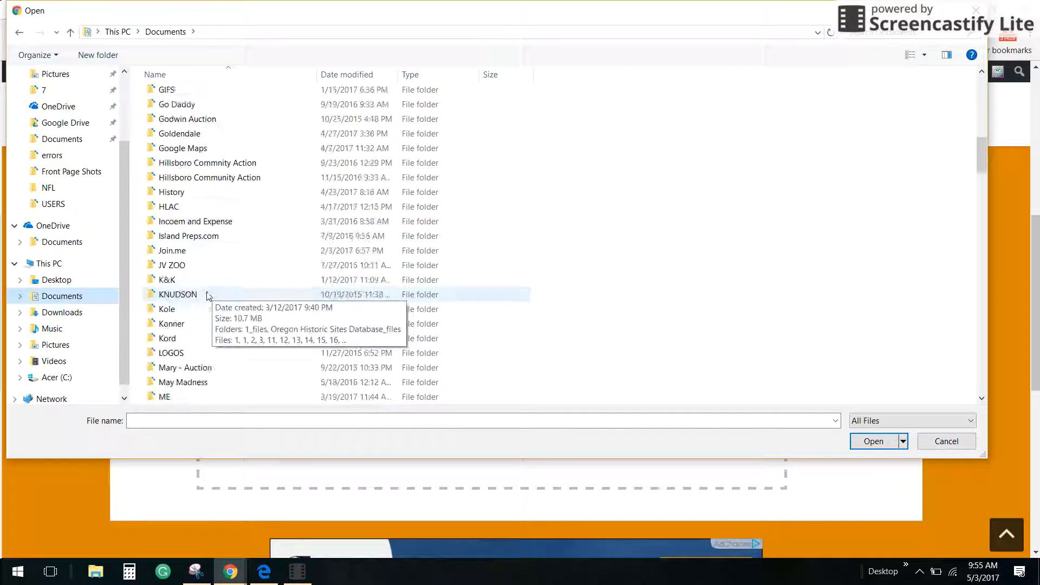
{"action": "double_click", "coordinate": [165, 396]}
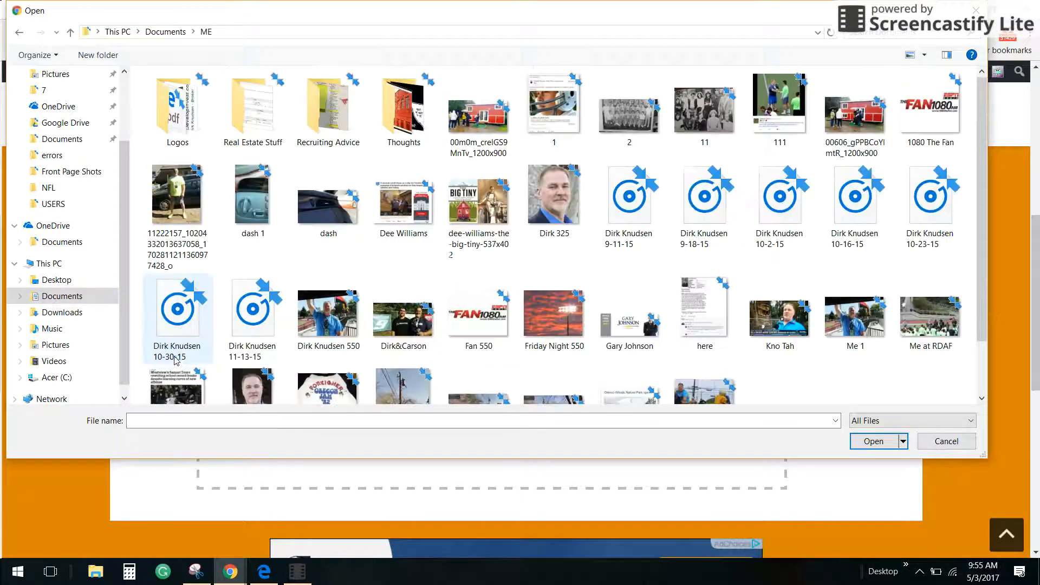
{"action": "left_click", "coordinate": [628, 194]}
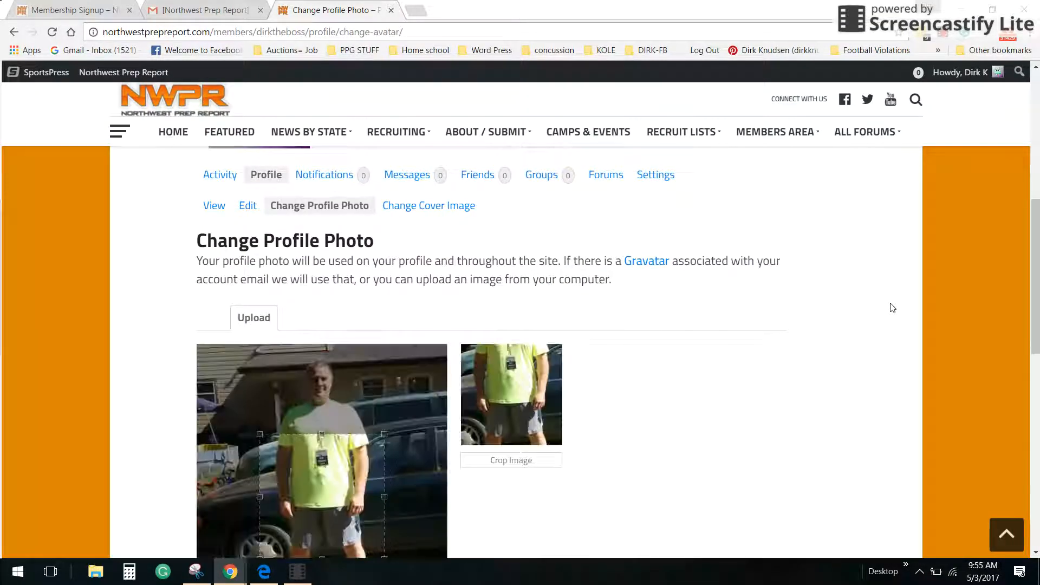
Adjust the crop box and crop the uploaded profile photo.
{"action": "scroll", "scroll_direction": "down", "scroll_amount": 3}
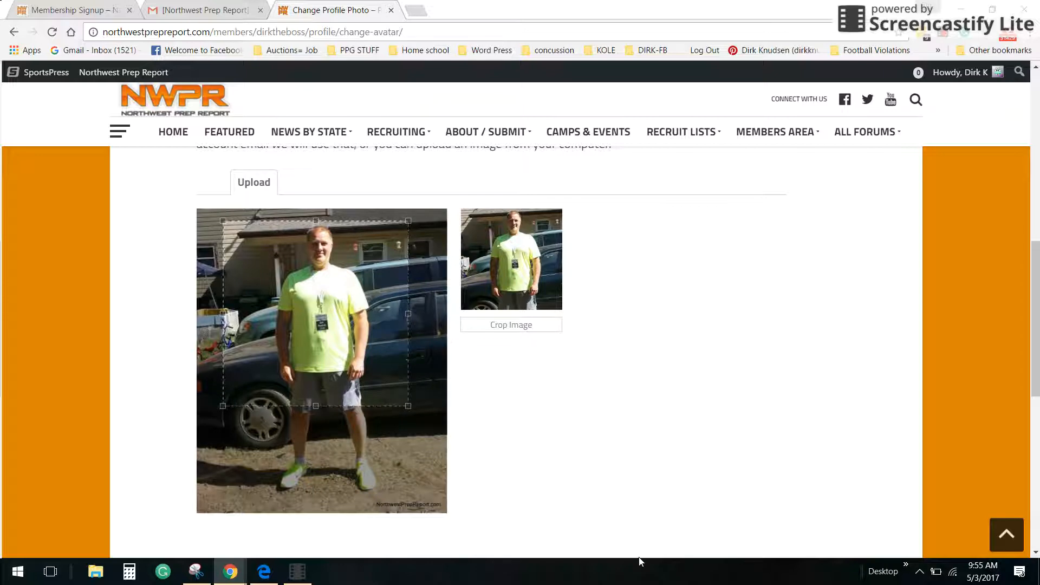
{"action": "scroll", "scroll_direction": "down", "scroll_amount": 3}
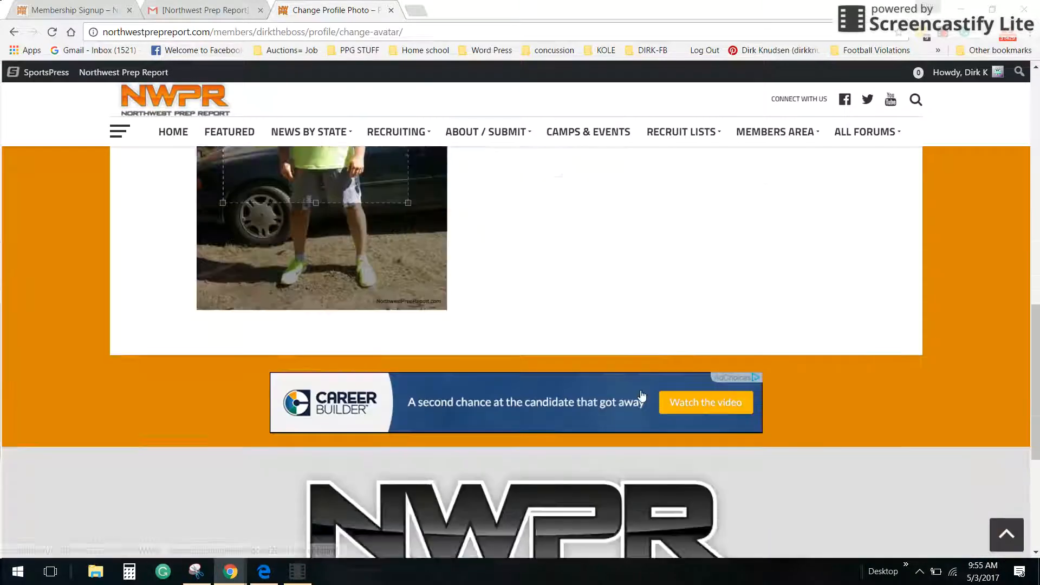
{"action": "scroll", "scroll_direction": "down", "scroll_amount": 3}
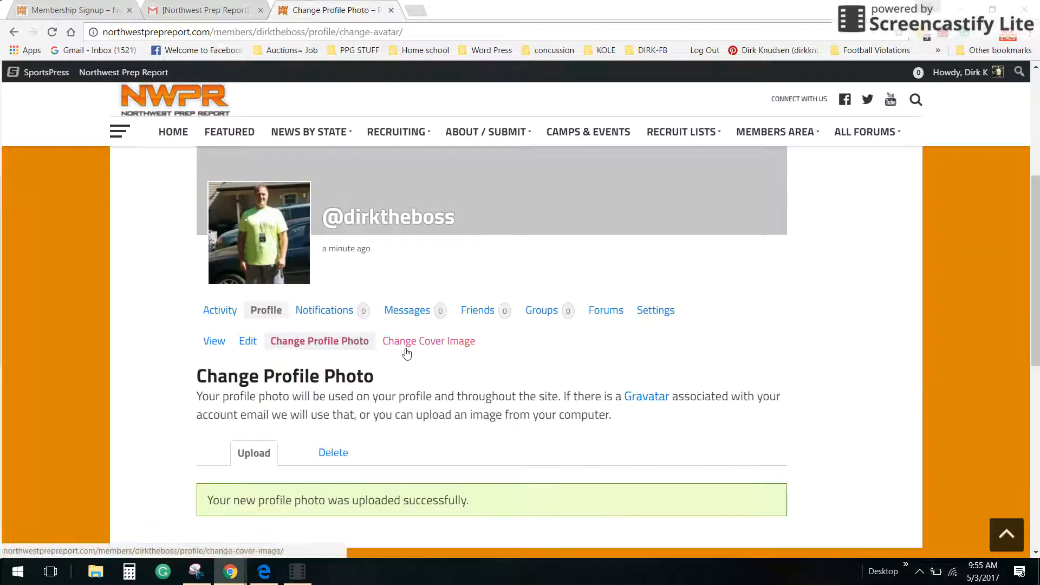
Upload 'That One Time AT Football Camp' from the ME folder as the cover image.
{"action": "left_click", "coordinate": [429, 342]}
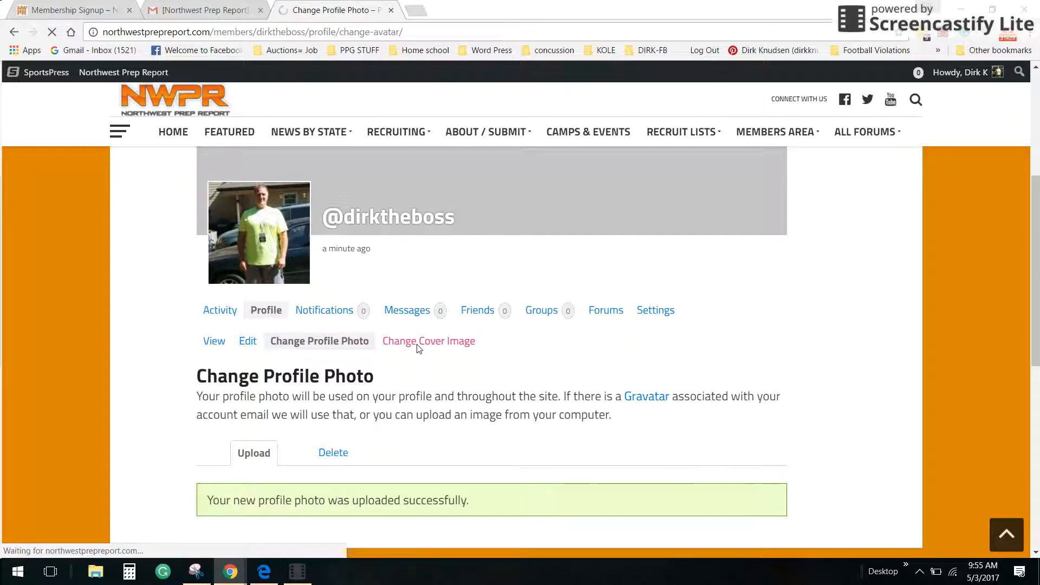
{"action": "left_click", "coordinate": [429, 340]}
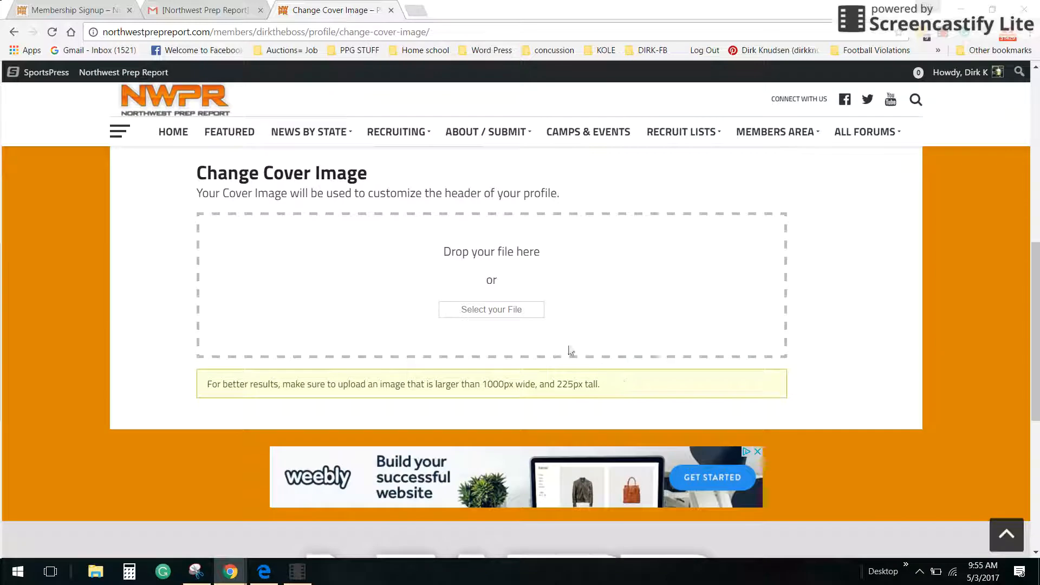
{"action": "left_click", "coordinate": [490, 309]}
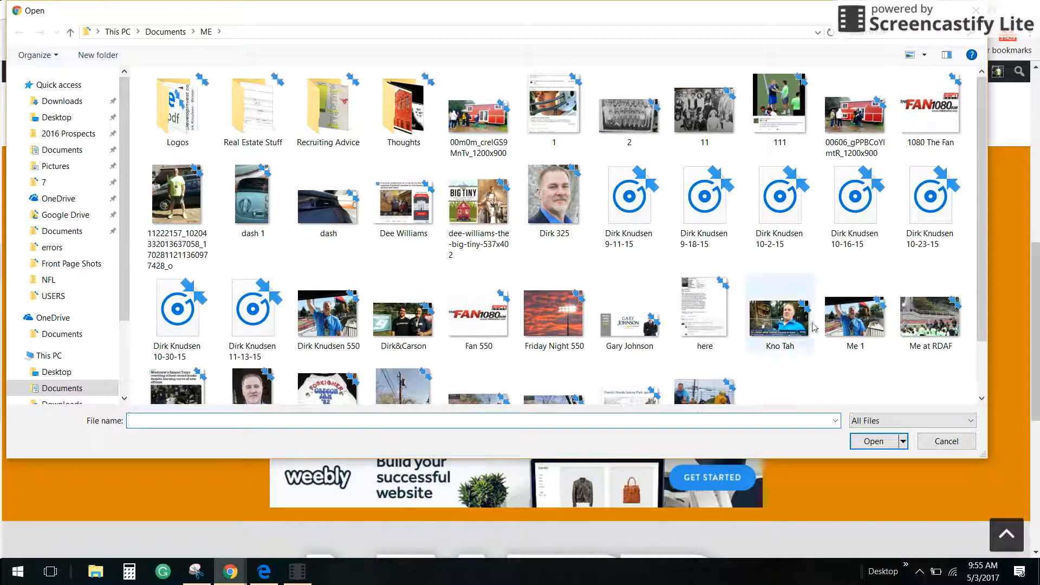
{"action": "scroll", "scroll_direction": "down", "scroll_amount": 3}
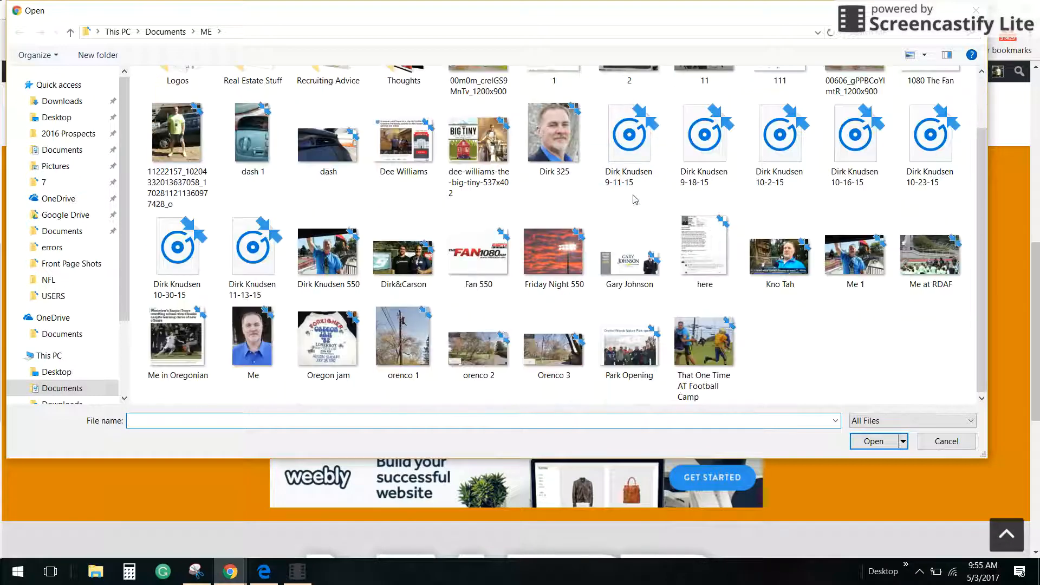
{"action": "left_click", "coordinate": [704, 340]}
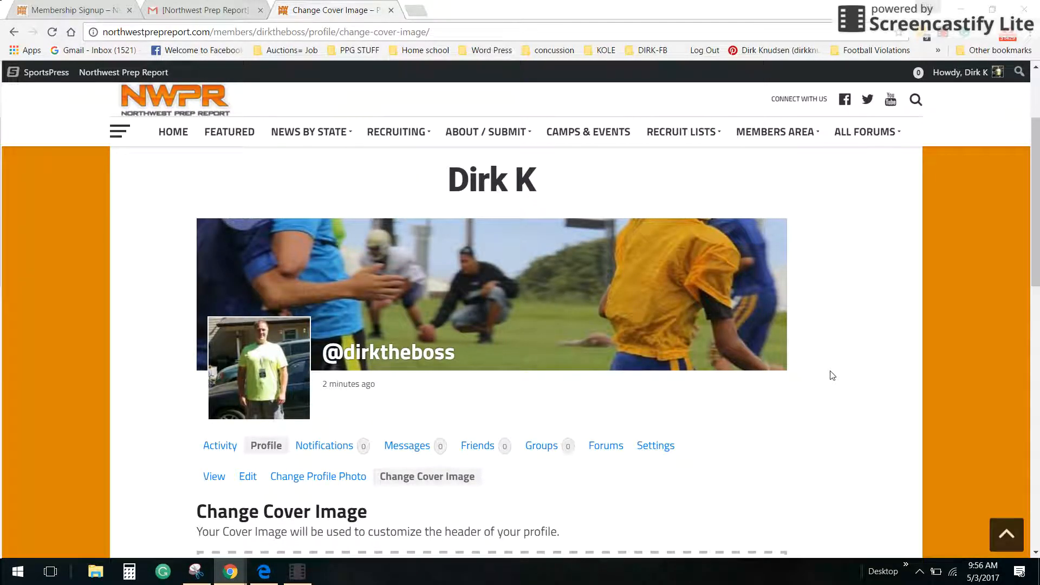
{"action": "scroll", "scroll_direction": "down", "scroll_amount": 3}
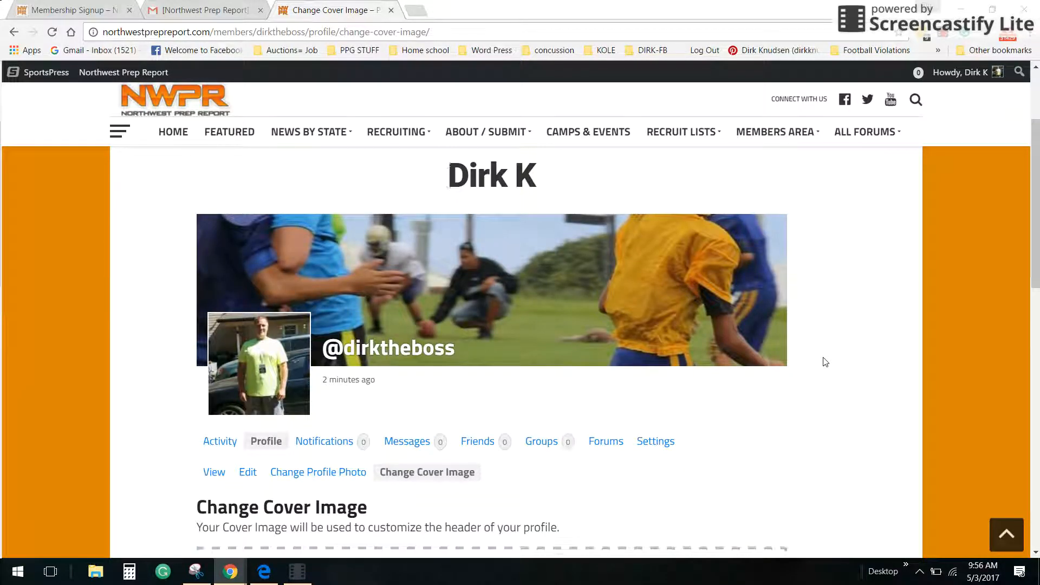
{"action": "scroll", "scroll_direction": "down", "scroll_amount": 3}
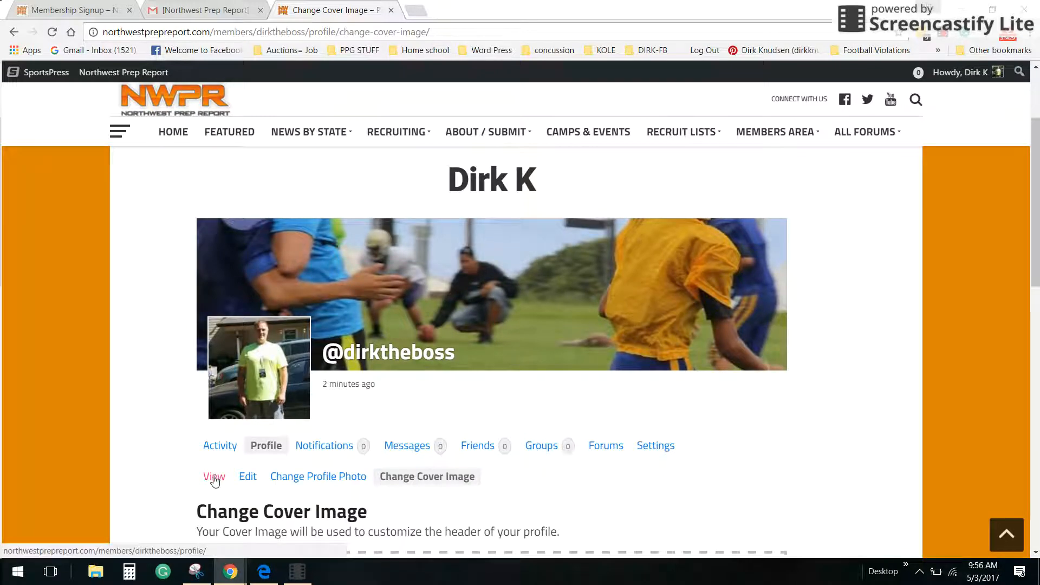
View the finished profile and scroll through its Basic Info details.
{"action": "left_click", "coordinate": [213, 477]}
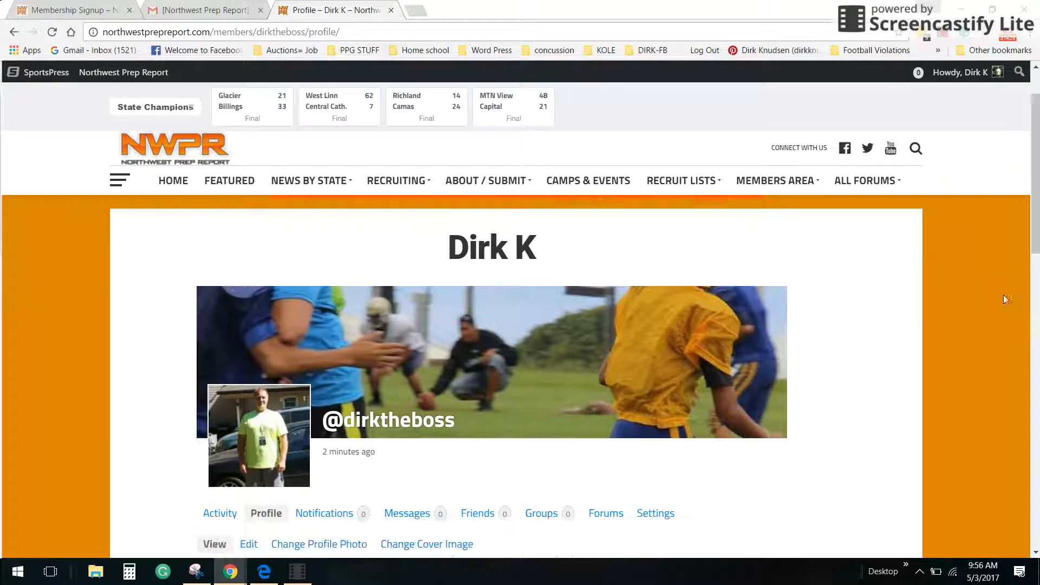
{"action": "scroll", "scroll_direction": "down", "scroll_amount": 3}
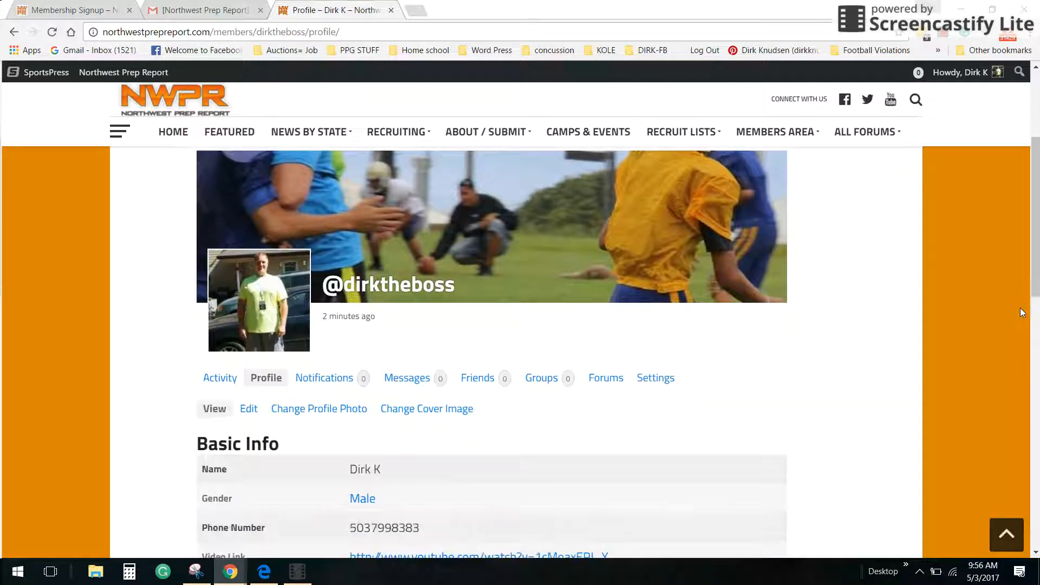
{"action": "scroll", "scroll_direction": "down", "scroll_amount": 3}
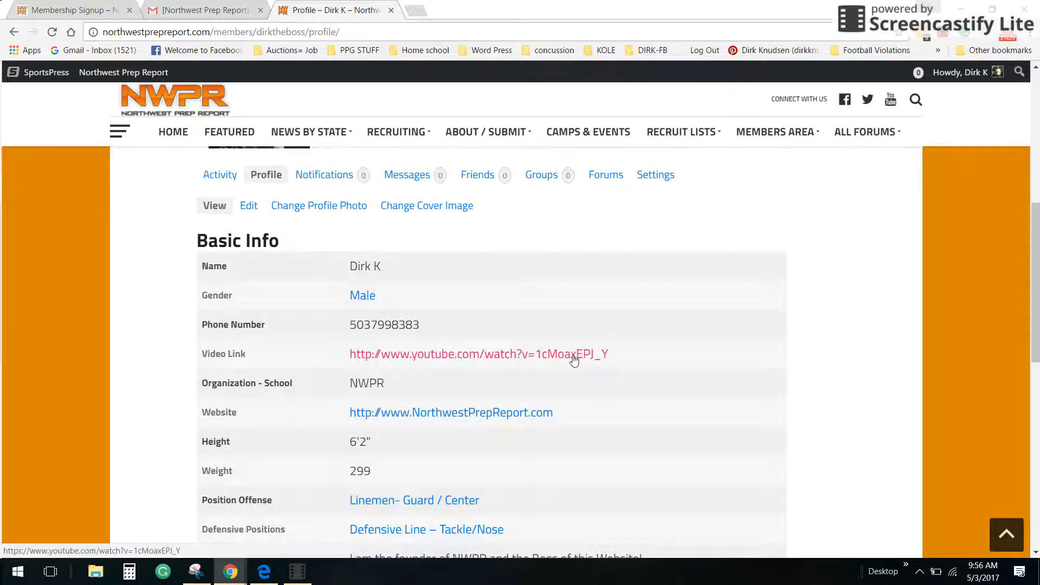
{"action": "scroll", "scroll_direction": "down", "scroll_amount": 3}
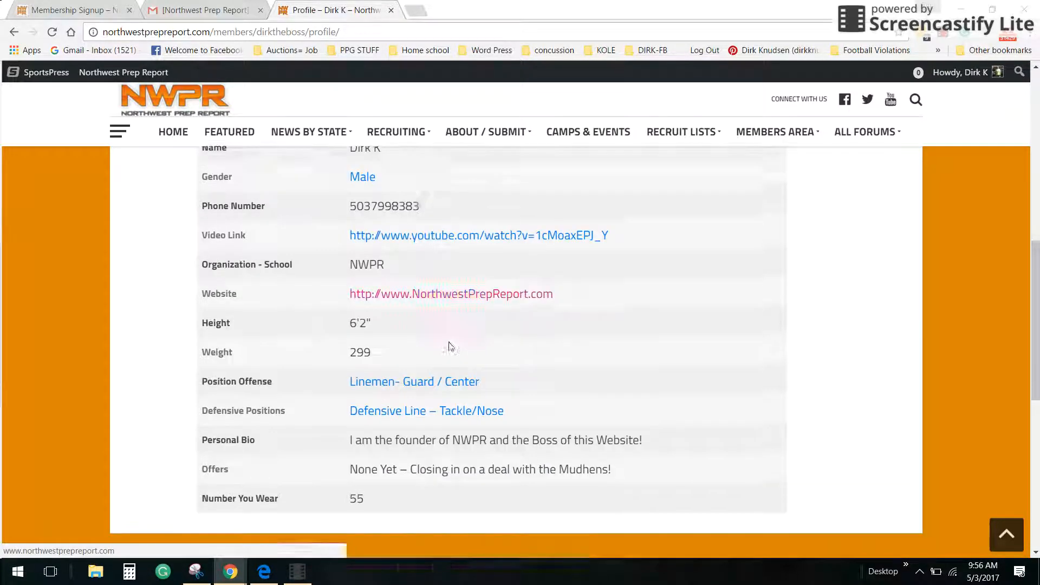
{"action": "scroll", "scroll_direction": "down", "scroll_amount": 3}
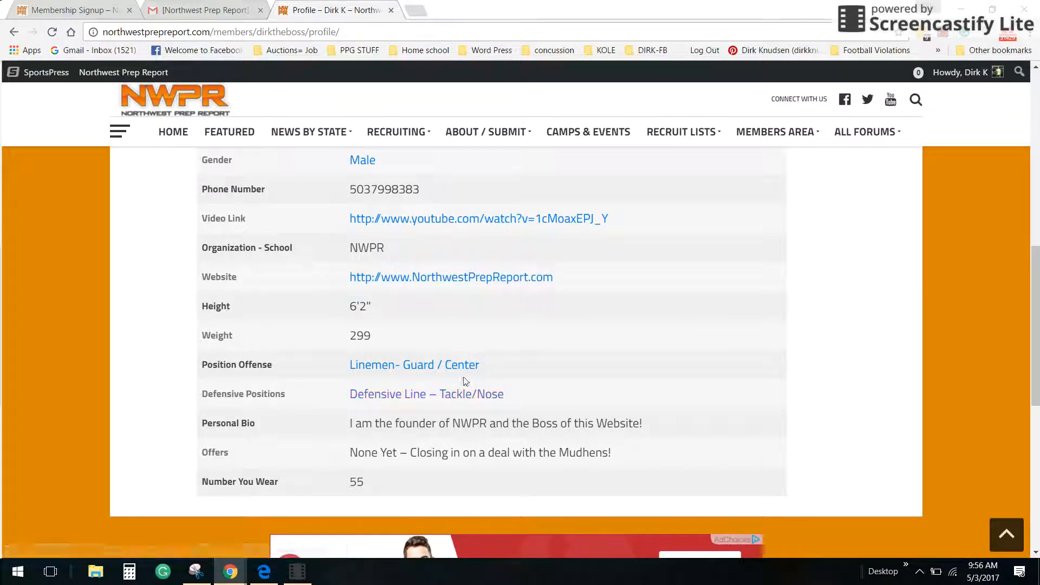
{"action": "scroll", "scroll_direction": "down", "scroll_amount": 3}
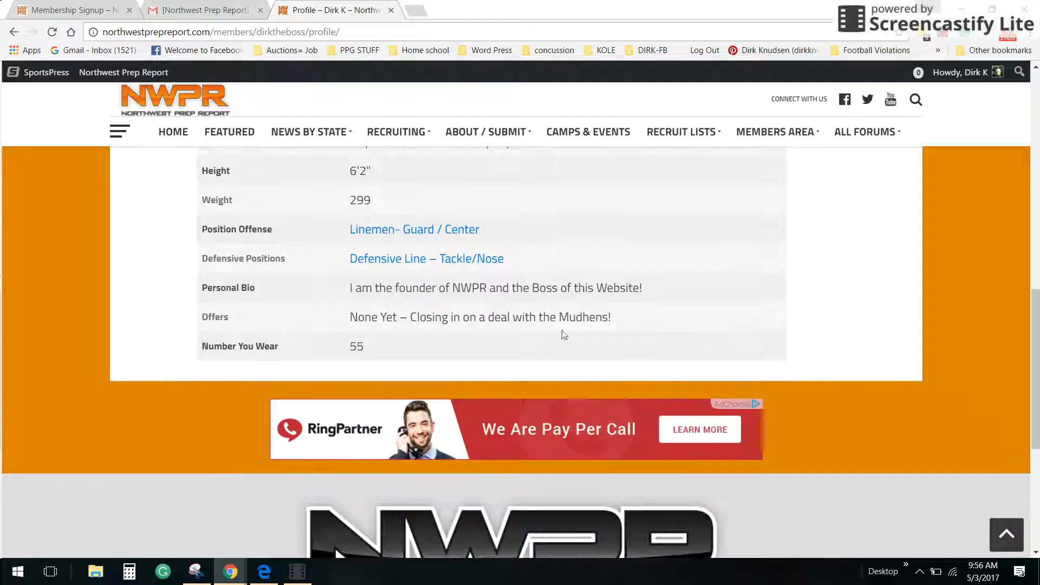
{"action": "scroll", "scroll_direction": "up", "scroll_amount": 3}
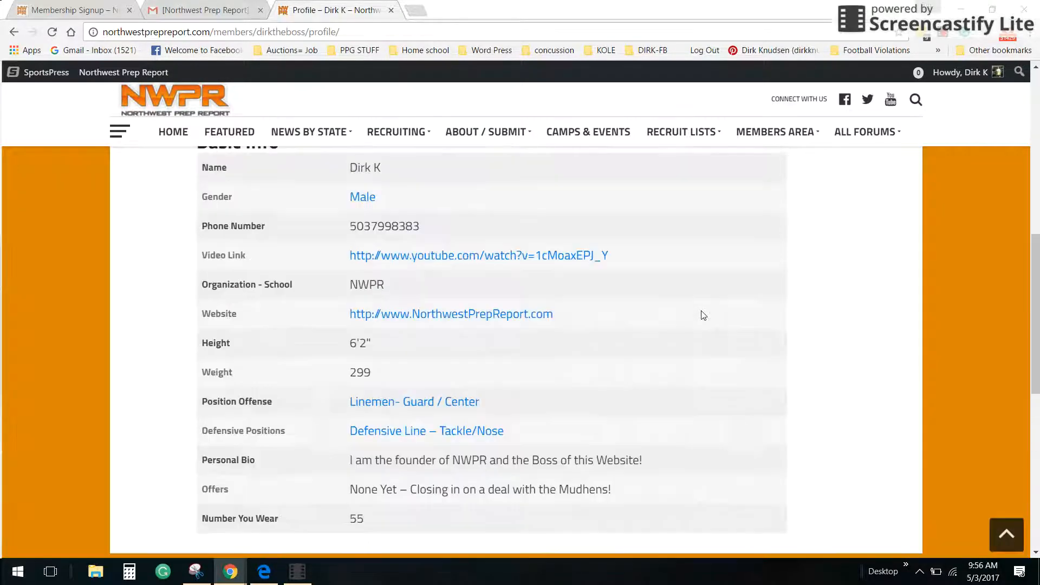
{"action": "scroll", "scroll_direction": "up", "scroll_amount": 3}
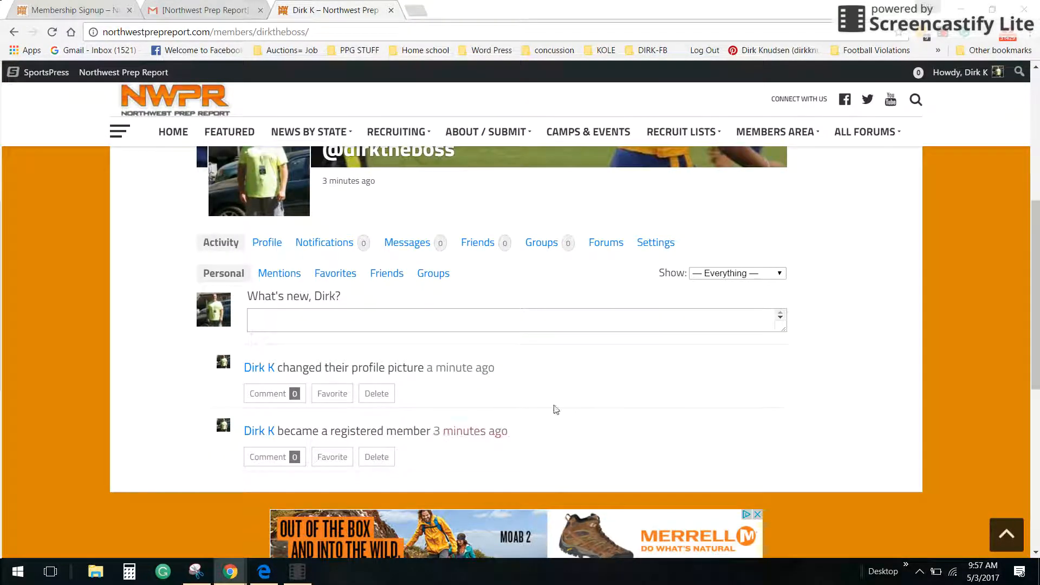
Scroll the Activity stream to show the profile picture change entry.
{"action": "scroll", "scroll_direction": "up", "scroll_amount": 3}
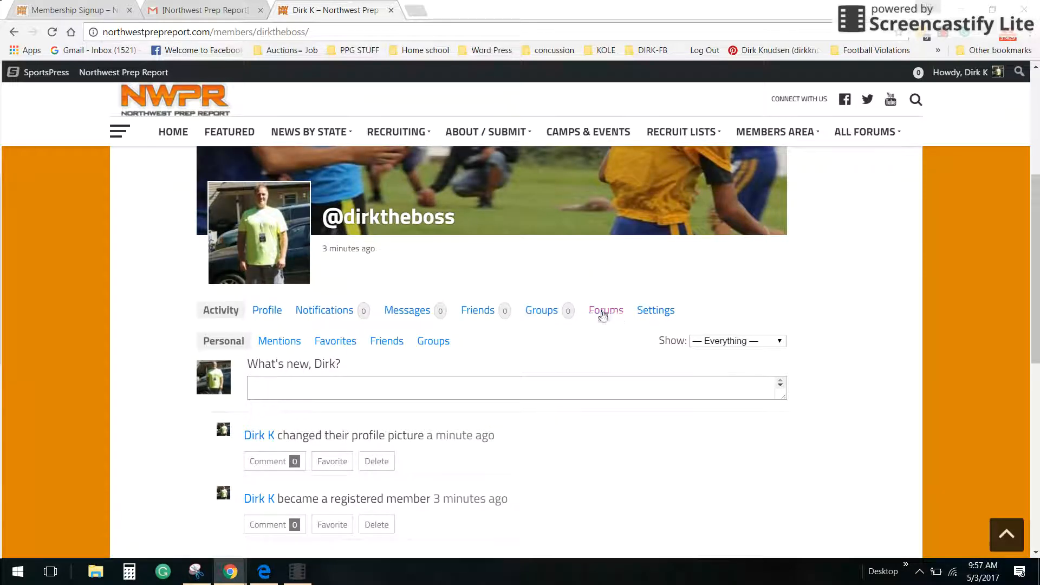
{"action": "left_click", "coordinate": [605, 310]}
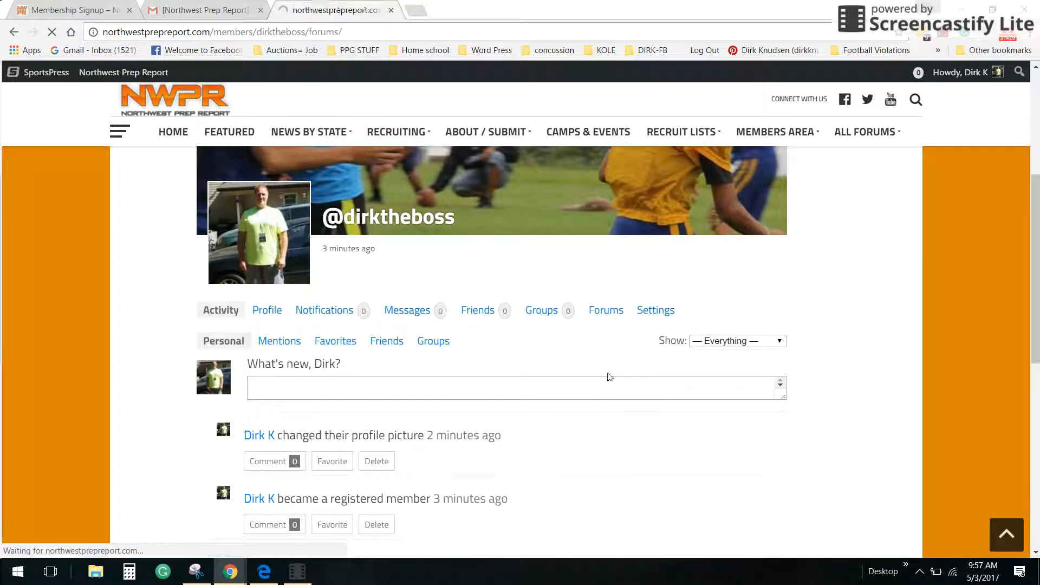
{"action": "left_click", "coordinate": [605, 310]}
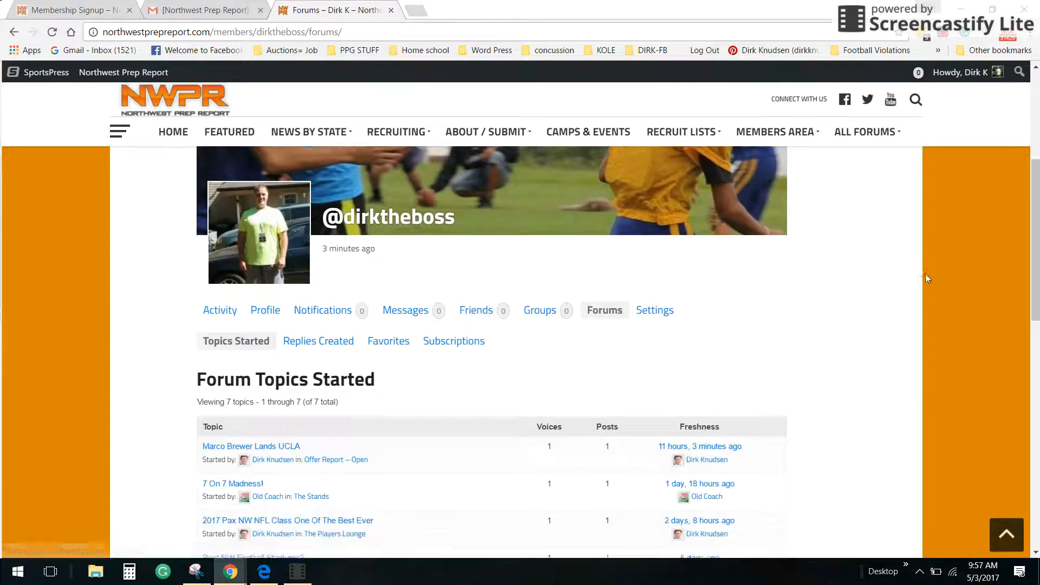
{"action": "scroll", "scroll_direction": "down", "scroll_amount": 3}
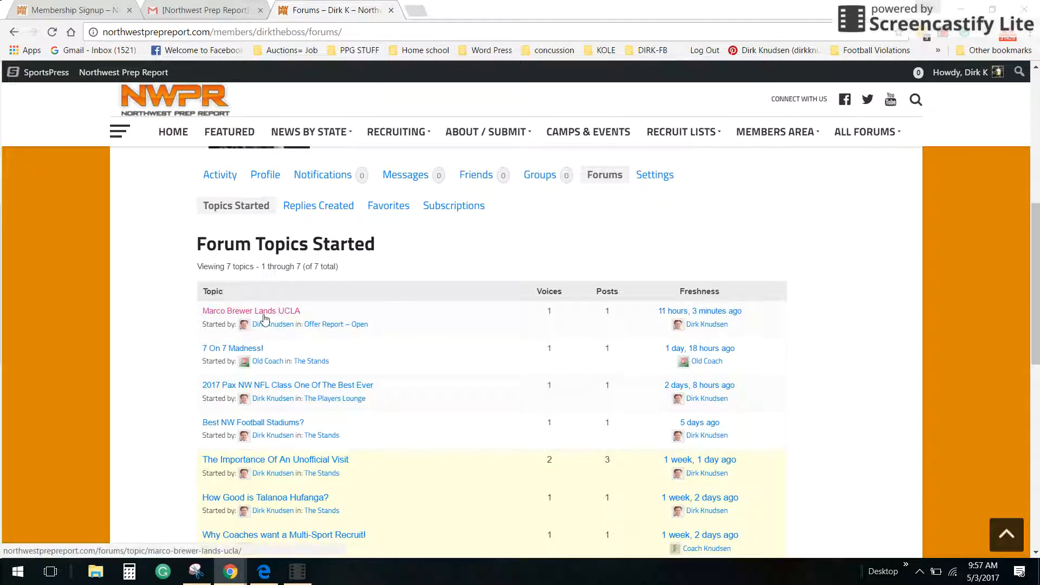
{"action": "left_click", "coordinate": [251, 311]}
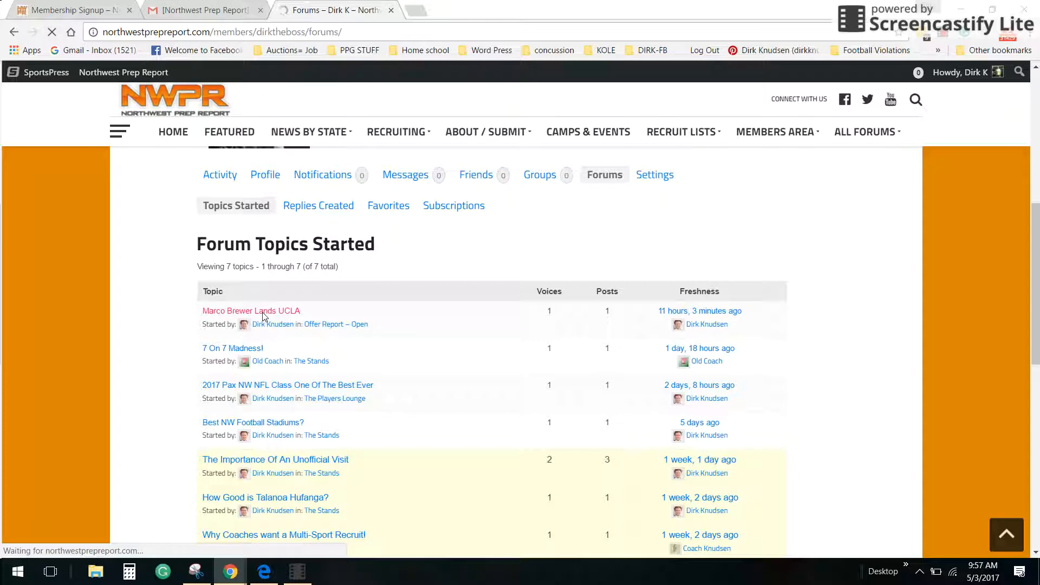
{"action": "left_click", "coordinate": [250, 311]}
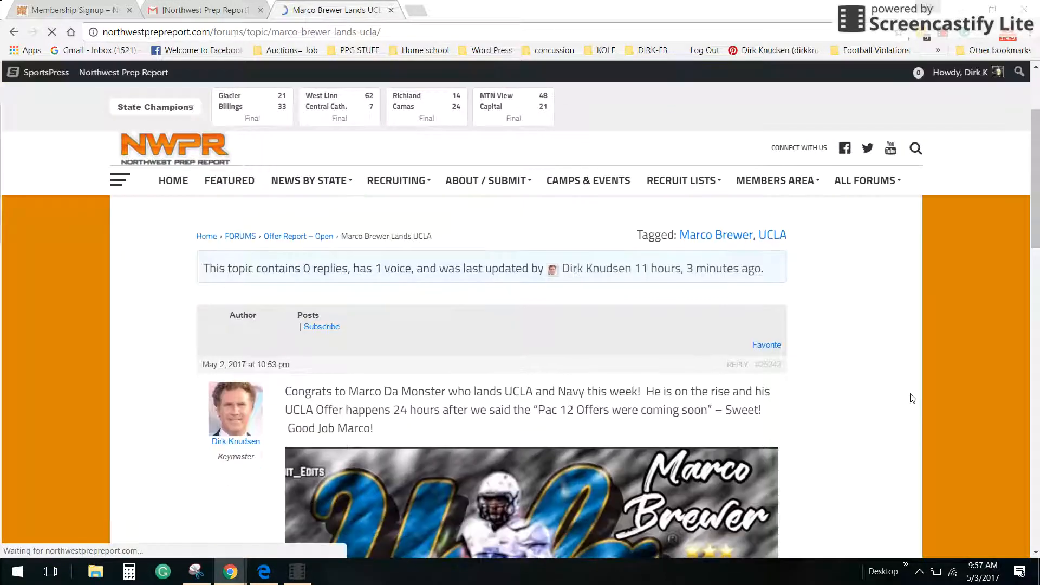
{"action": "scroll", "scroll_direction": "down", "scroll_amount": 3}
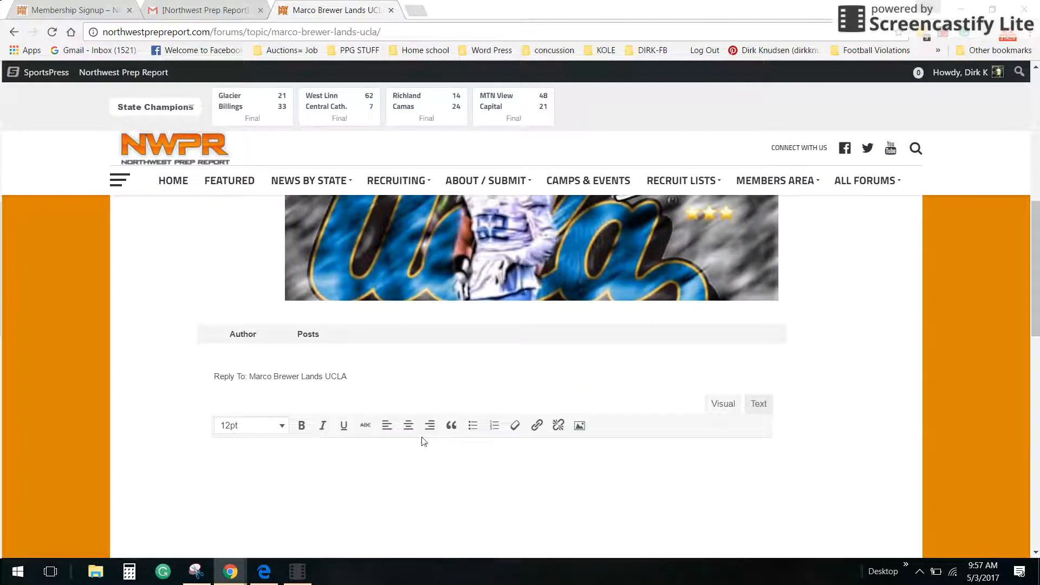
{"action": "scroll", "scroll_direction": "down", "scroll_amount": 3}
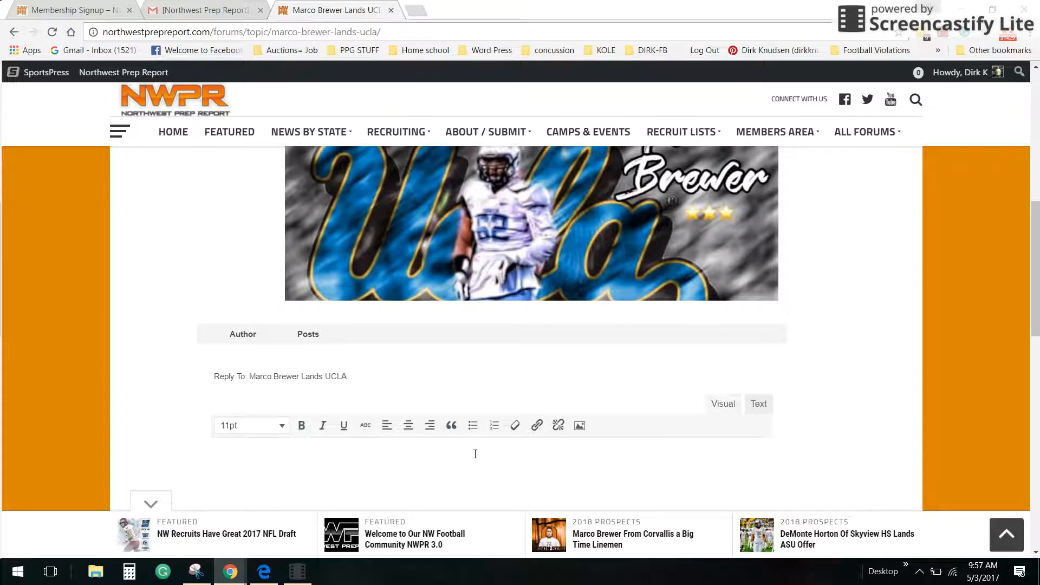
Write the reply 'Hey Marco!! Great job!' and make it bold.
{"action": "scroll", "scroll_direction": "down", "scroll_amount": 3}
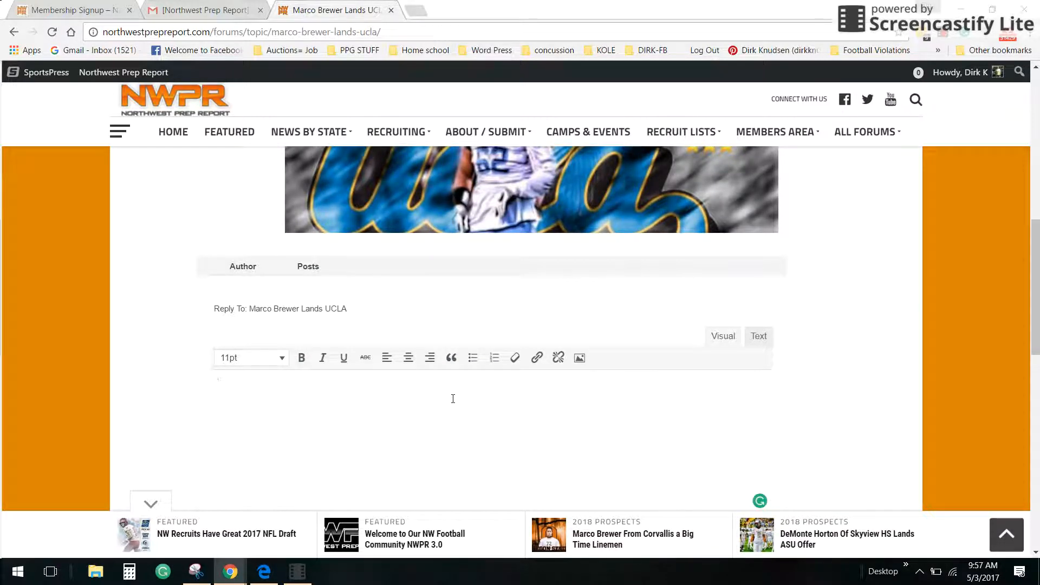
{"action": "type", "text": "Hey Marci"}
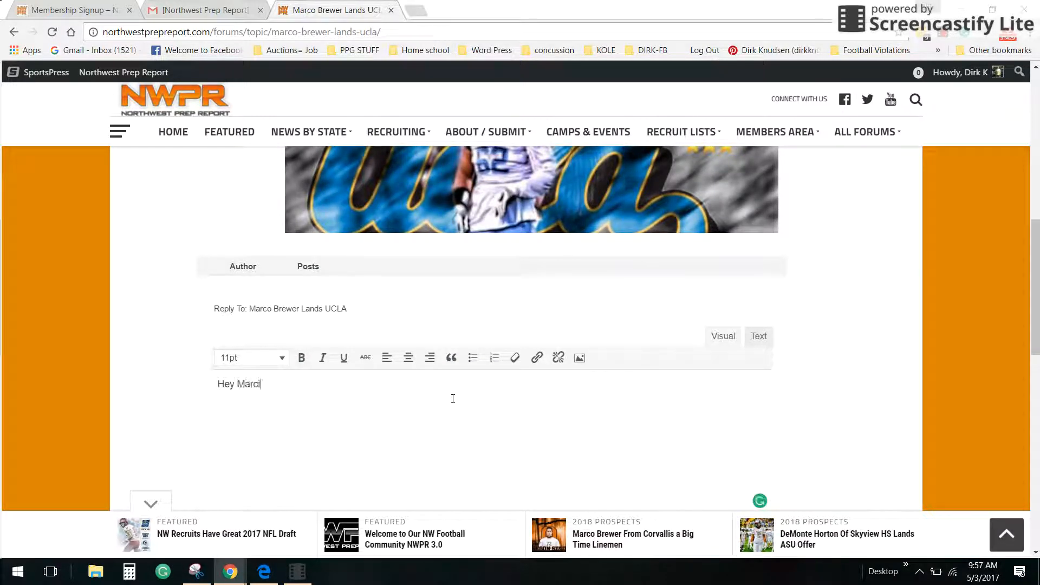
{"action": "type", "text": "o!!"}
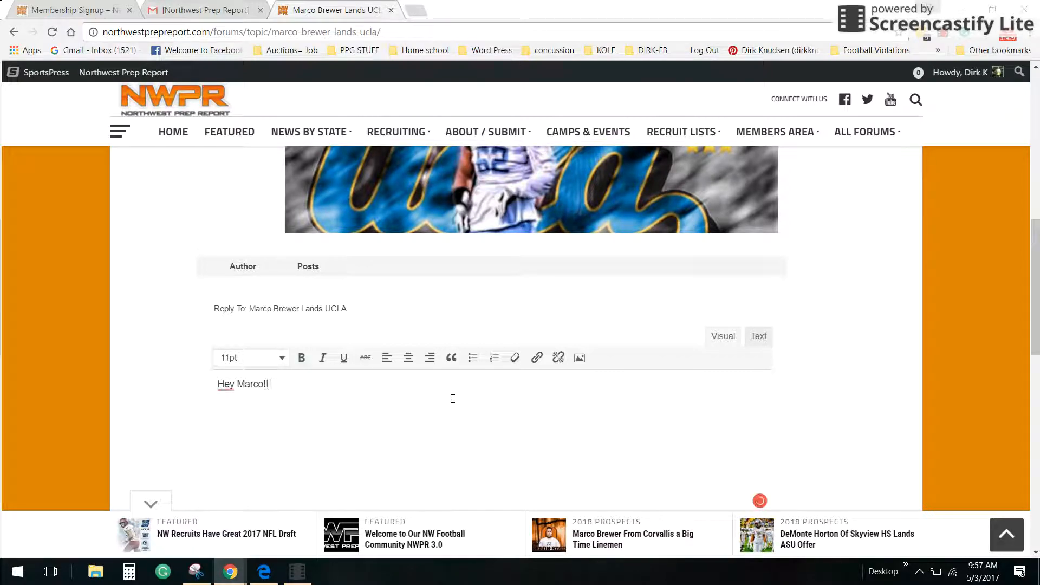
{"action": "type", "text": "Great jo"}
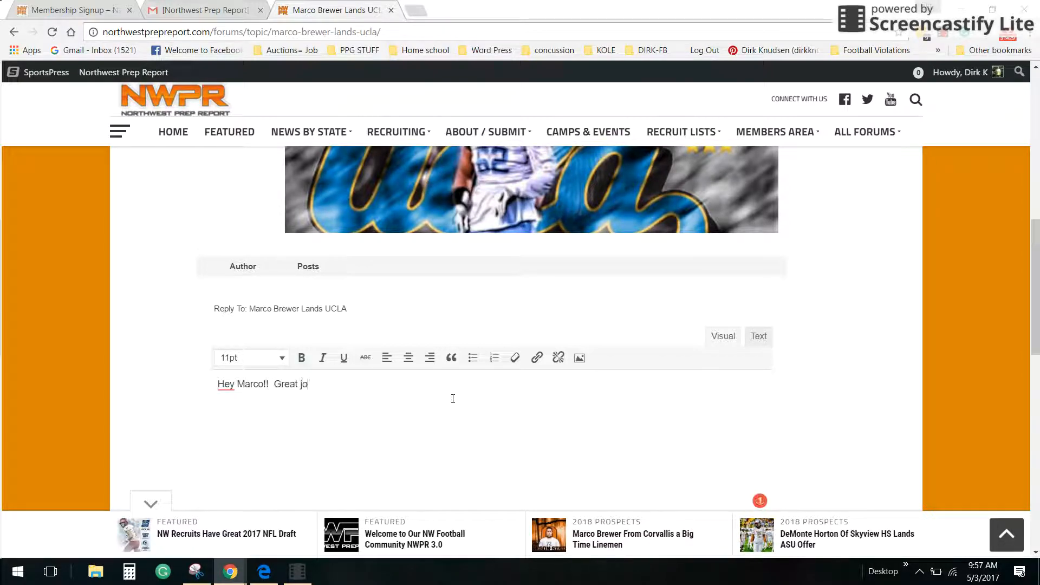
{"action": "type", "text": "b!"}
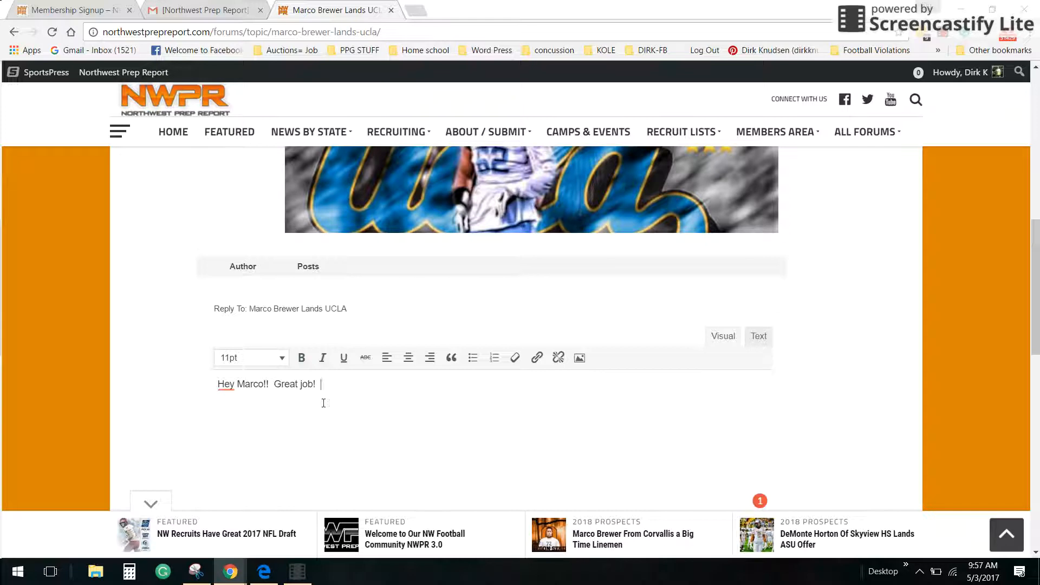
{"action": "left_click", "coordinate": [302, 357]}
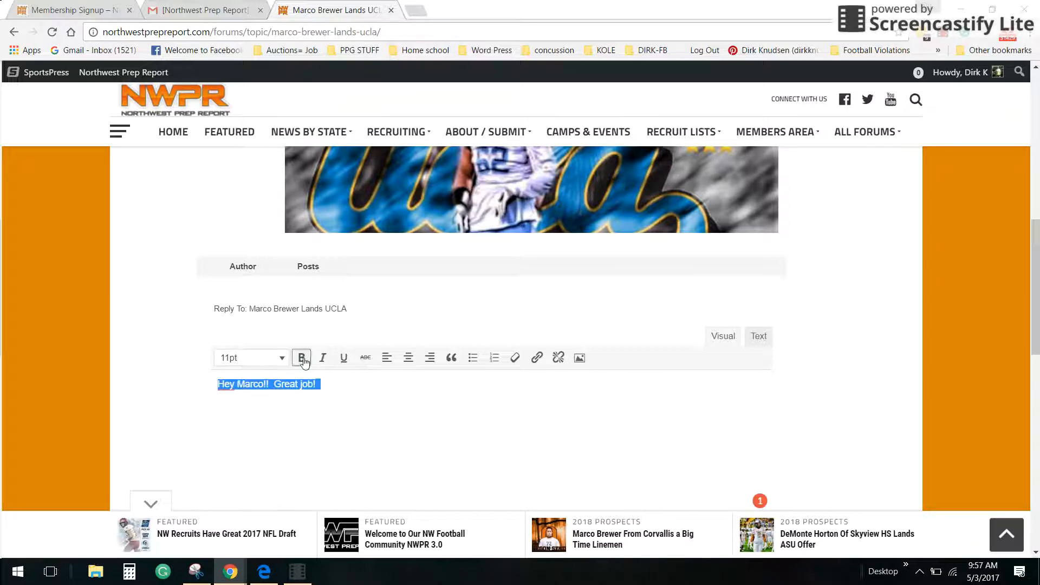
{"action": "left_click", "coordinate": [323, 358]}
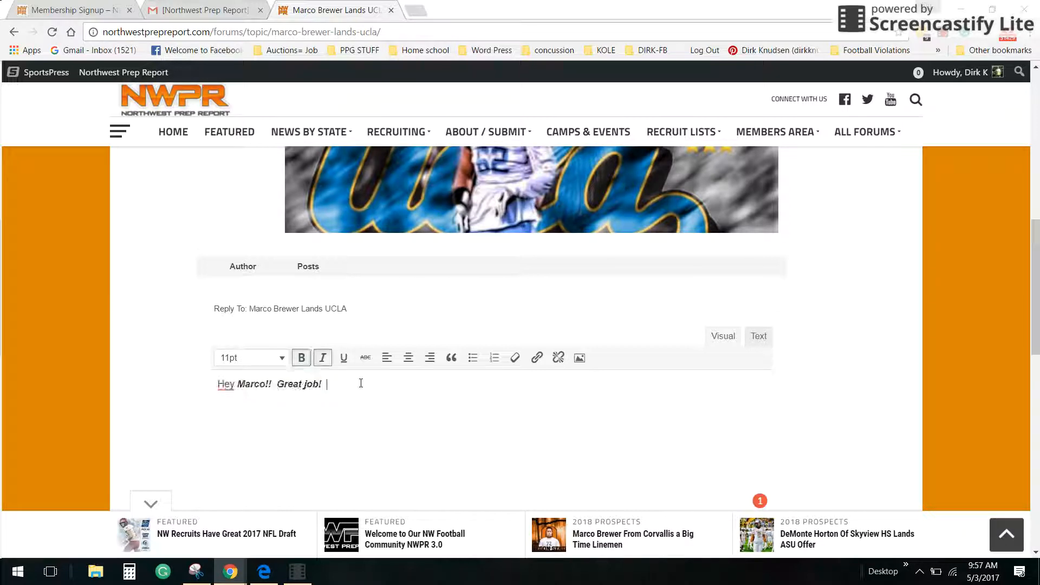
{"action": "mouse_move", "coordinate": [569, 406]}
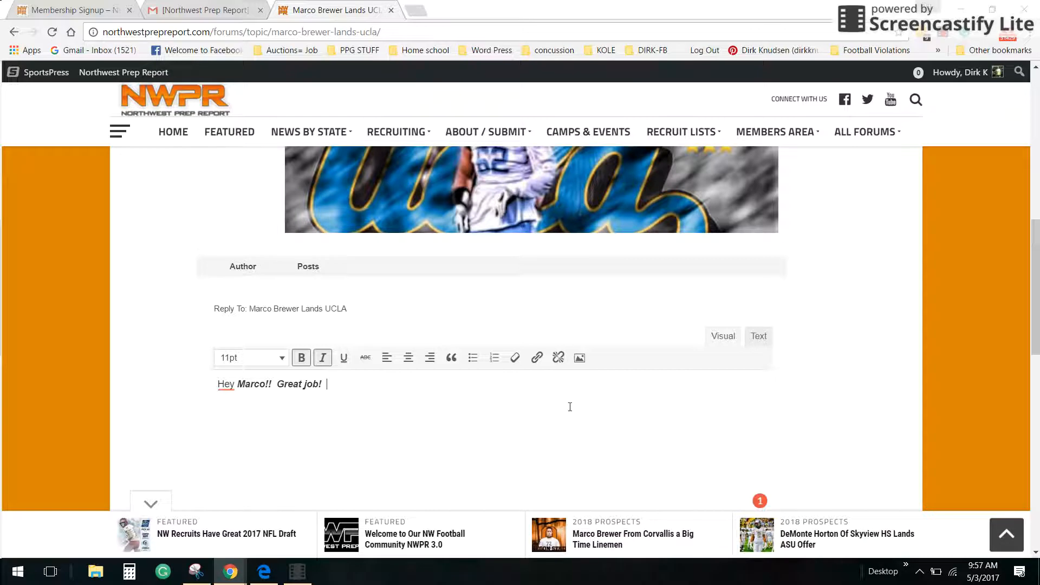
{"action": "left_click", "coordinate": [537, 358]}
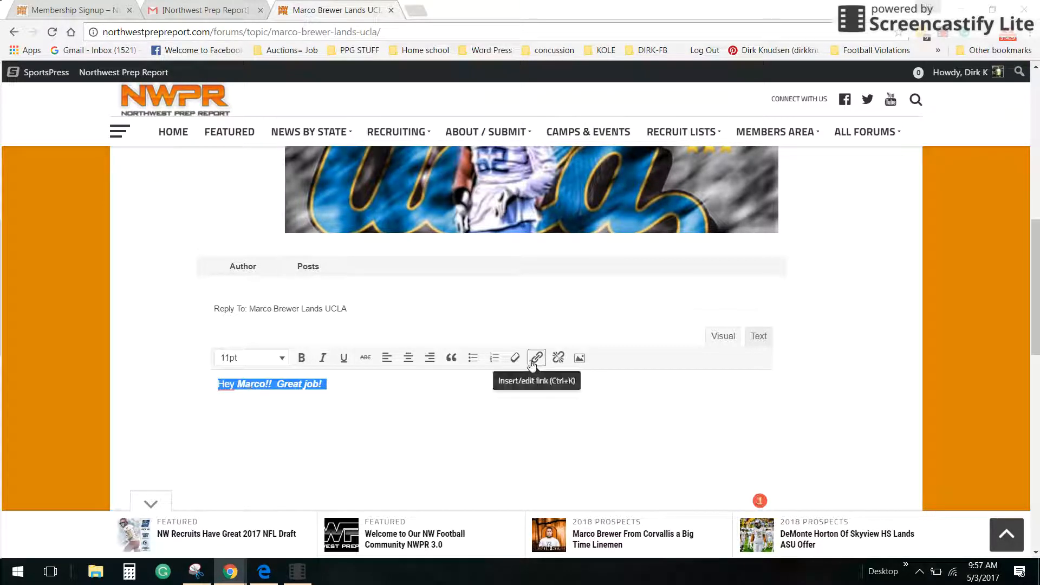
{"action": "left_click", "coordinate": [537, 359]}
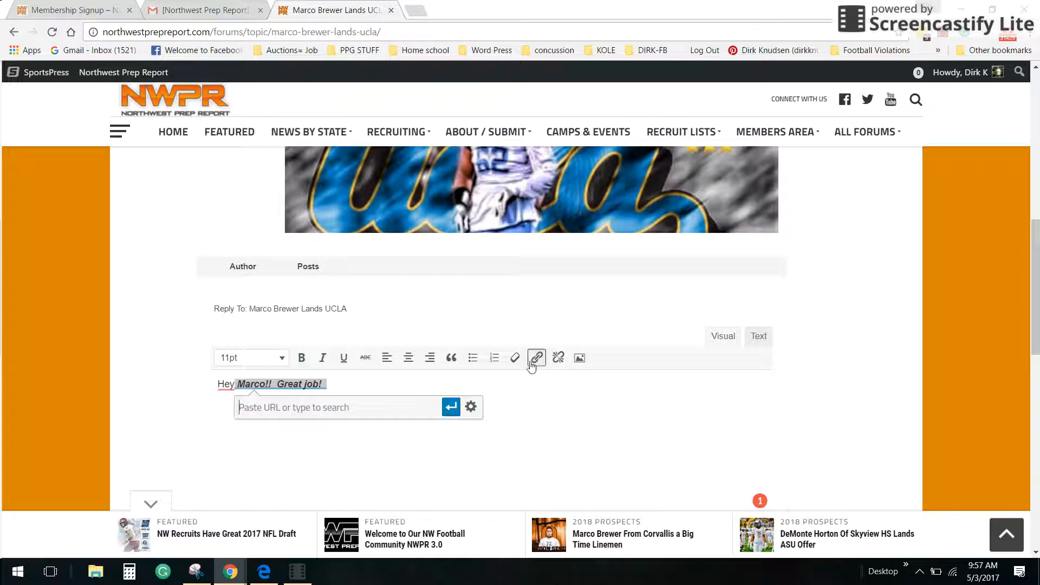
{"action": "type", "text": "https://www.youtube.com/watch?v=1cMoaxEPJ_Y"}
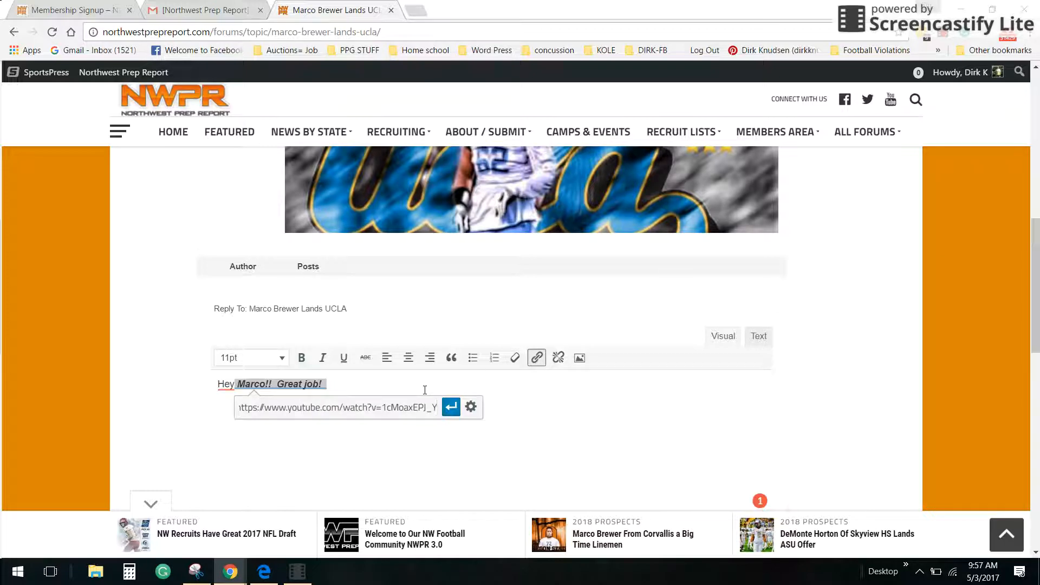
{"action": "left_click", "coordinate": [451, 406]}
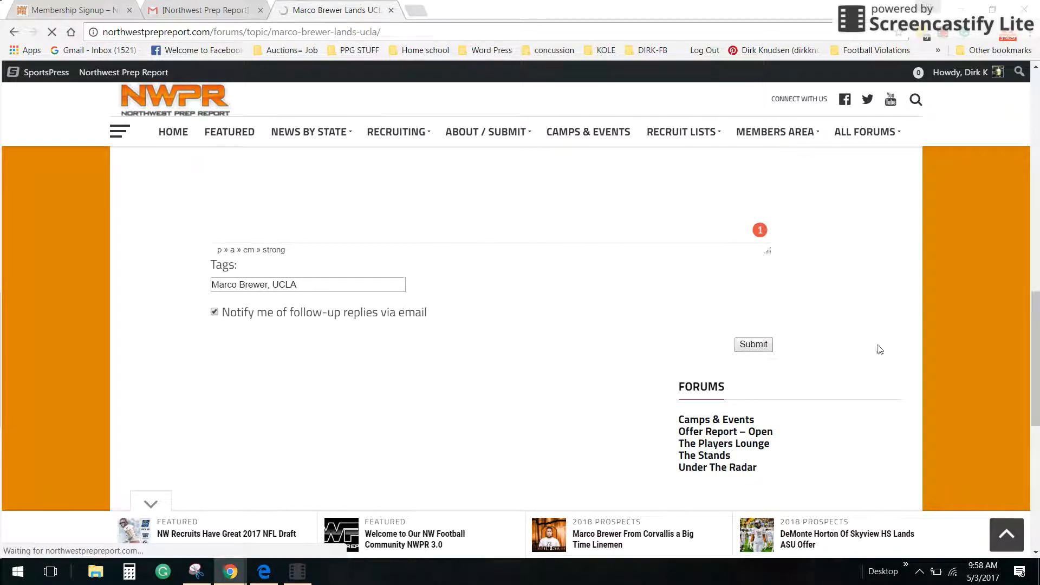
Submit the reply, then go to Members Area > Meet Our Members and pick a fellow member.
{"action": "left_click", "coordinate": [753, 344]}
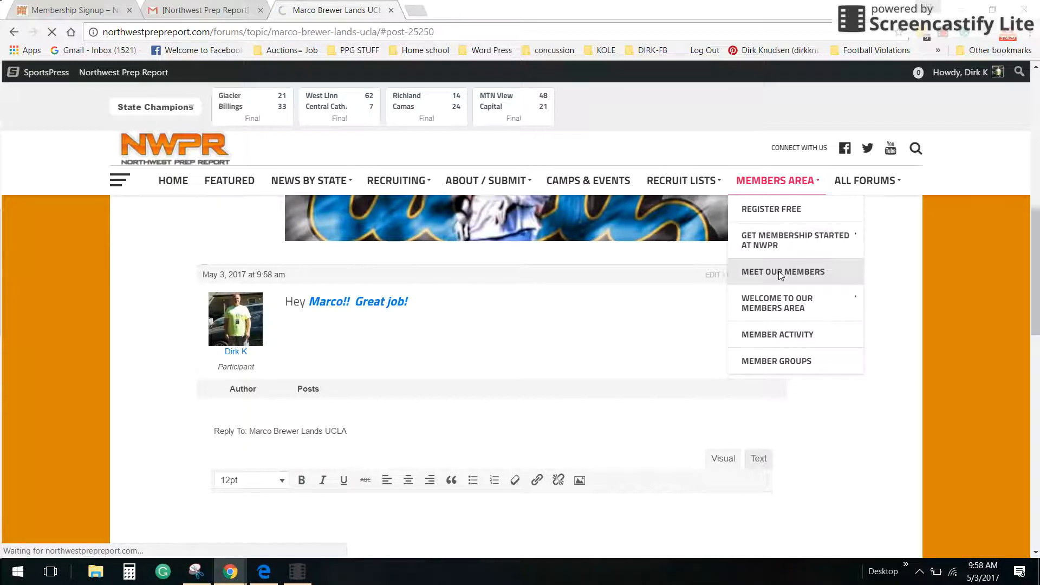
{"action": "left_click", "coordinate": [782, 271]}
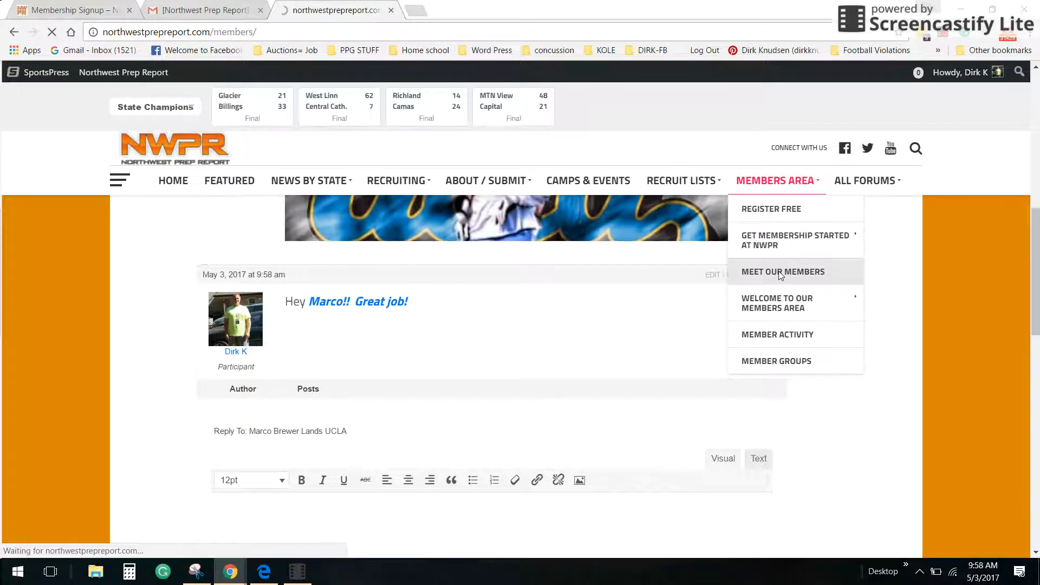
{"action": "left_click", "coordinate": [783, 271]}
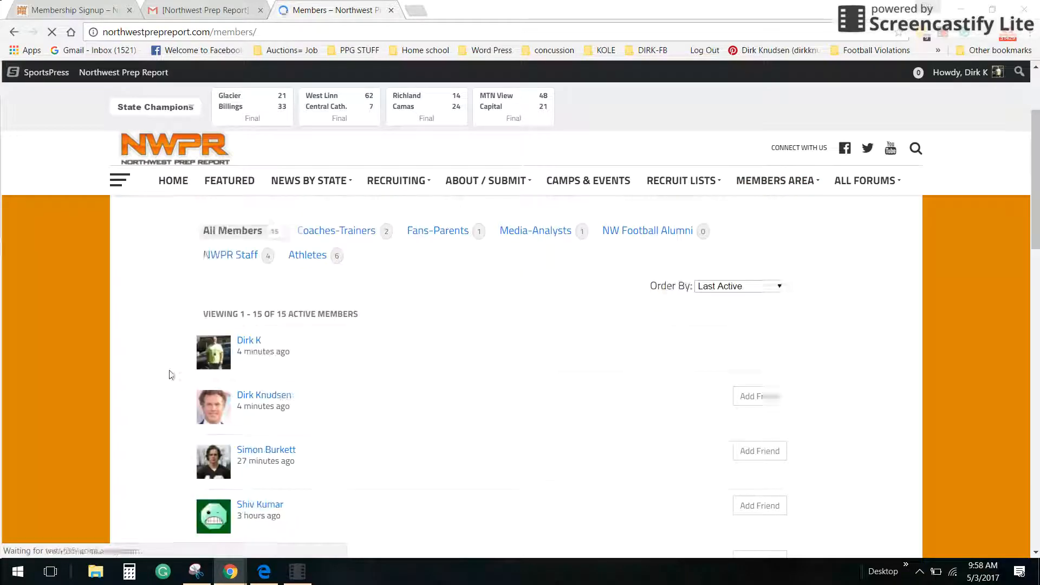
{"action": "scroll", "scroll_direction": "down", "scroll_amount": 3}
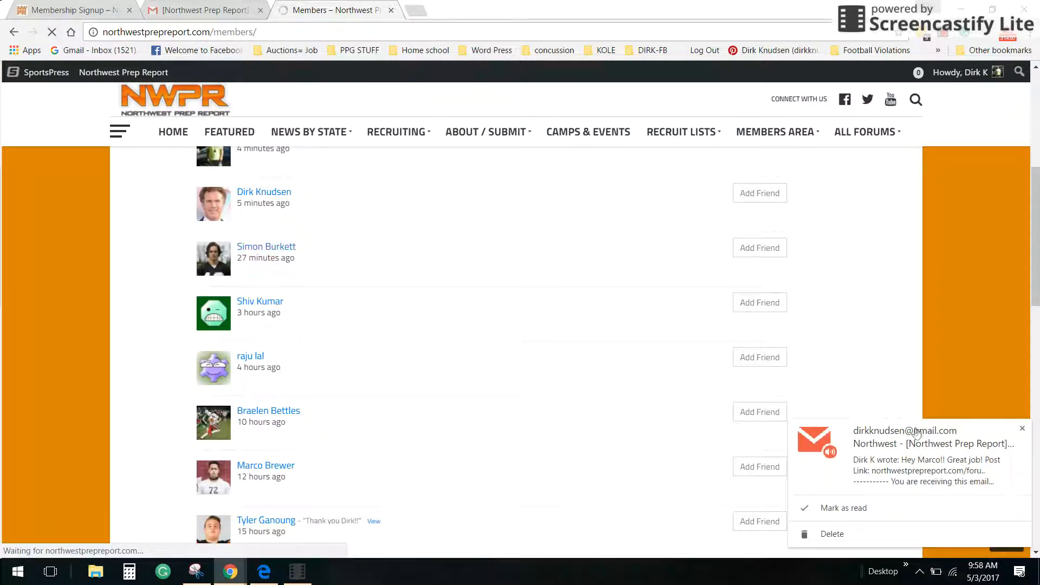
{"action": "left_click", "coordinate": [267, 246]}
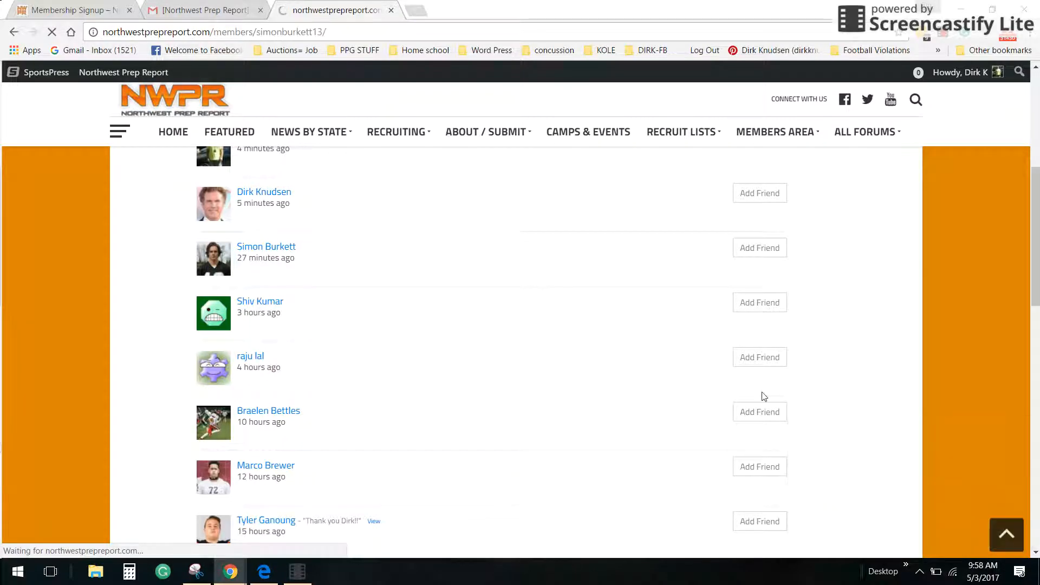
{"action": "left_click", "coordinate": [267, 246]}
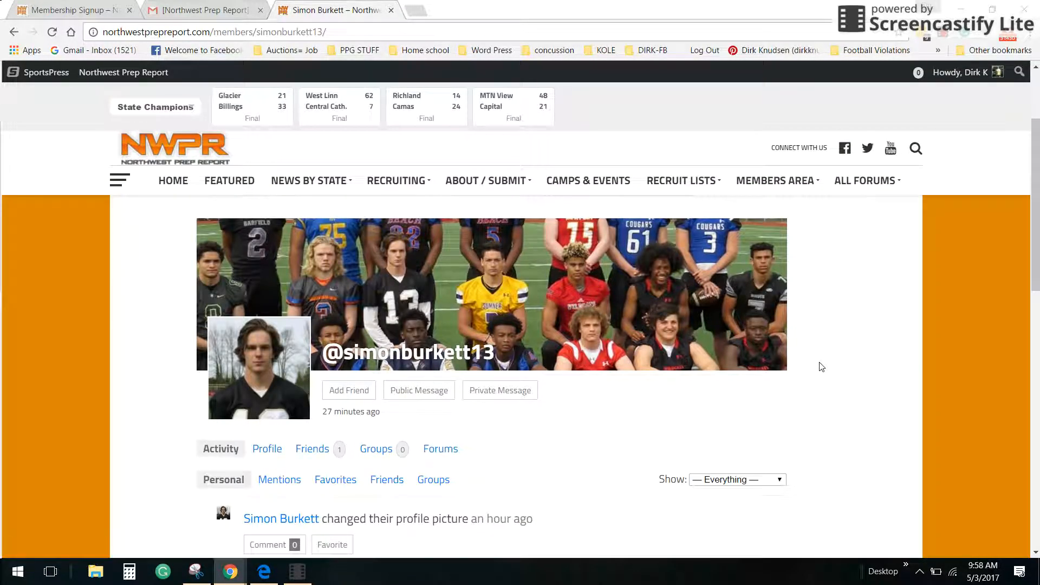
{"action": "scroll", "scroll_direction": "down", "scroll_amount": 3}
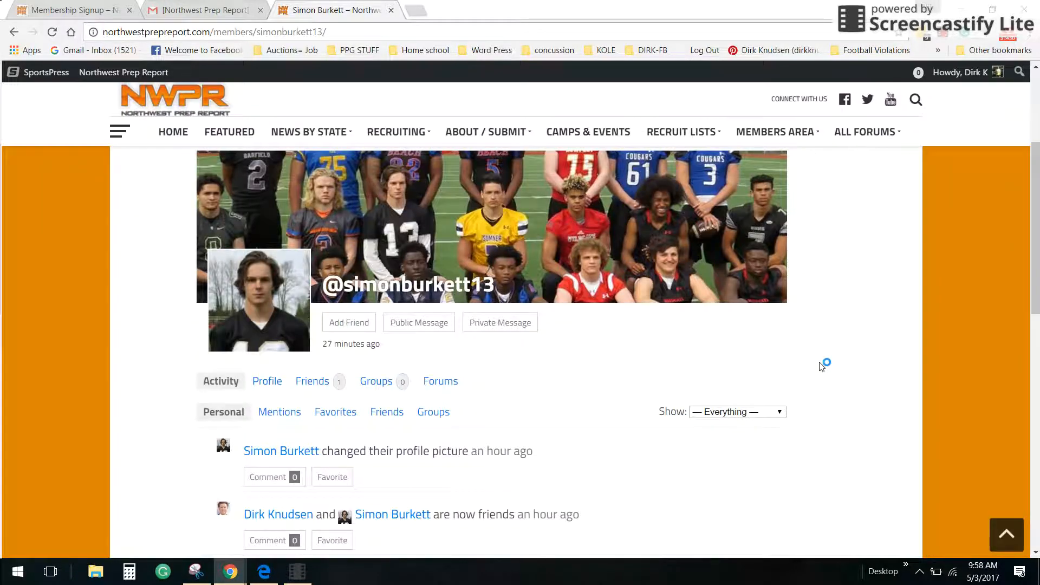
{"action": "scroll", "scroll_direction": "down", "scroll_amount": 3}
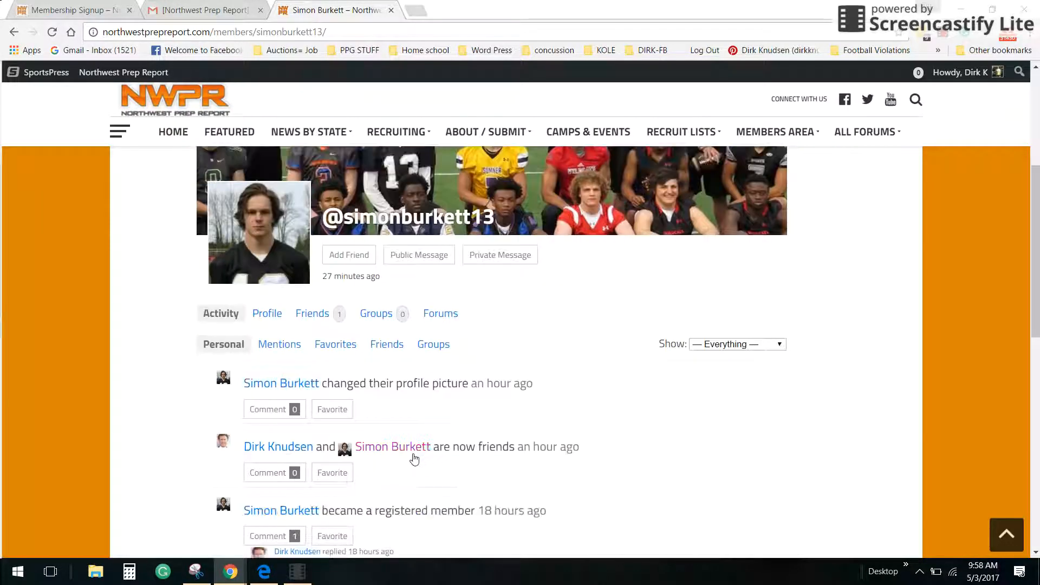
{"action": "scroll", "scroll_direction": "down", "scroll_amount": 3}
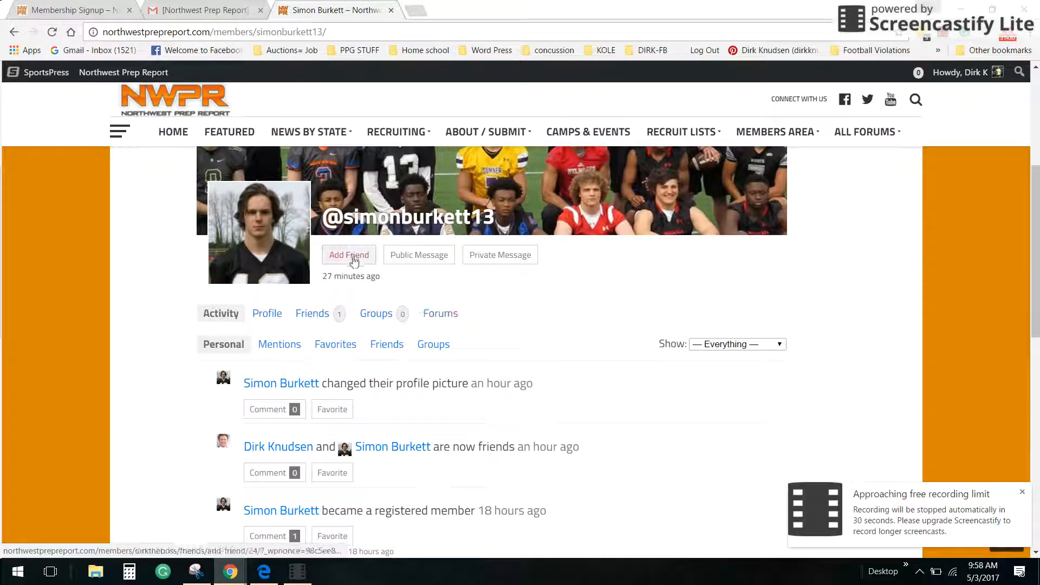
{"action": "left_click", "coordinate": [348, 255]}
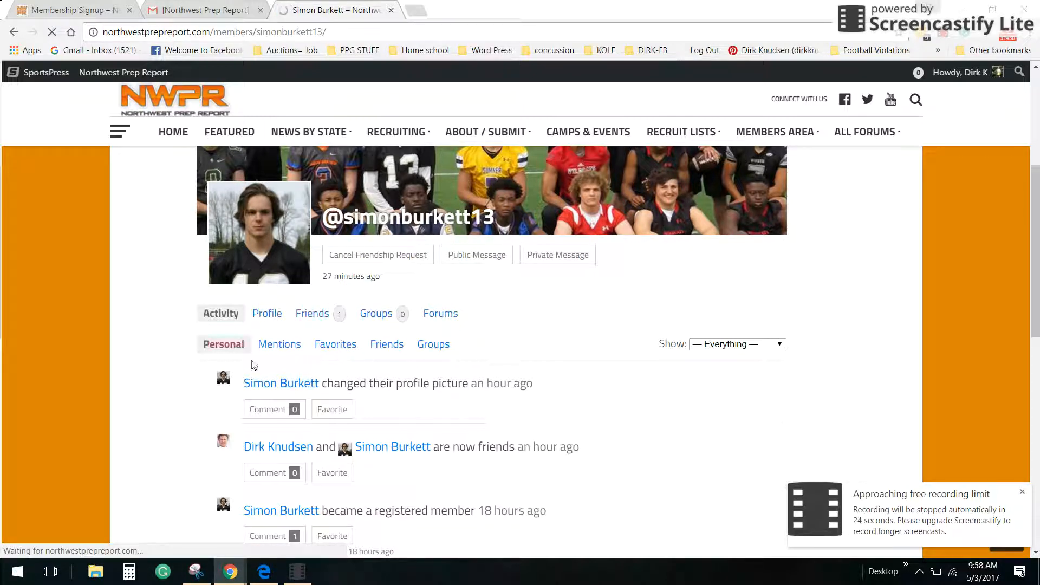
{"action": "left_click", "coordinate": [311, 313]}
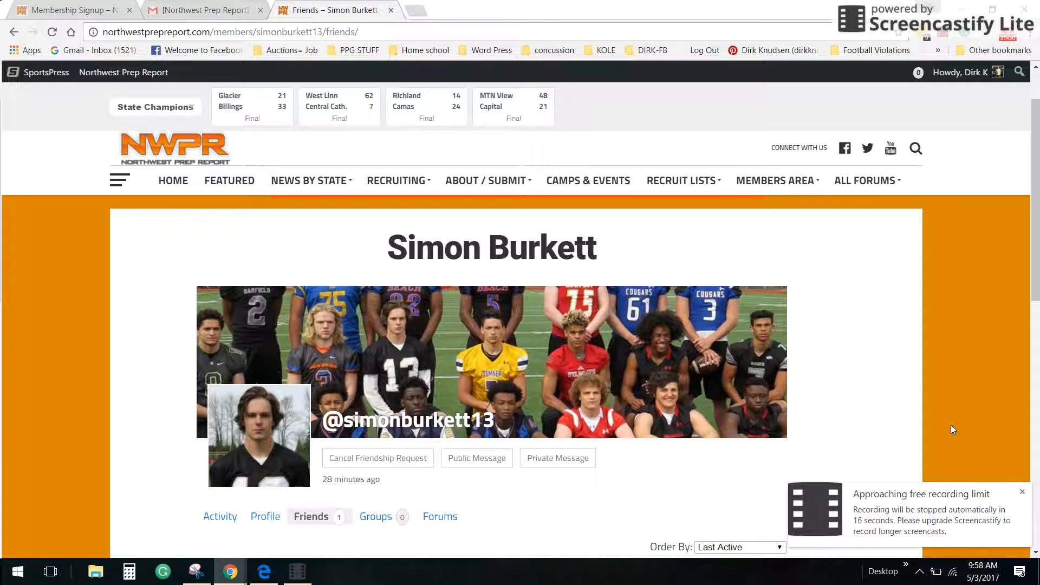
Return to the site home page via HOME and scroll to the news stories.
{"action": "left_click", "coordinate": [173, 181]}
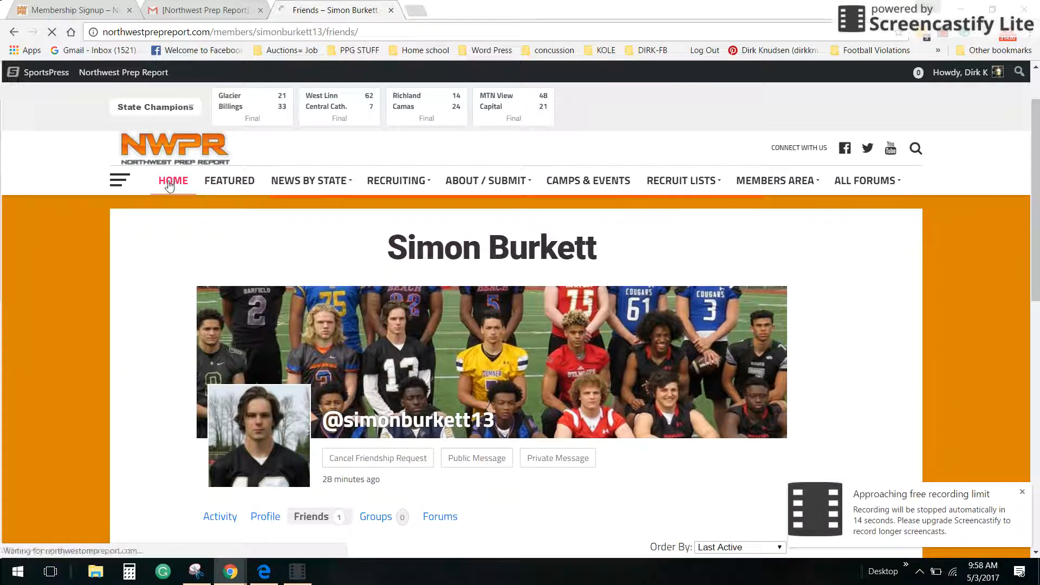
{"action": "left_click", "coordinate": [174, 181]}
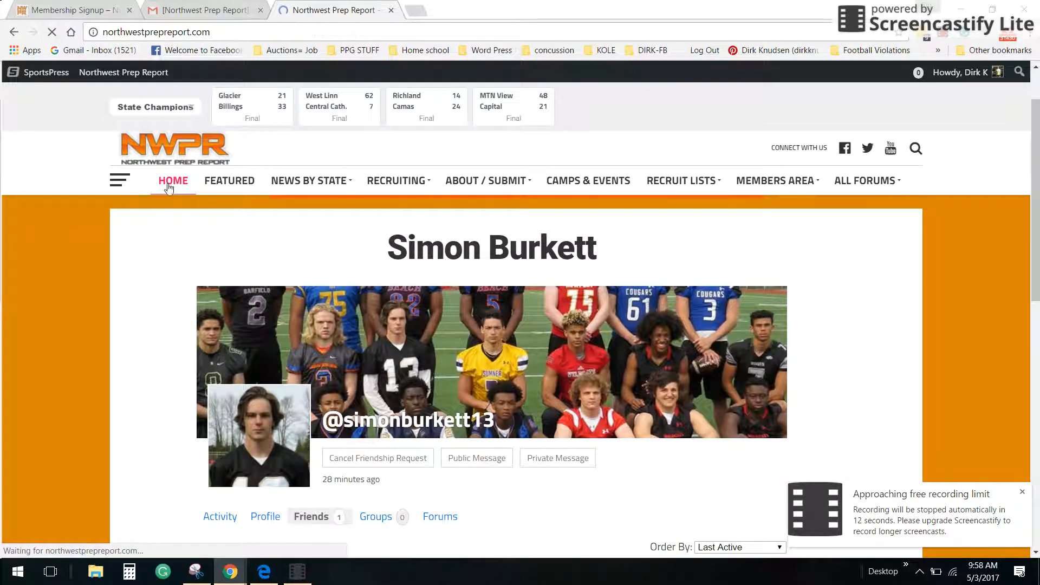
{"action": "left_click", "coordinate": [172, 181]}
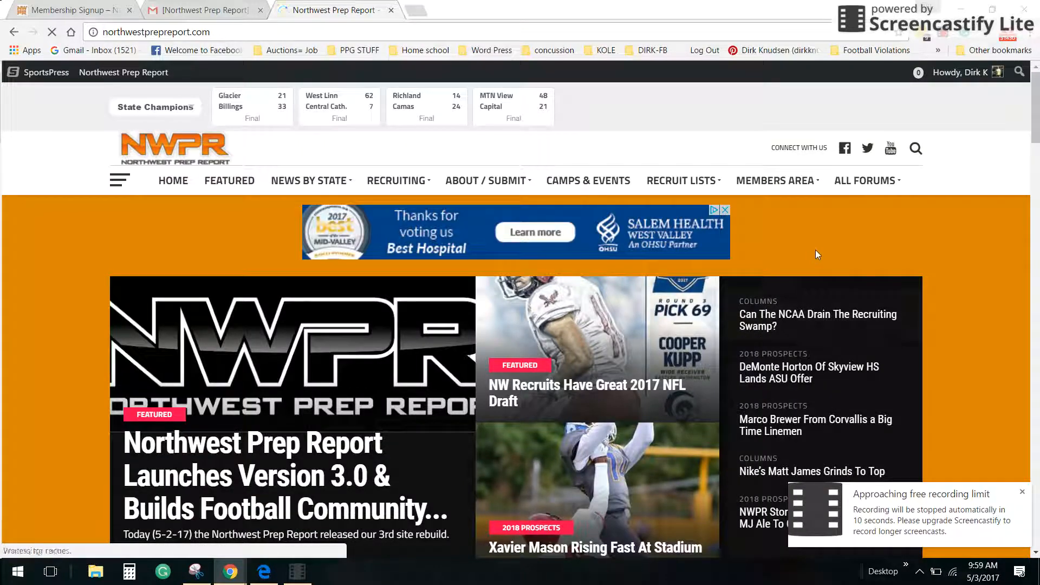
{"action": "scroll", "scroll_direction": "down", "scroll_amount": 3}
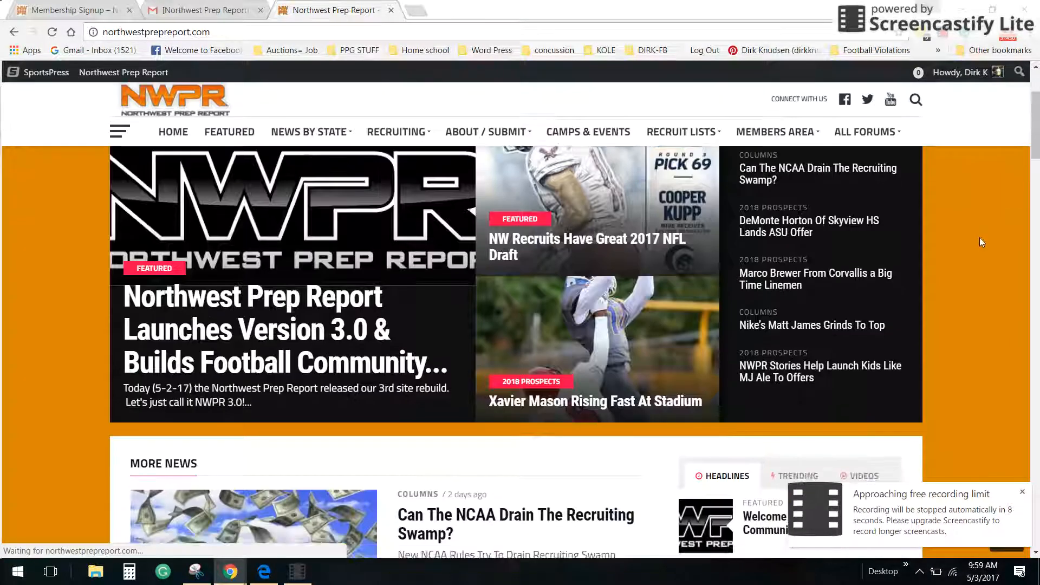
{"action": "scroll", "scroll_direction": "down", "scroll_amount": 3}
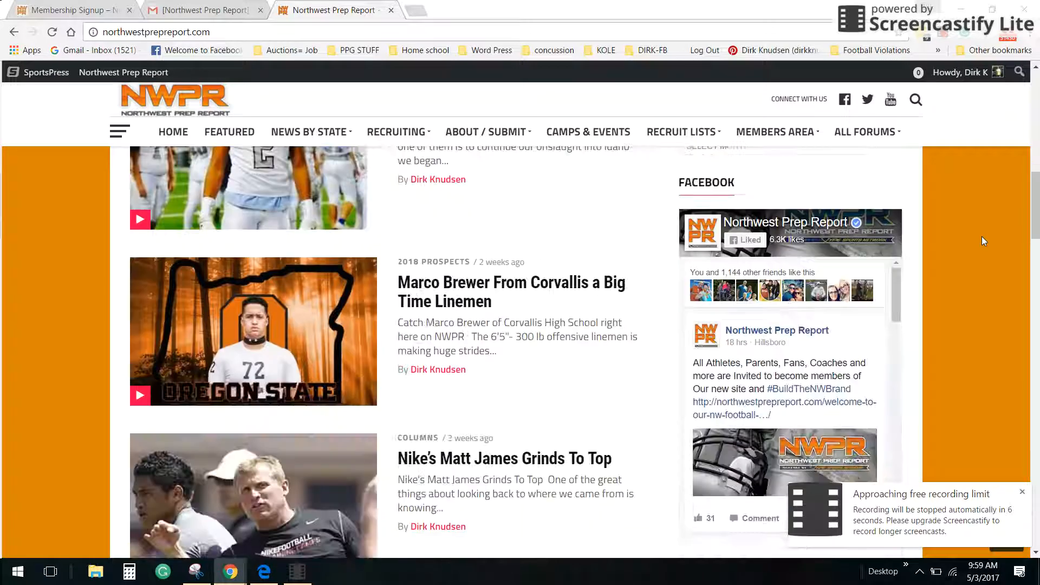
Bring up Dirk K's personal account options from the Howdy menu.
{"action": "left_click", "coordinate": [959, 72]}
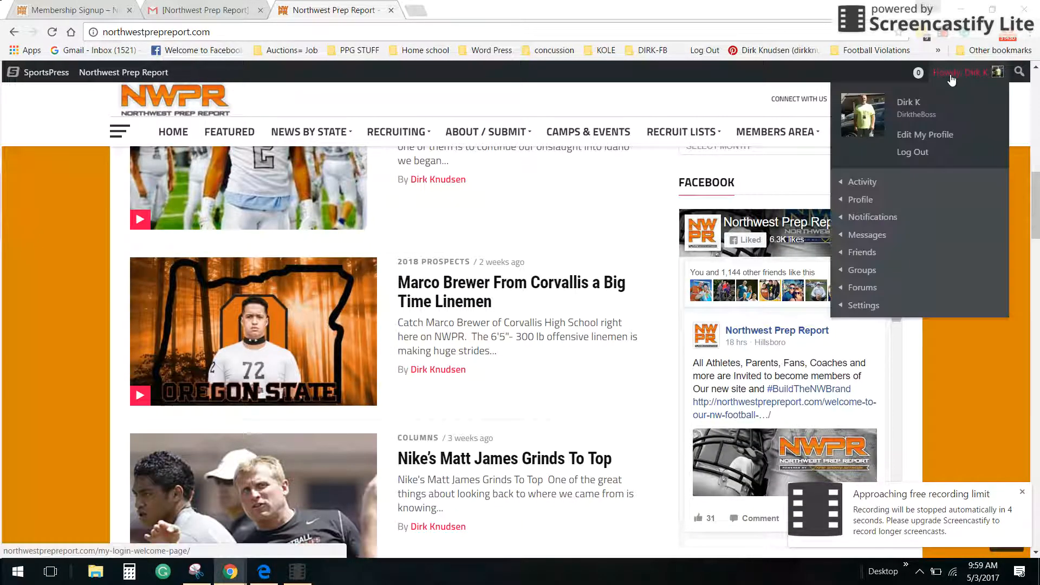